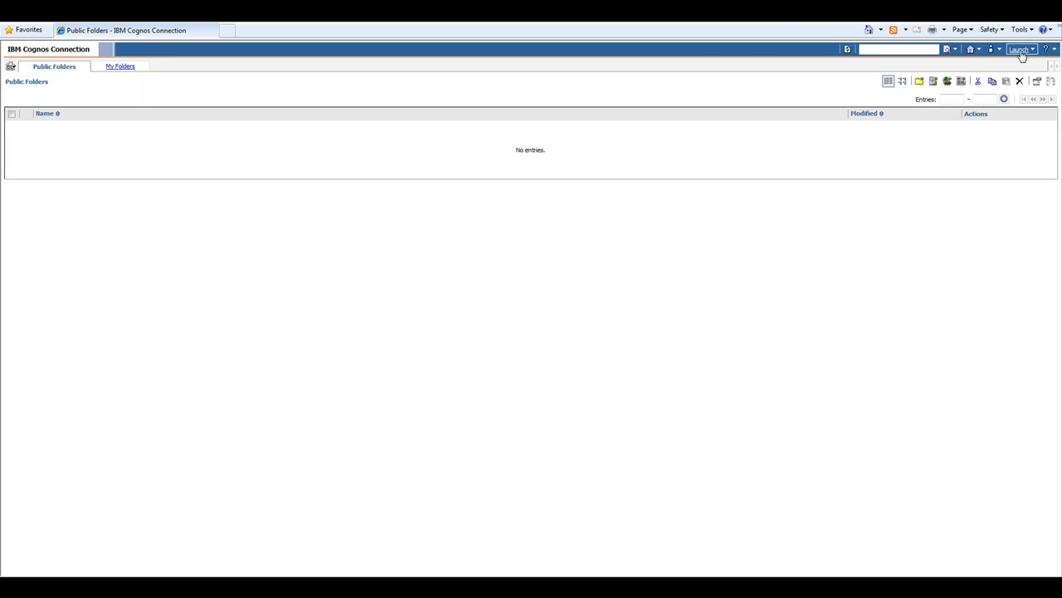
- Launch IBM Cognos Administration and open the Configuration tab's Data Source Connections list
{"action": "left_click", "coordinate": [1020, 49]}
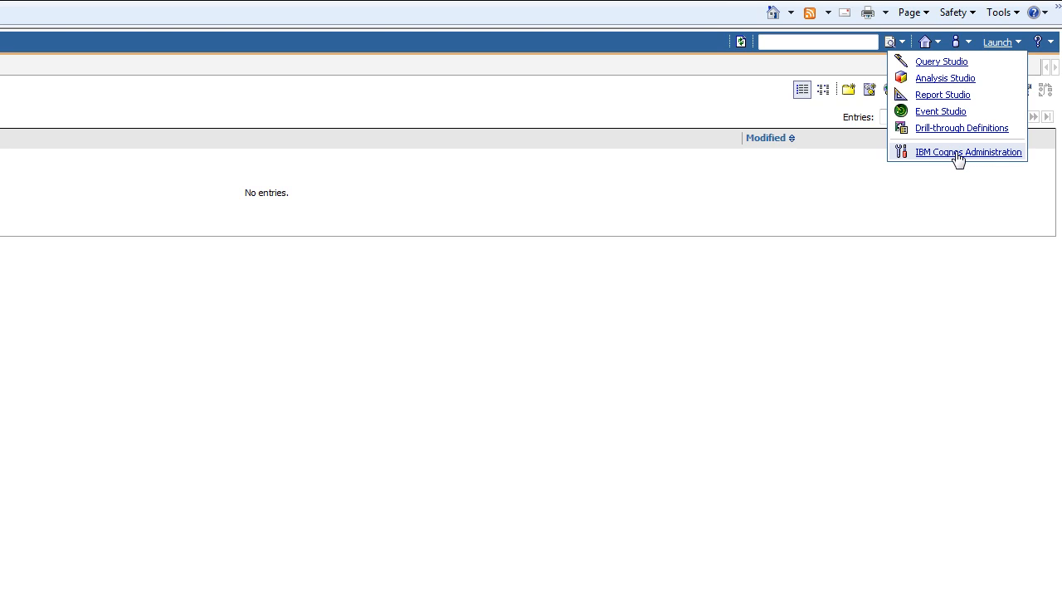
{"action": "left_click", "coordinate": [968, 151]}
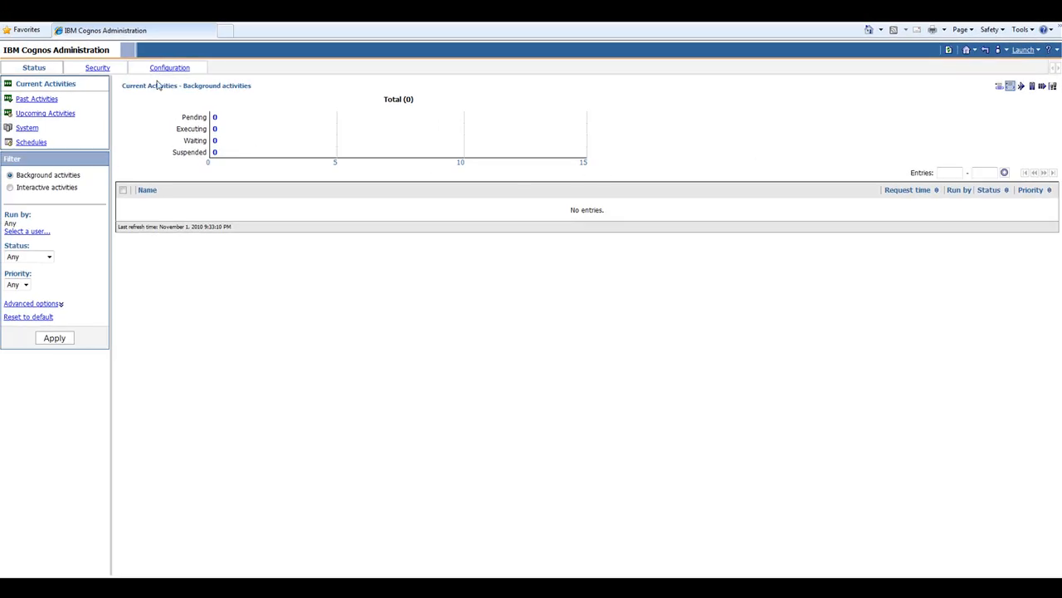
{"action": "left_click", "coordinate": [169, 67]}
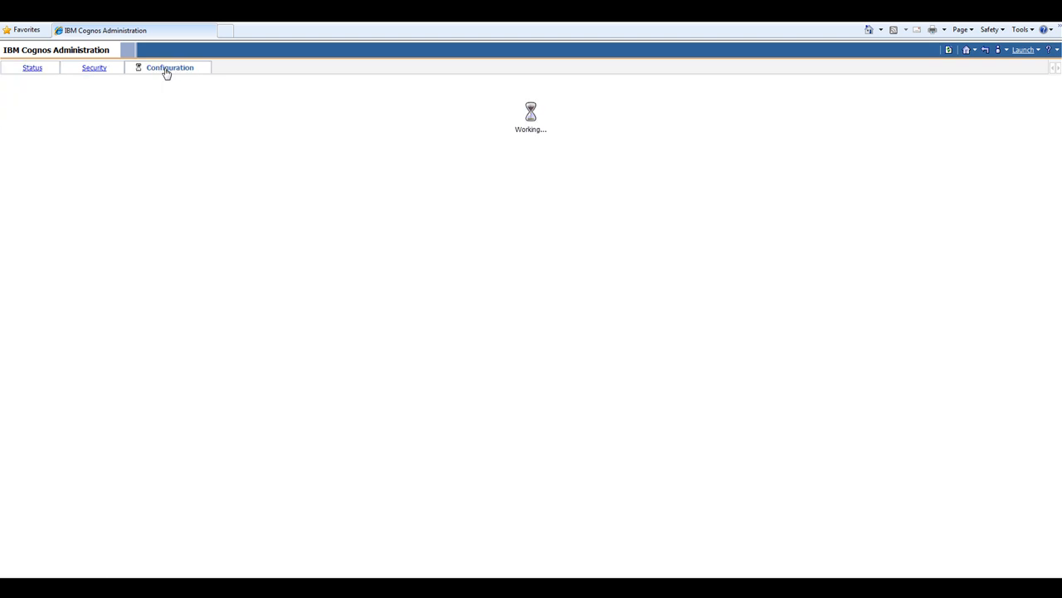
{"action": "left_click", "coordinate": [170, 67]}
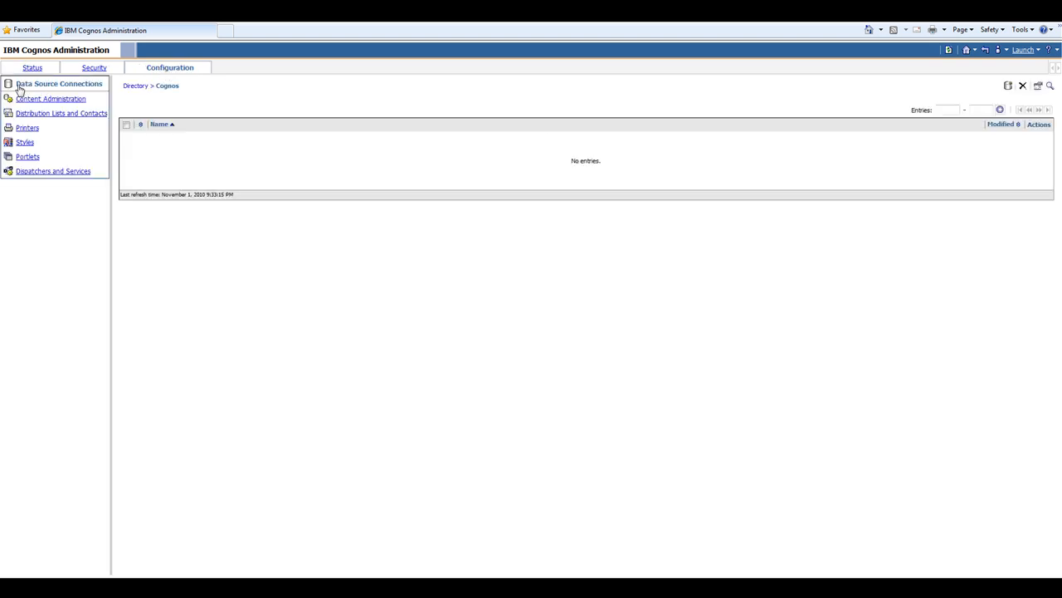
{"action": "mouse_move", "coordinate": [490, 121]}
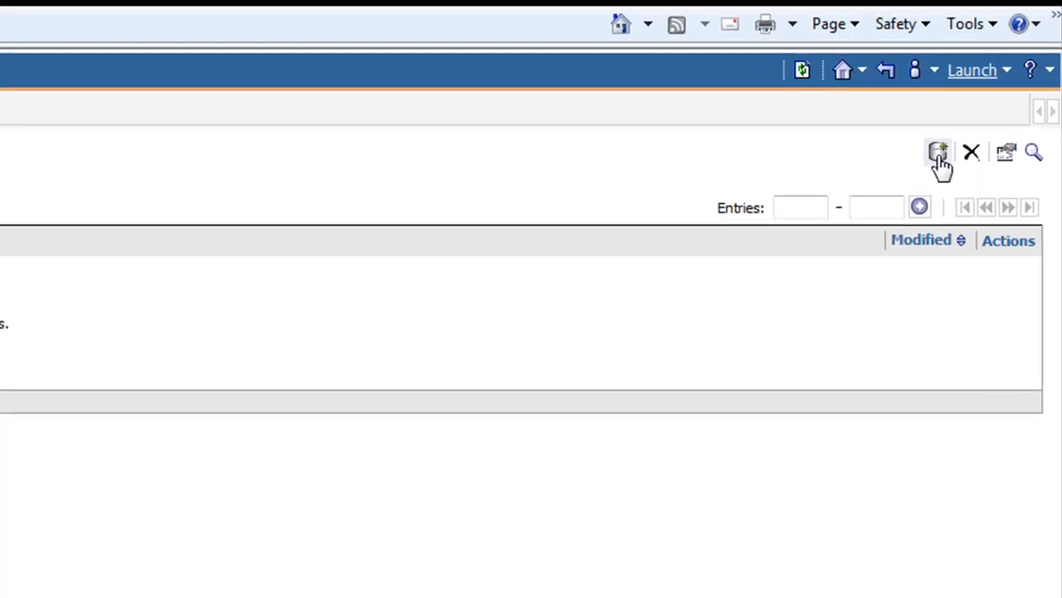
- Create a data source named 'Northwind' and set its type to Microsoft SQL Server (OLE DB)
{"action": "left_click", "coordinate": [938, 152]}
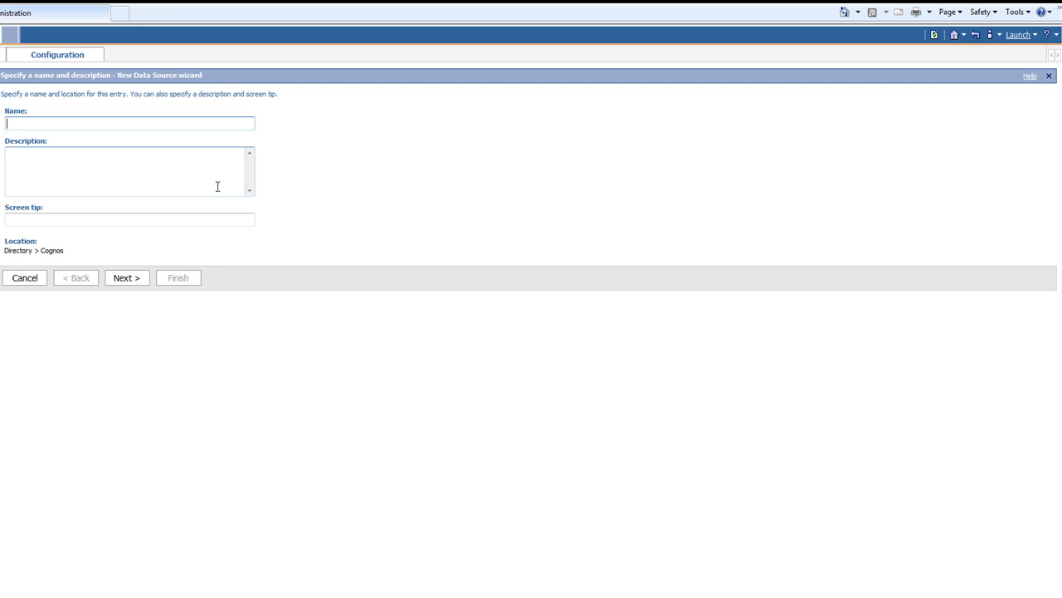
{"action": "type", "text": "North"}
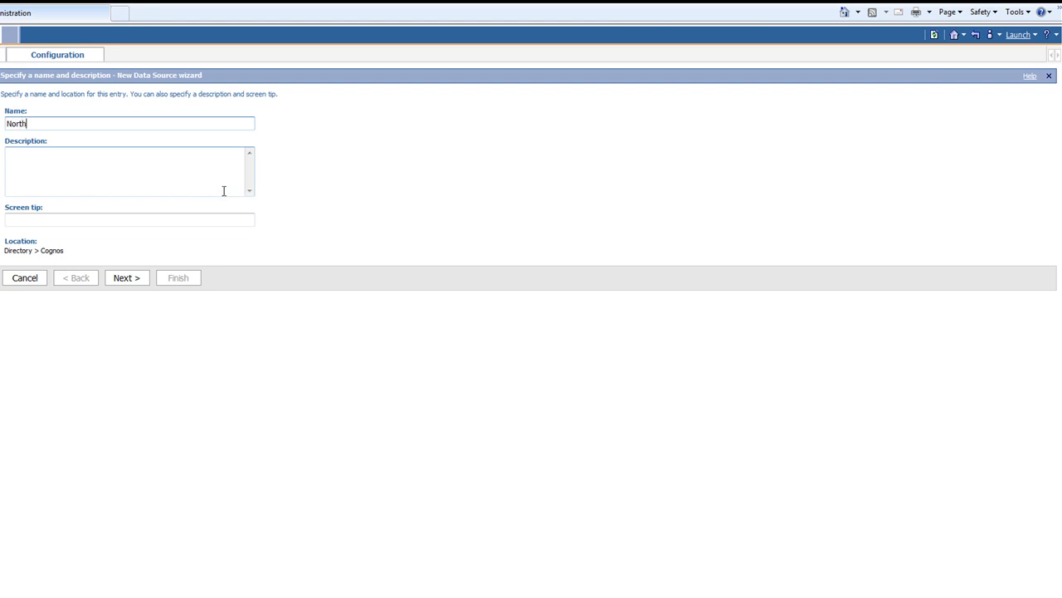
{"action": "type", "text": "wind"}
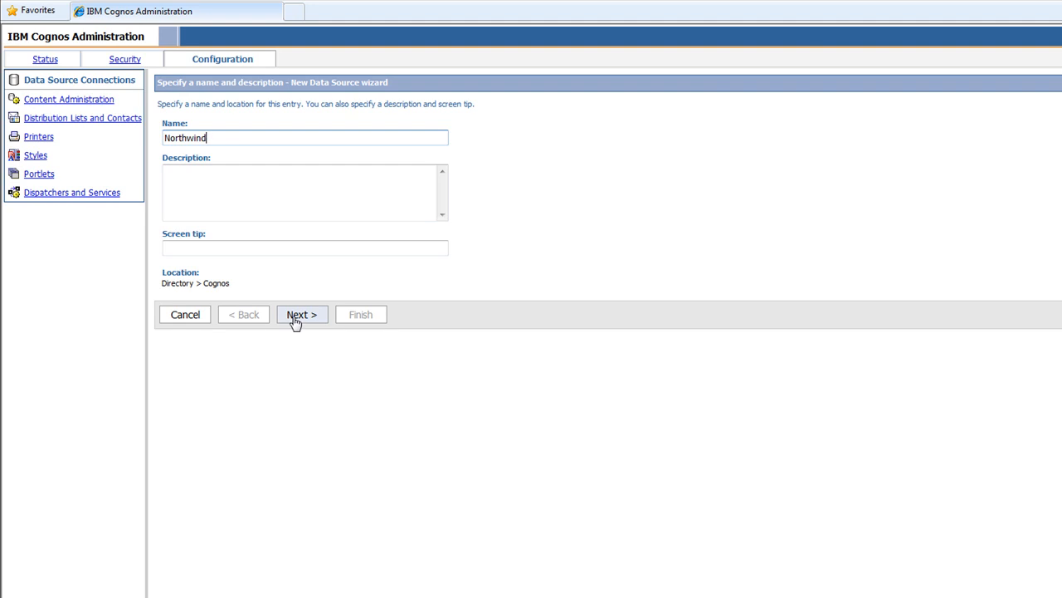
{"action": "left_click", "coordinate": [302, 314]}
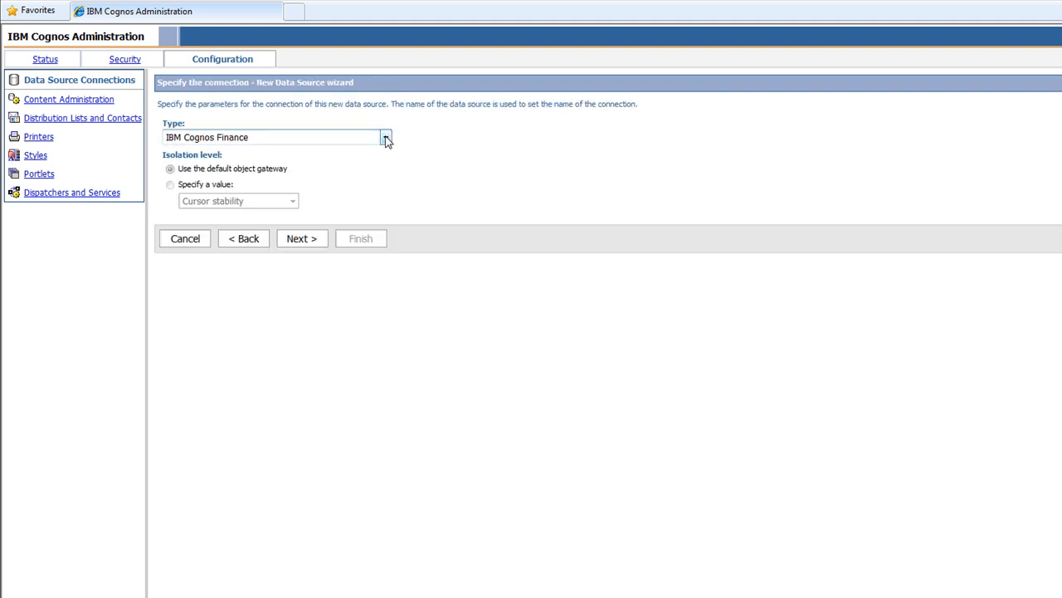
{"action": "left_click", "coordinate": [385, 137]}
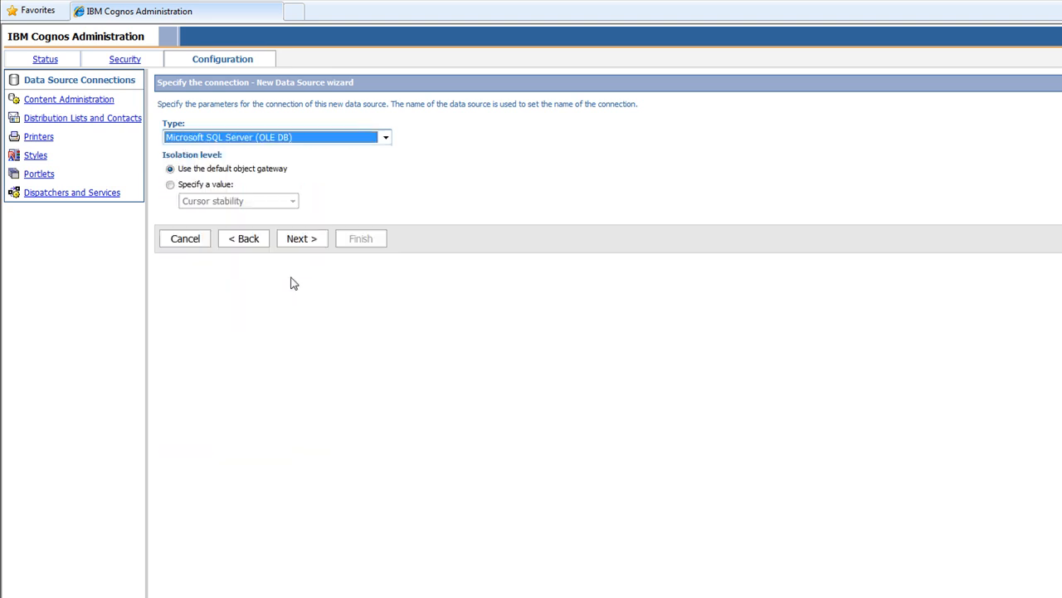
{"action": "left_click", "coordinate": [301, 239]}
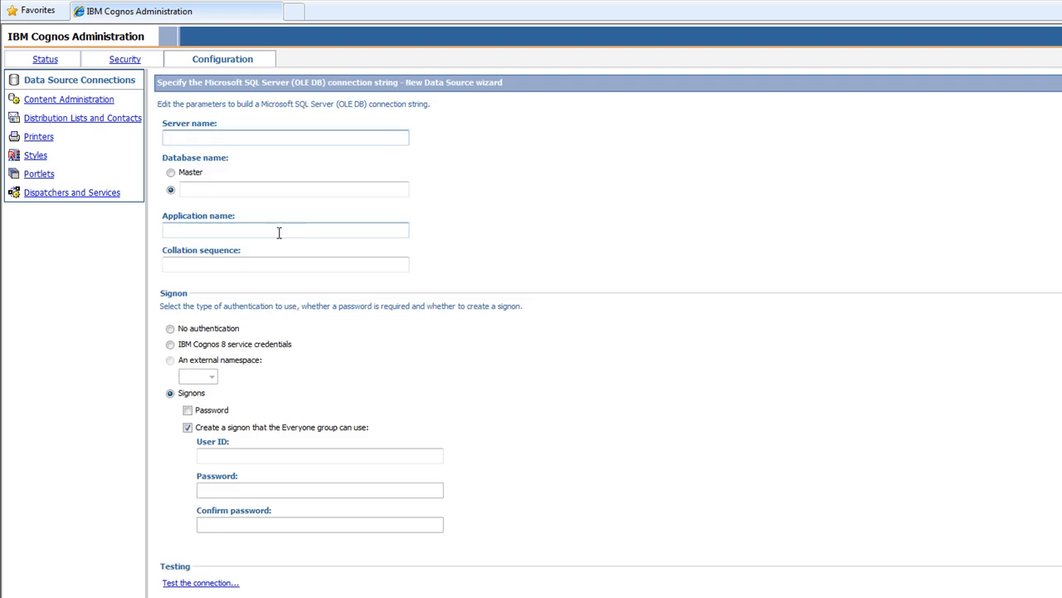
{"action": "type", "text": "localhost"}
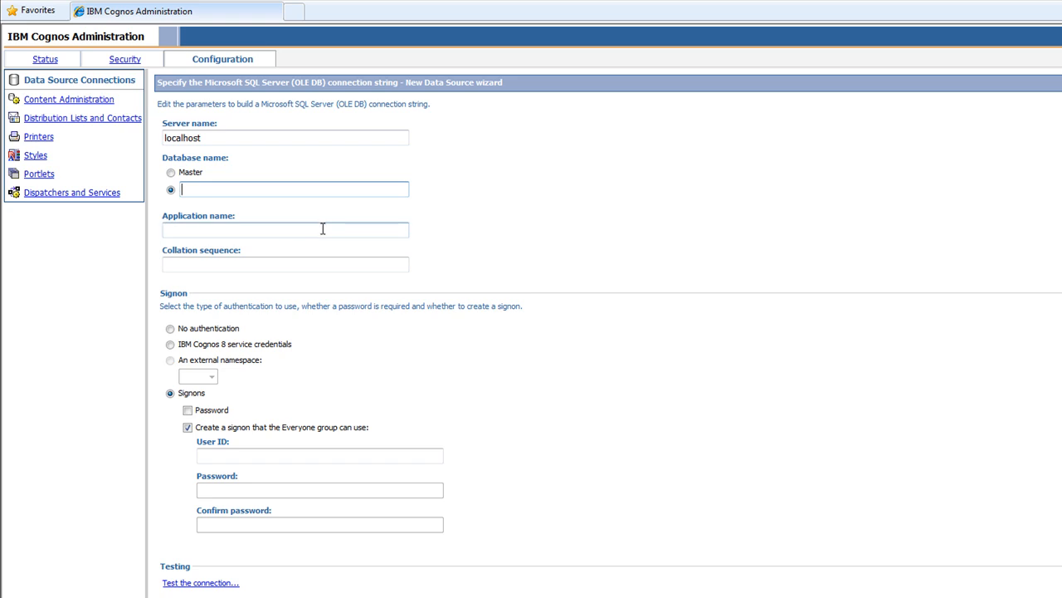
{"action": "type", "text": "northwind"}
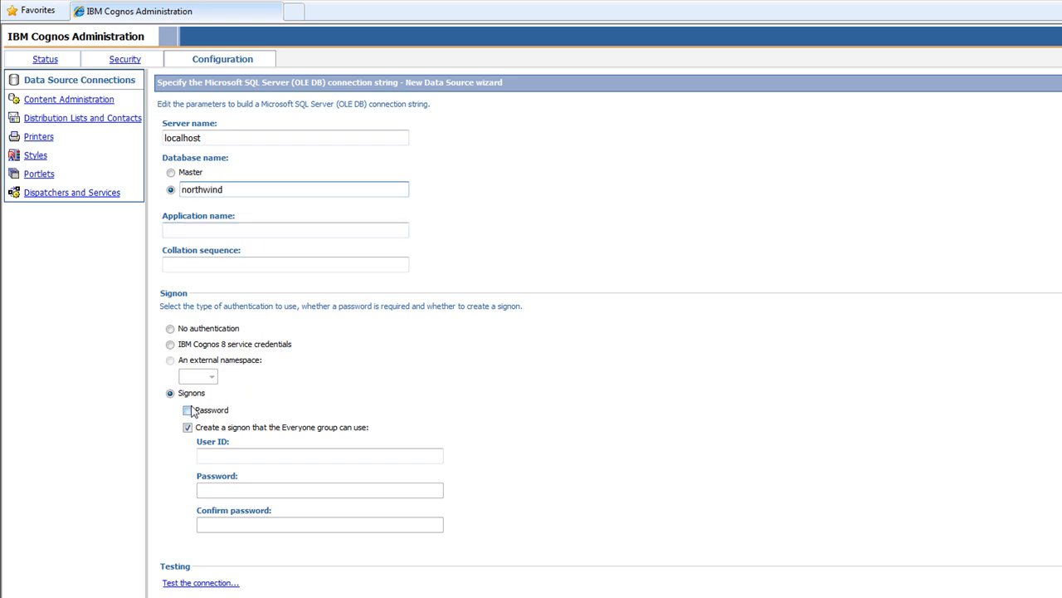
{"action": "left_click", "coordinate": [187, 409]}
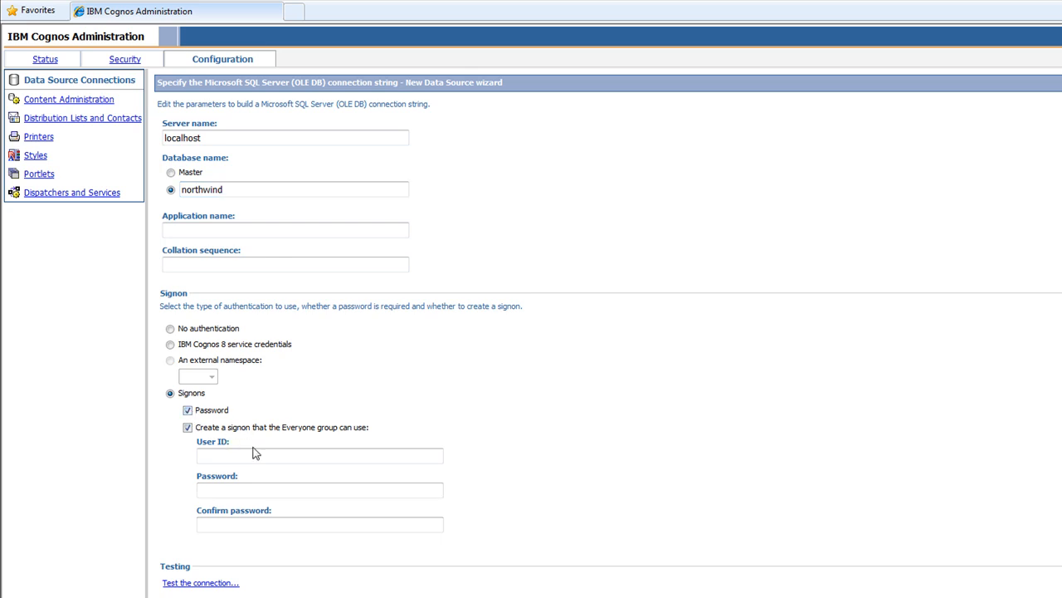
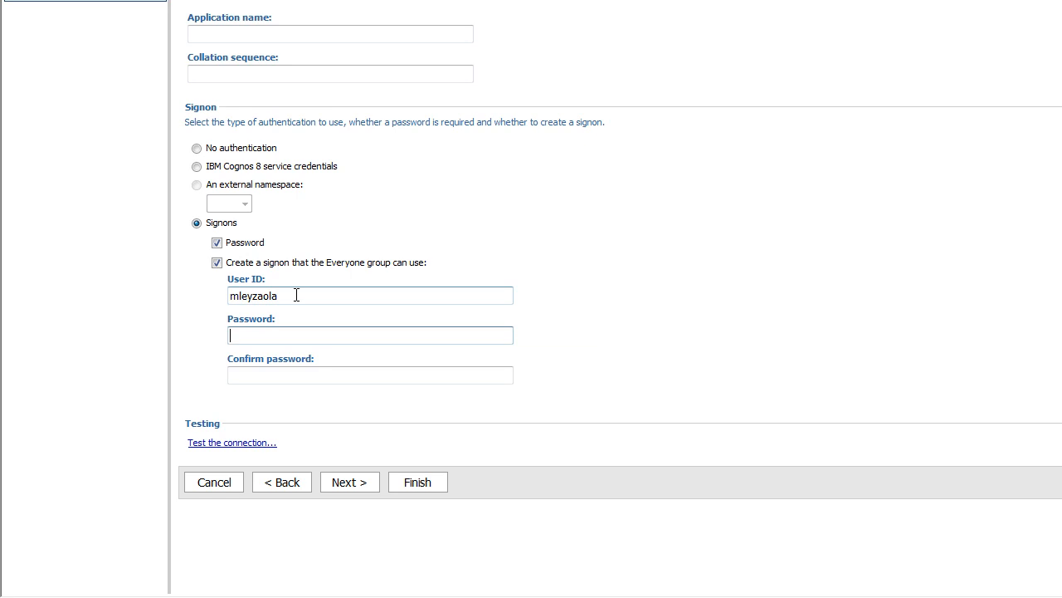
{"action": "type", "text": "password"}
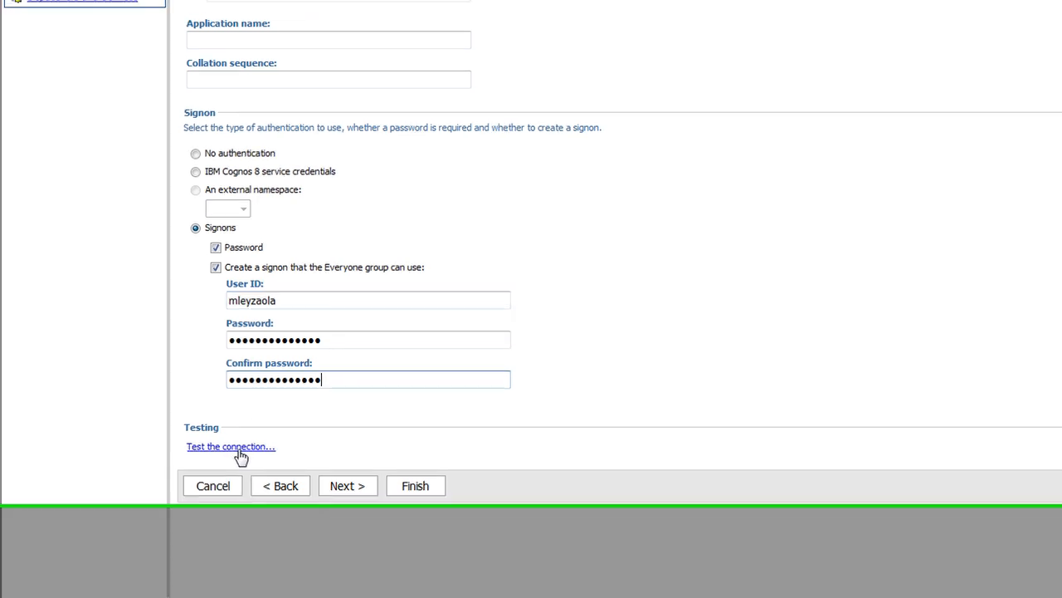
- Run the Northwind connection test, close the successful results, and finish the wizard
{"action": "left_click", "coordinate": [229, 447]}
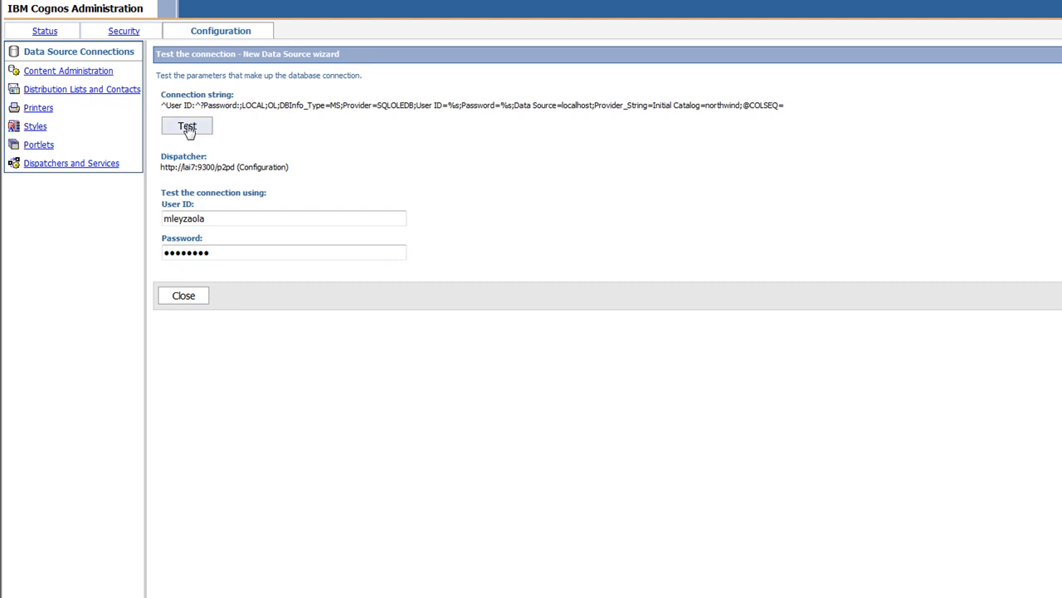
{"action": "left_click", "coordinate": [187, 126]}
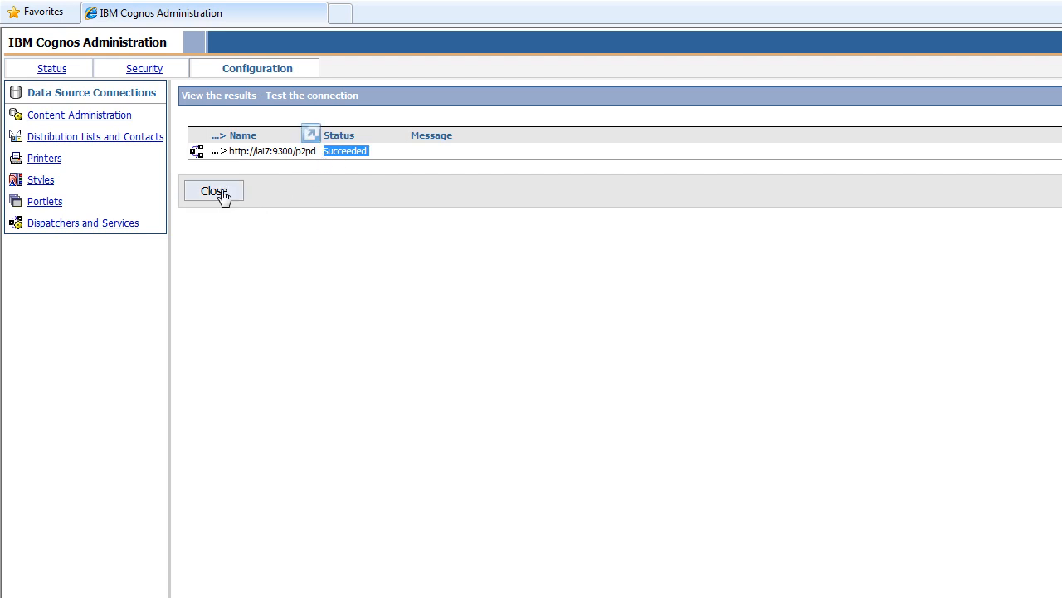
{"action": "left_click", "coordinate": [213, 191]}
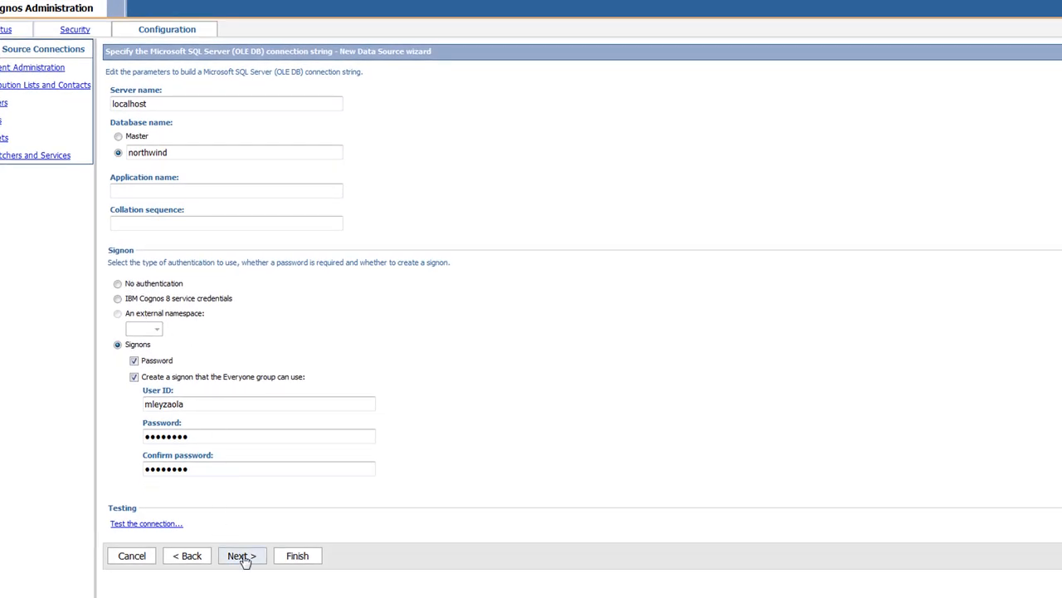
{"action": "left_click", "coordinate": [241, 555]}
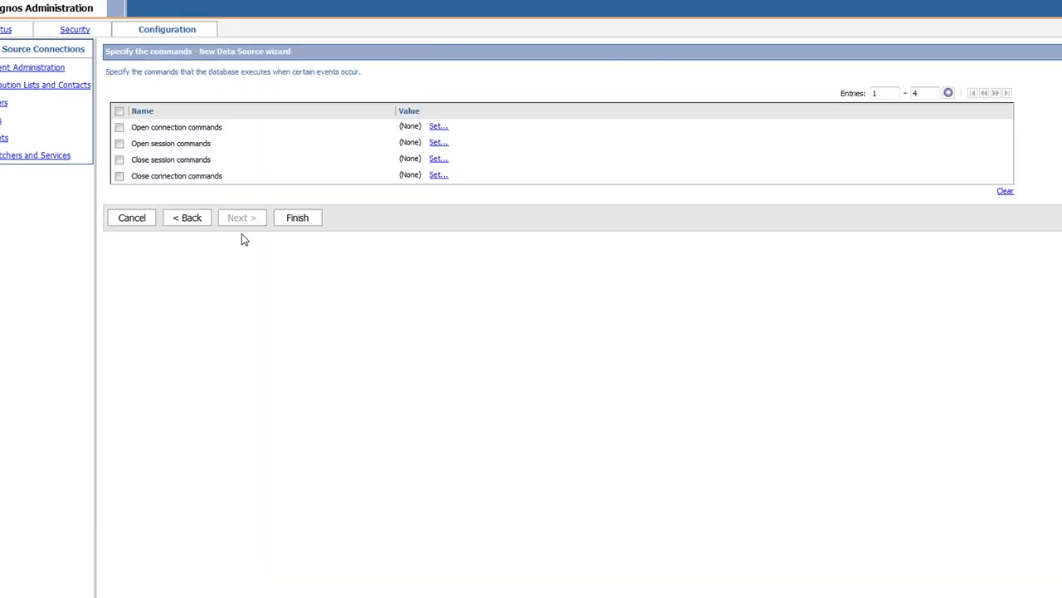
{"action": "left_click", "coordinate": [297, 217]}
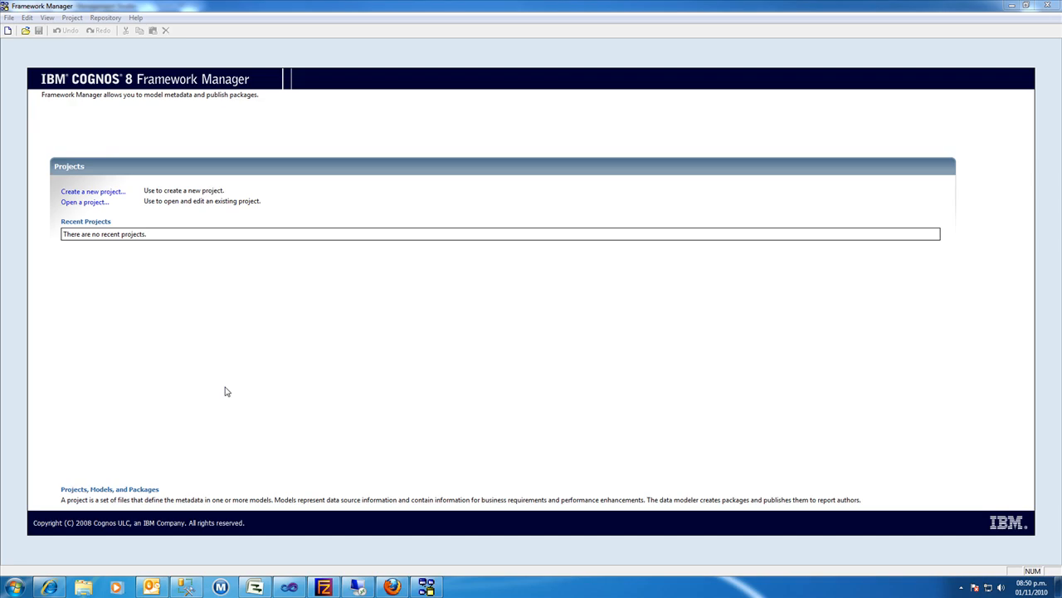
{"action": "mouse_move", "coordinate": [93, 191]}
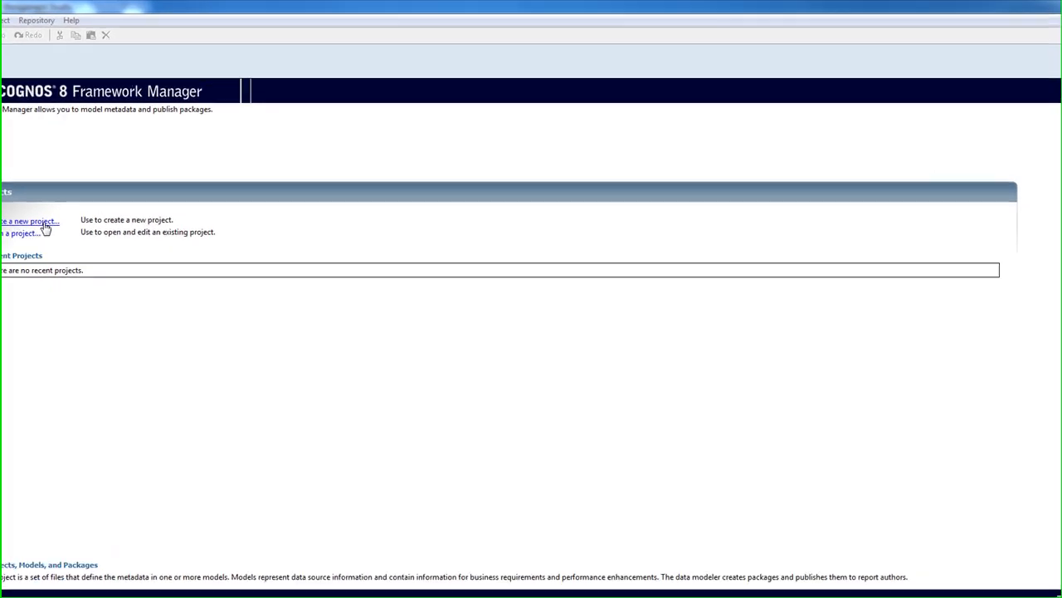
- Create the Framework Manager project 'Northwind' with Inglés as the design language
{"action": "left_click", "coordinate": [30, 220]}
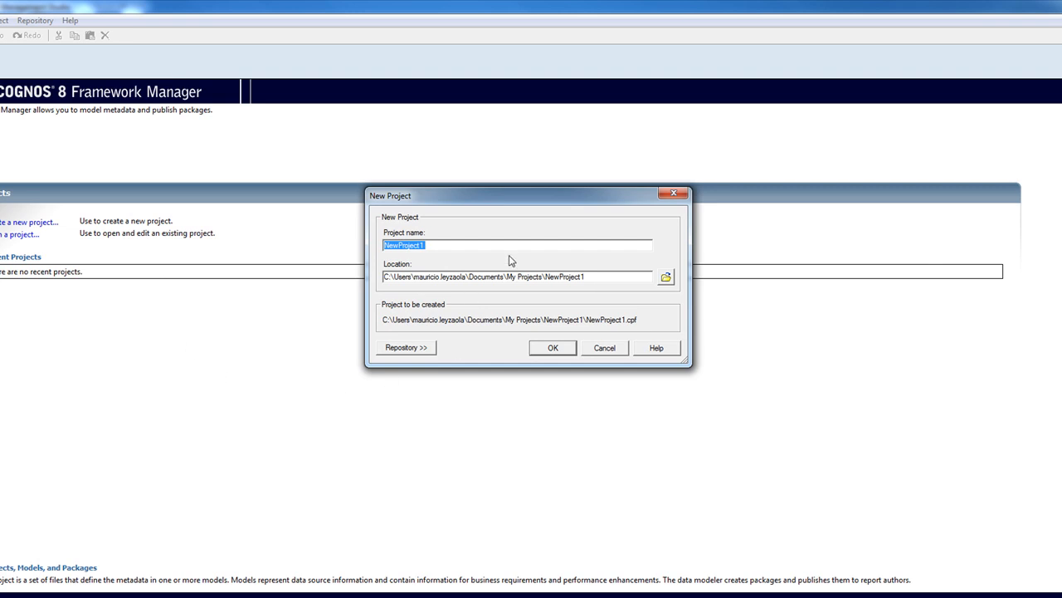
{"action": "type", "text": "North"}
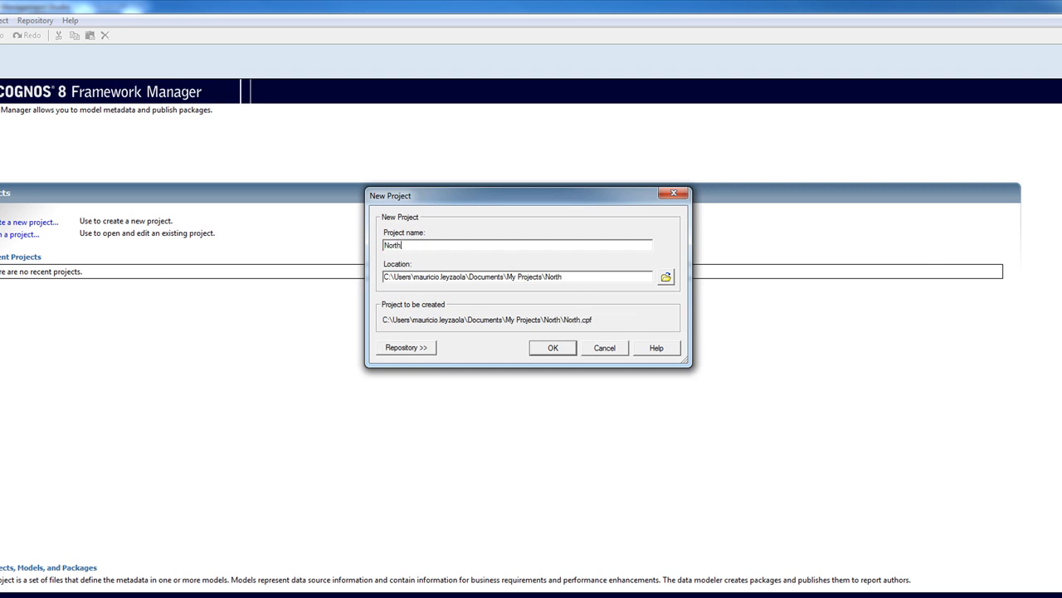
{"action": "type", "text": "wind"}
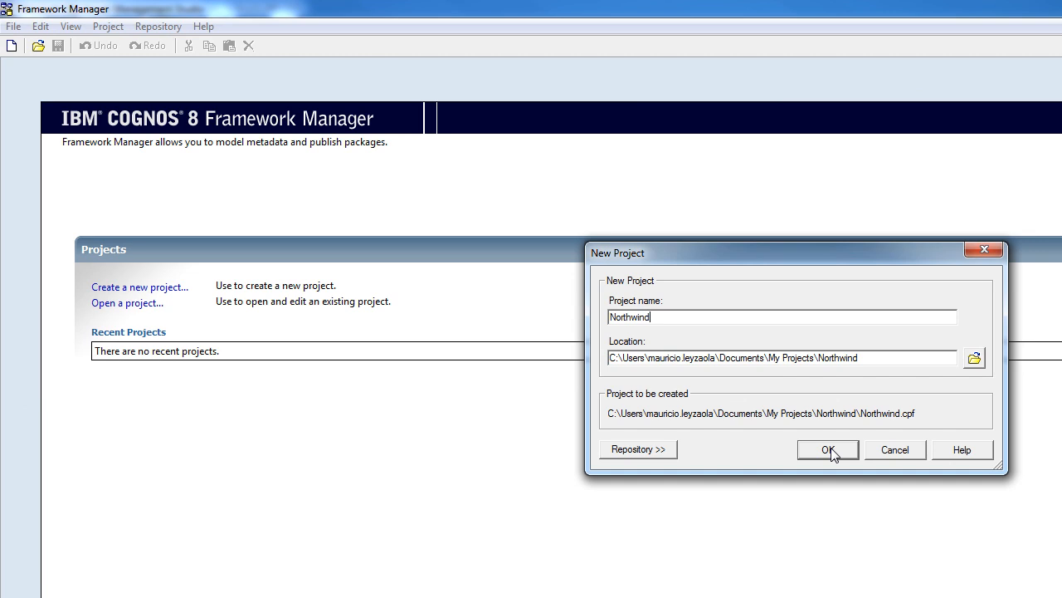
{"action": "left_click", "coordinate": [827, 449]}
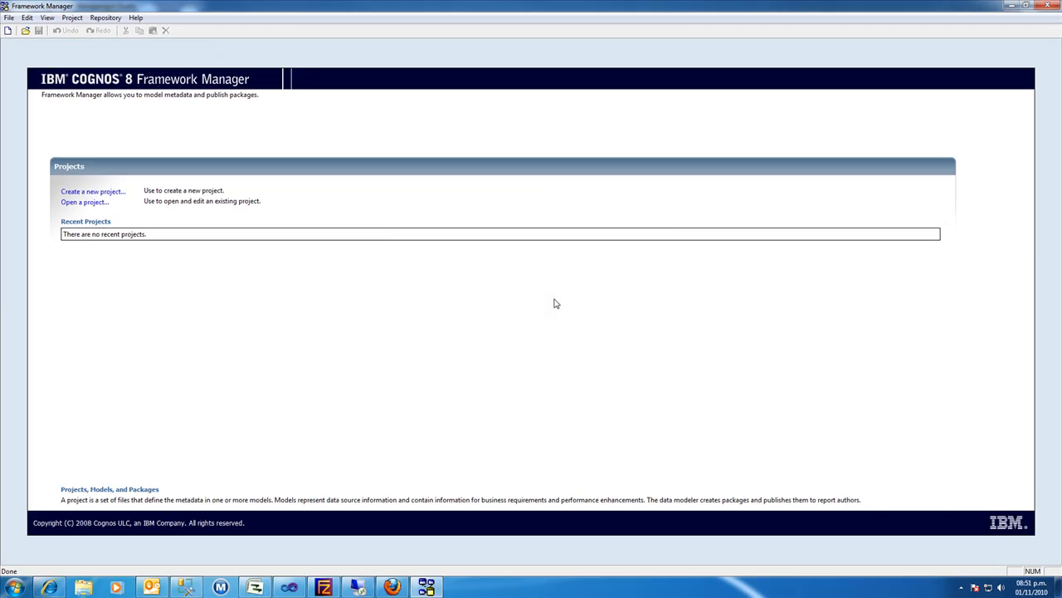
{"action": "left_click", "coordinate": [92, 191]}
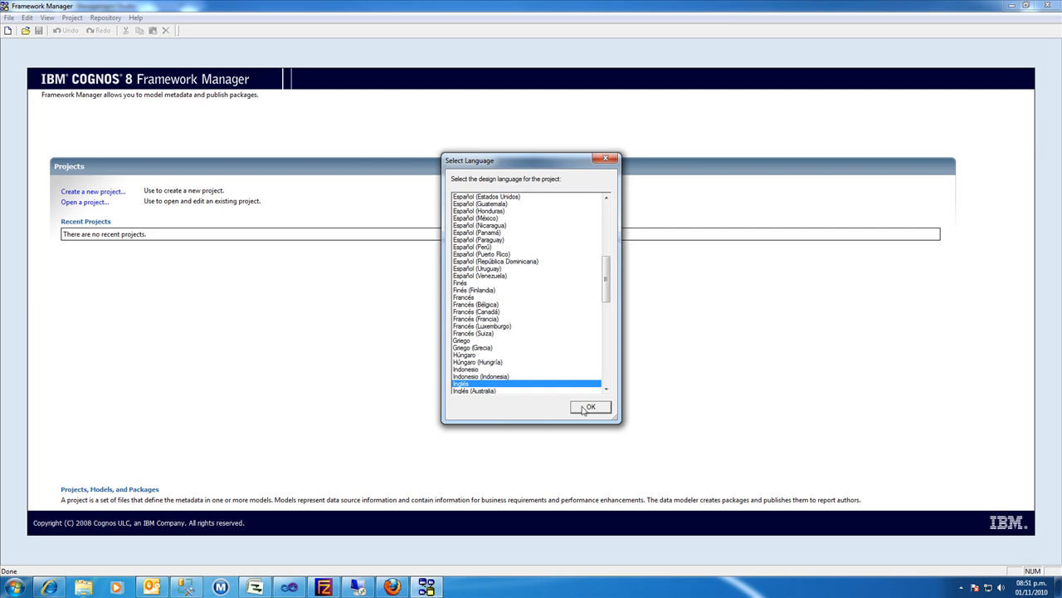
{"action": "left_click", "coordinate": [590, 406]}
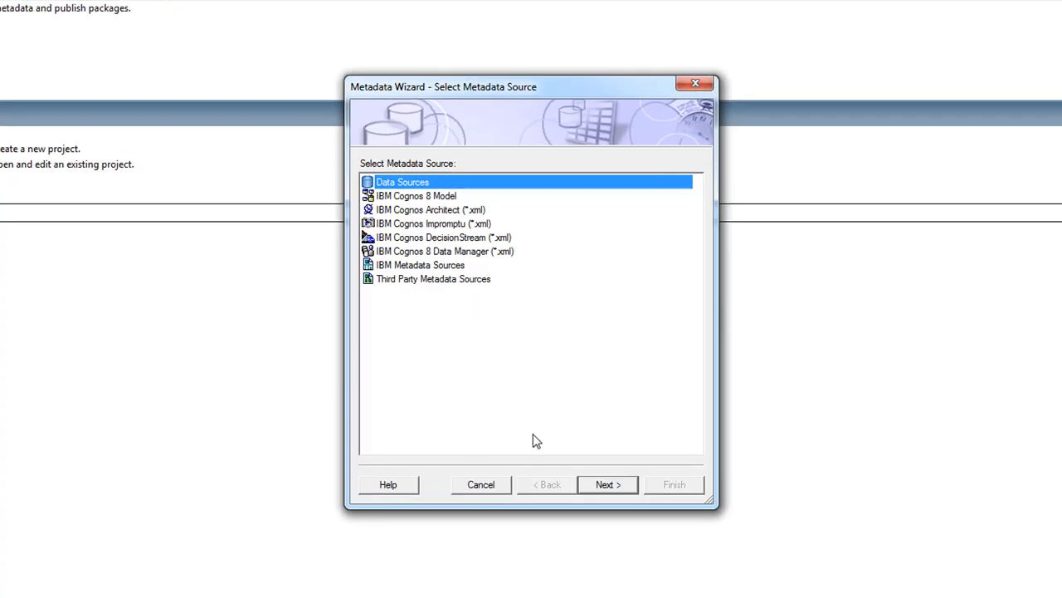
- Import the Customers table from the Northwind data source's dbo Tables
{"action": "left_click", "coordinate": [607, 484]}
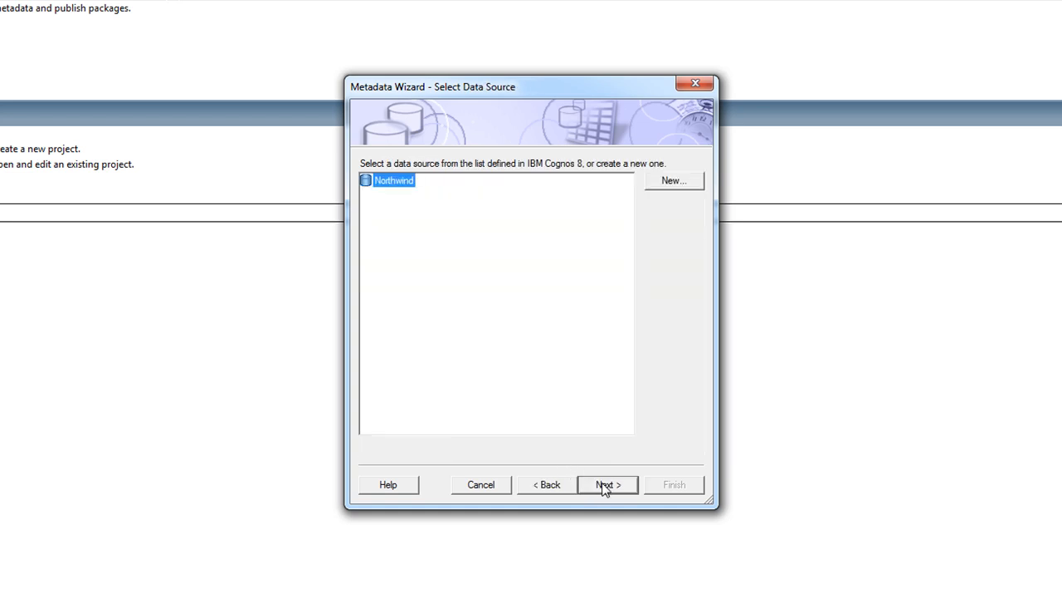
{"action": "left_click", "coordinate": [607, 484]}
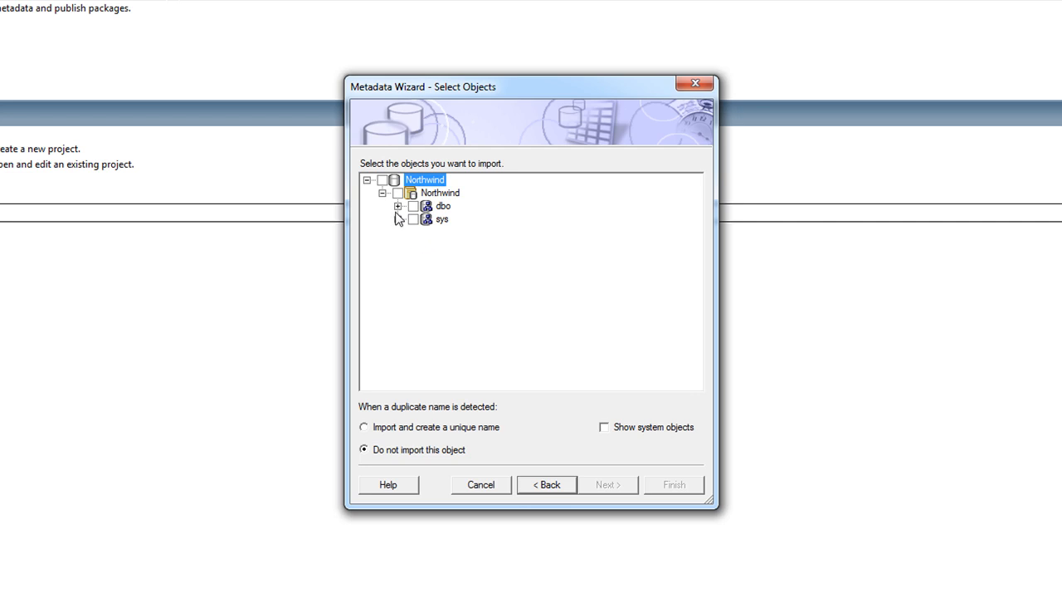
{"action": "left_click", "coordinate": [398, 206]}
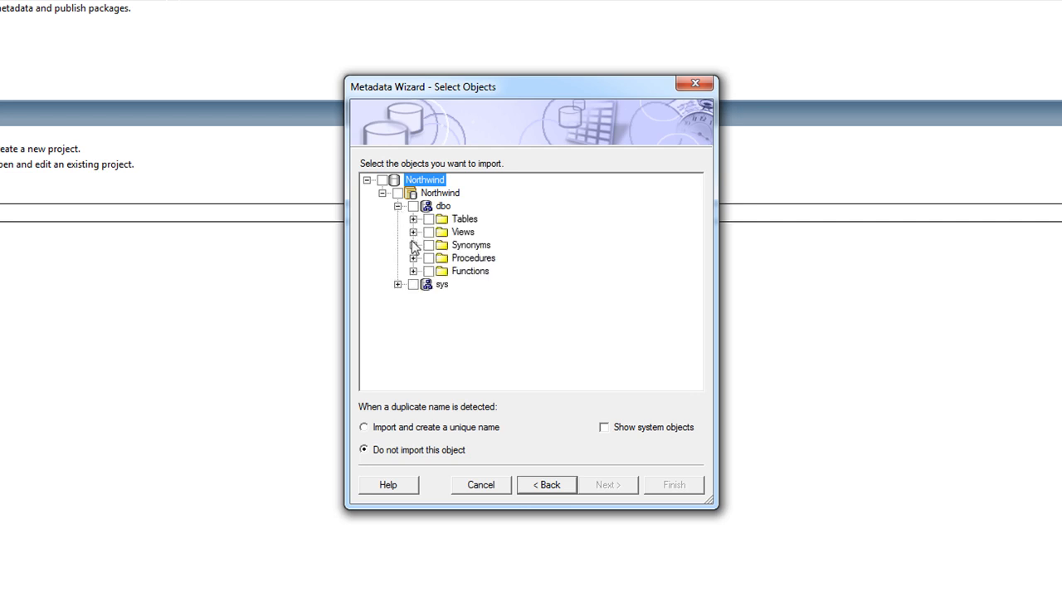
{"action": "left_click", "coordinate": [413, 218]}
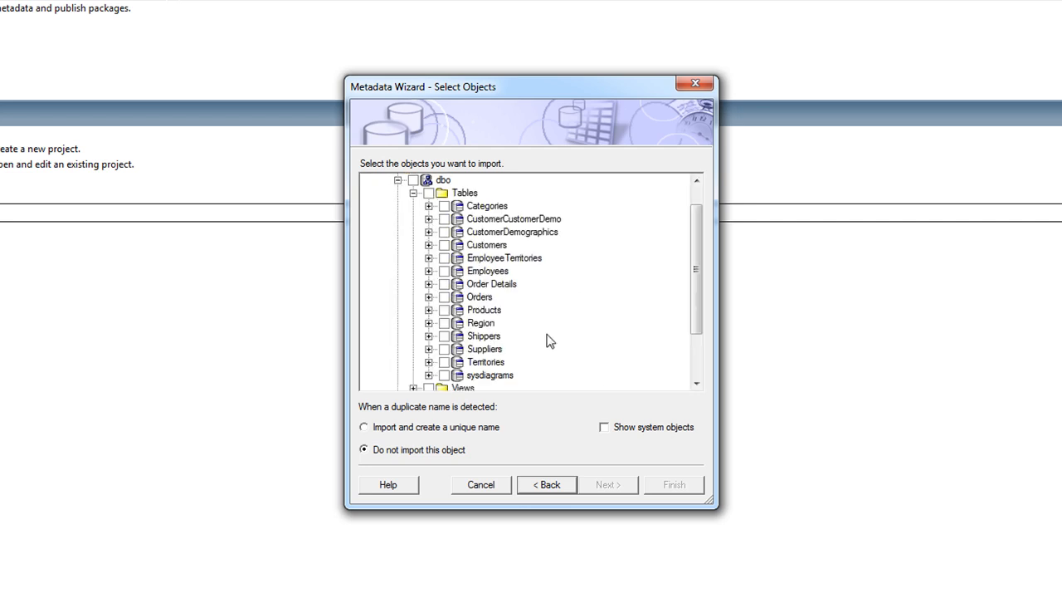
{"action": "mouse_move", "coordinate": [531, 318]}
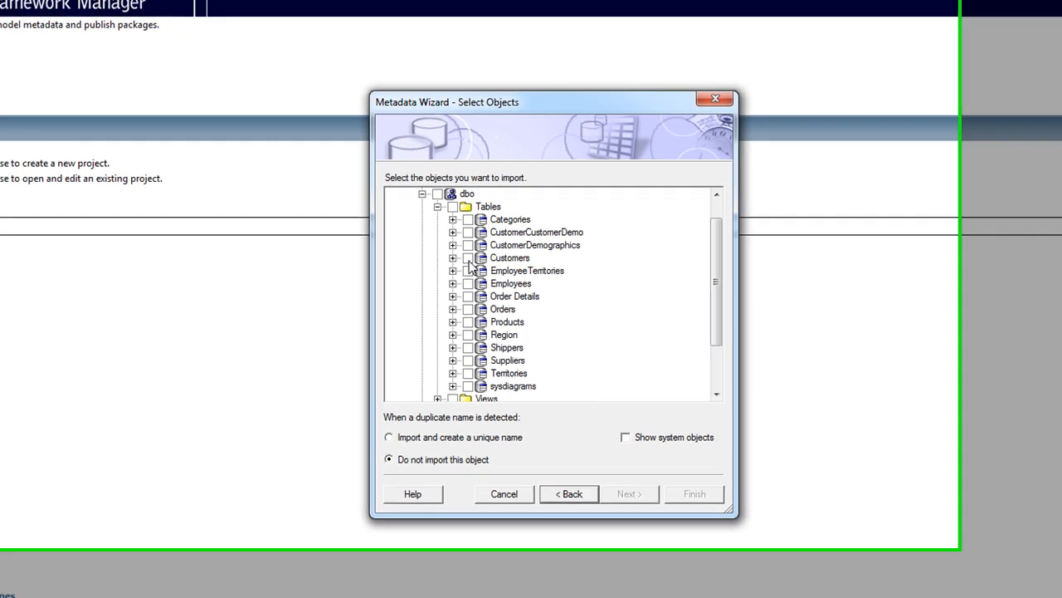
{"action": "left_click", "coordinate": [629, 493]}
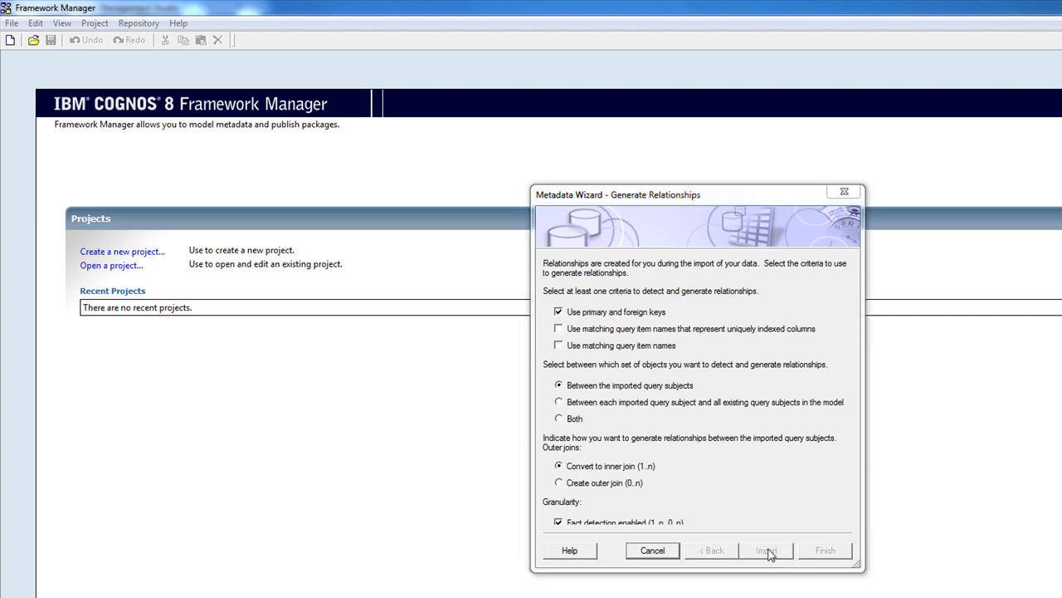
{"action": "left_click", "coordinate": [765, 549]}
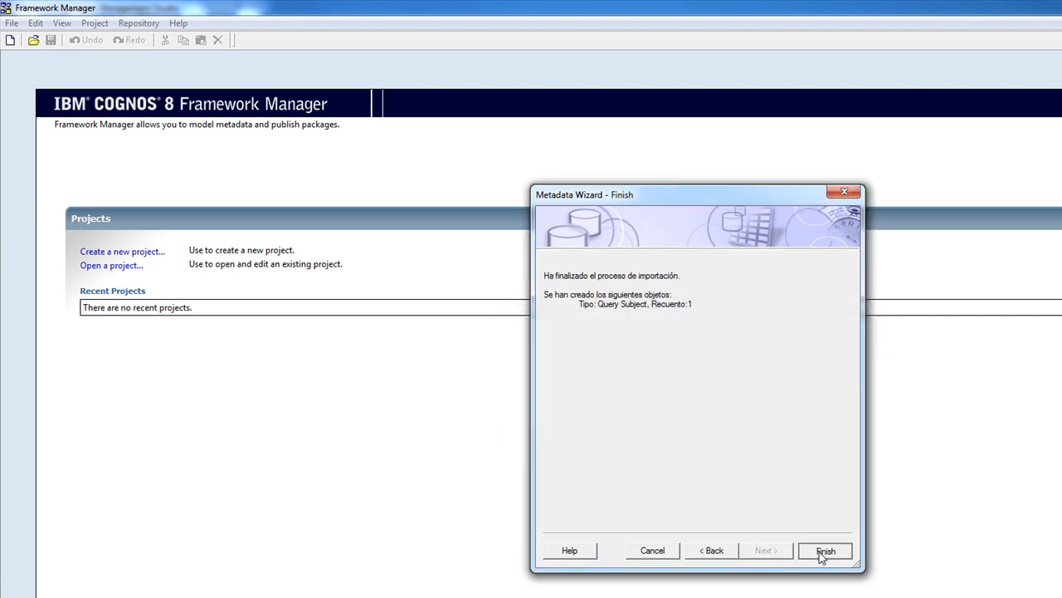
{"action": "left_click", "coordinate": [825, 550]}
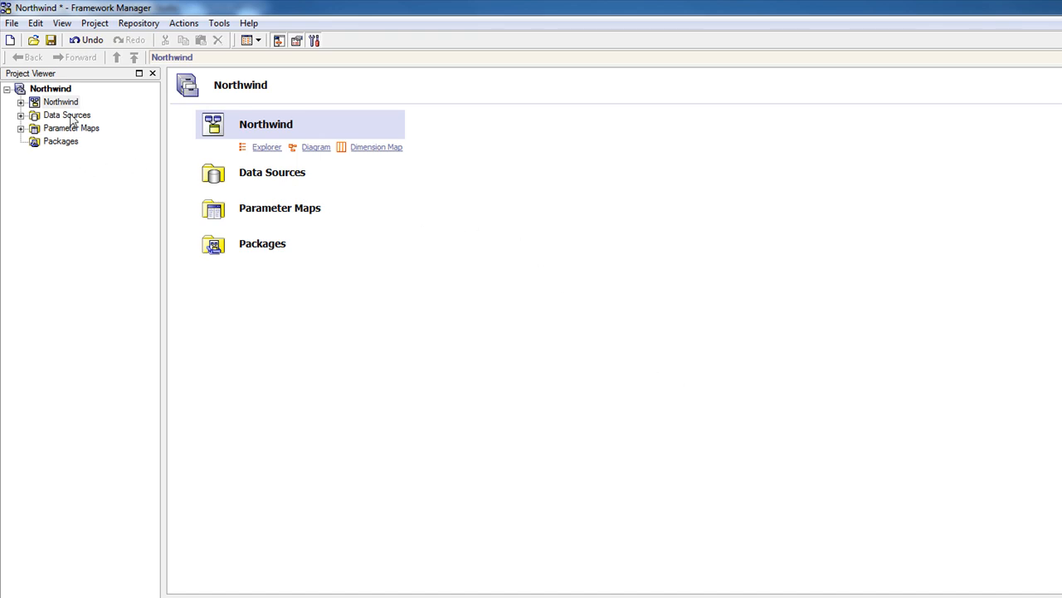
- Show Customers in the namespace diagram, zoom in, and drag it up and right
{"action": "left_click", "coordinate": [20, 101]}
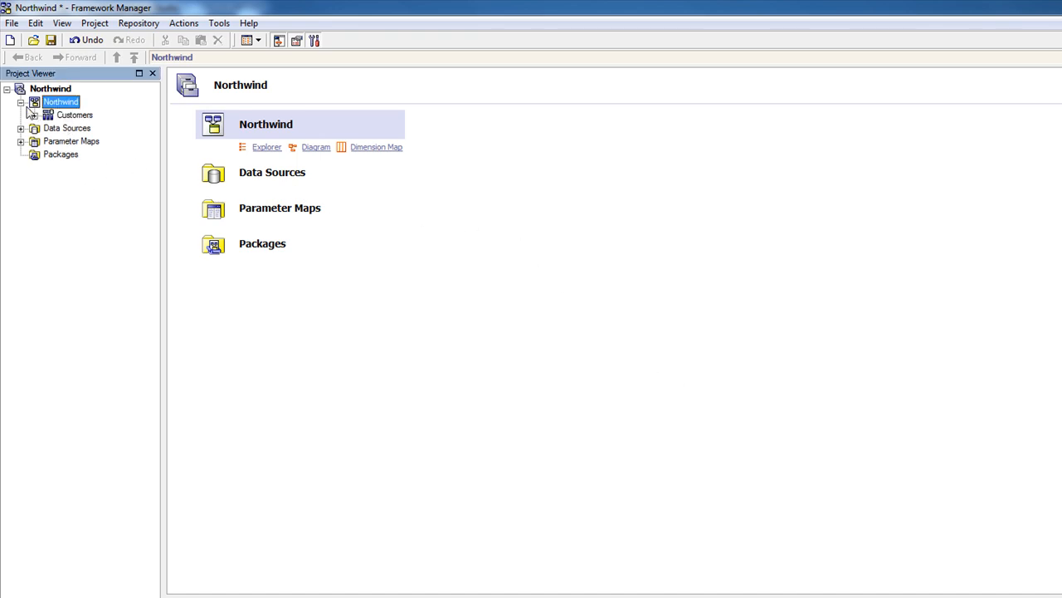
{"action": "left_click", "coordinate": [21, 127]}
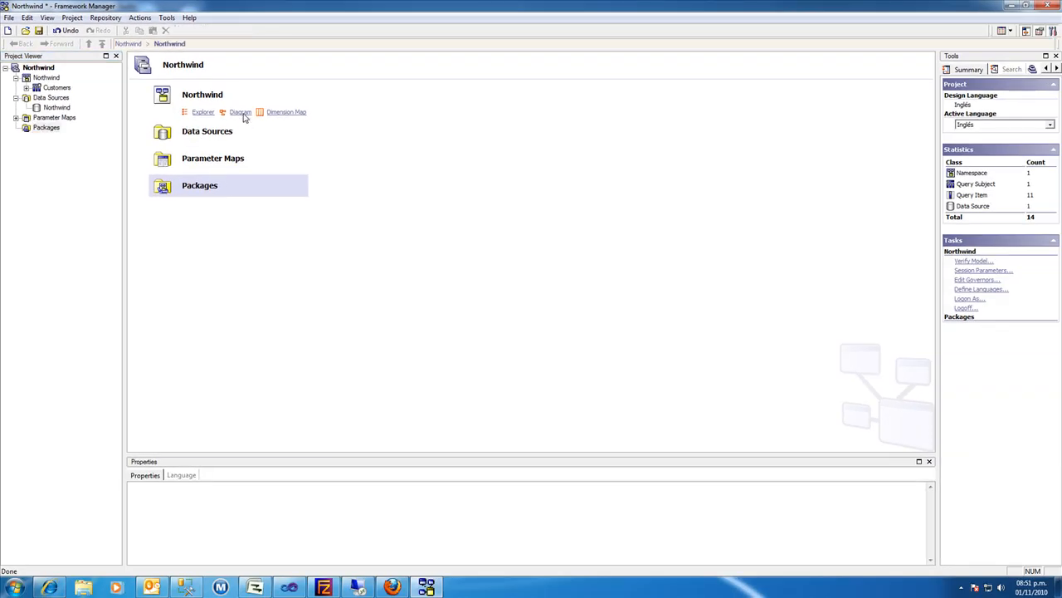
{"action": "left_click", "coordinate": [240, 113]}
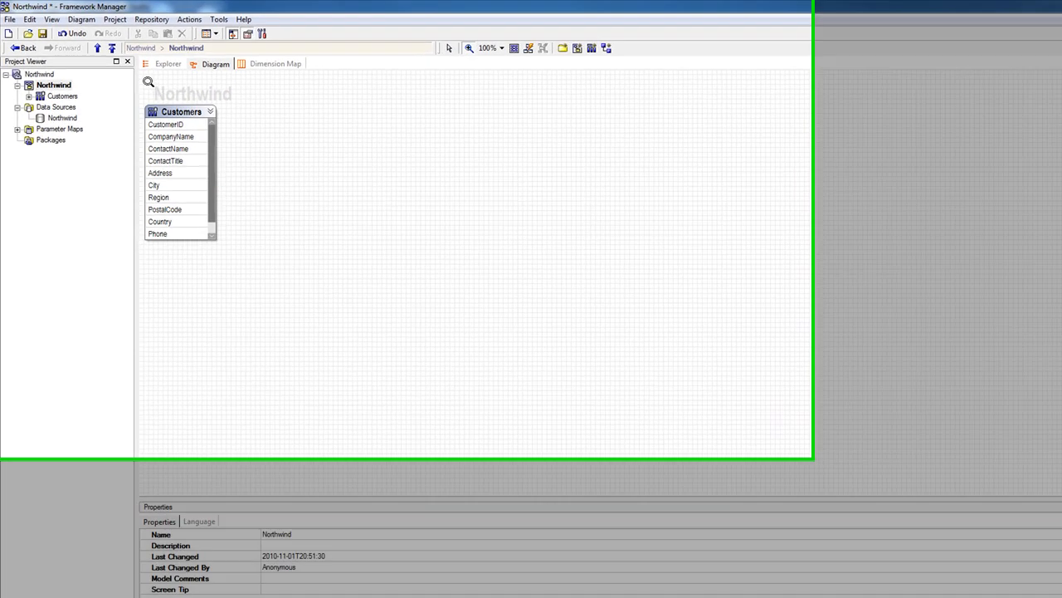
{"action": "left_click", "coordinate": [486, 47]}
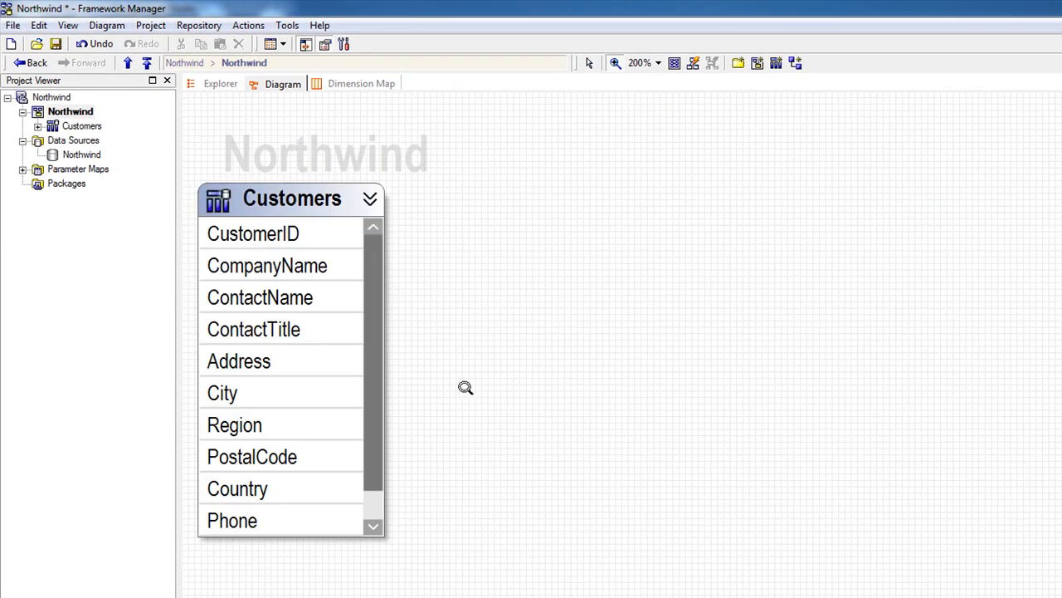
{"action": "mouse_move", "coordinate": [313, 203]}
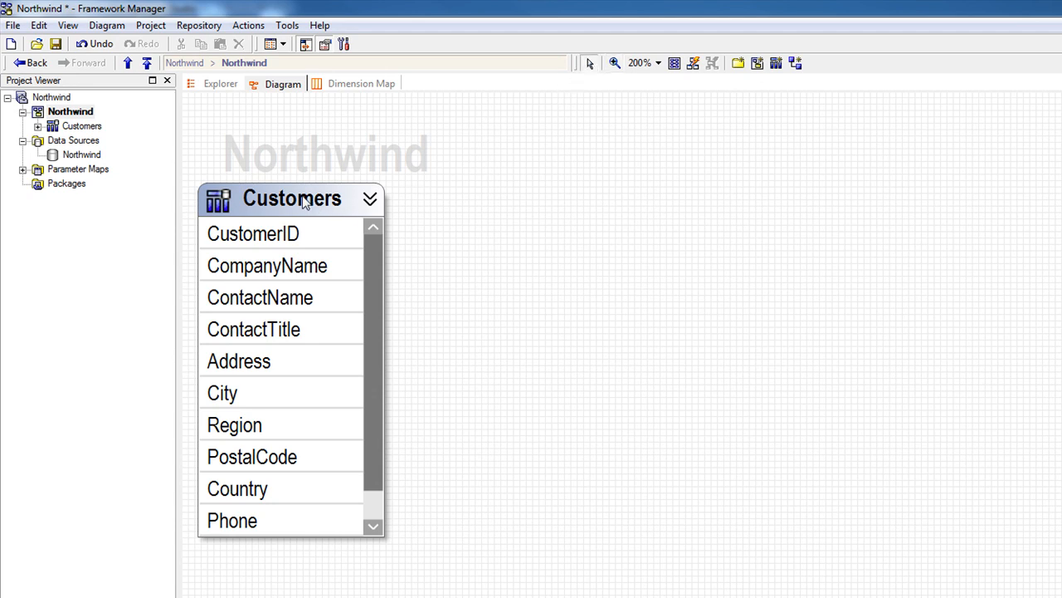
{"action": "left_click_drag", "start_coordinate": [292, 197], "coordinate": [488, 171]}
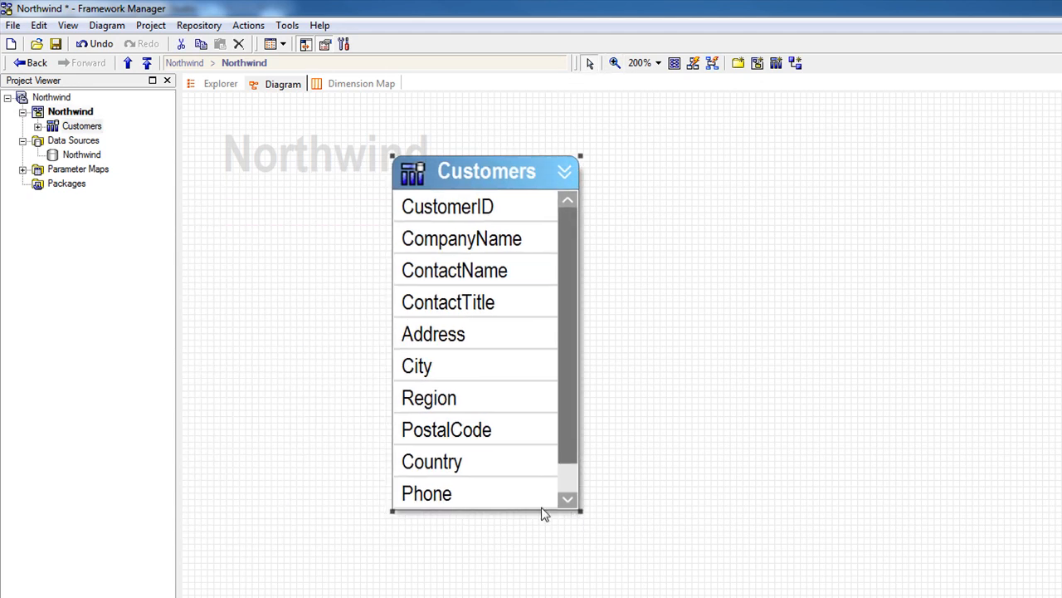
{"action": "mouse_move", "coordinate": [548, 510]}
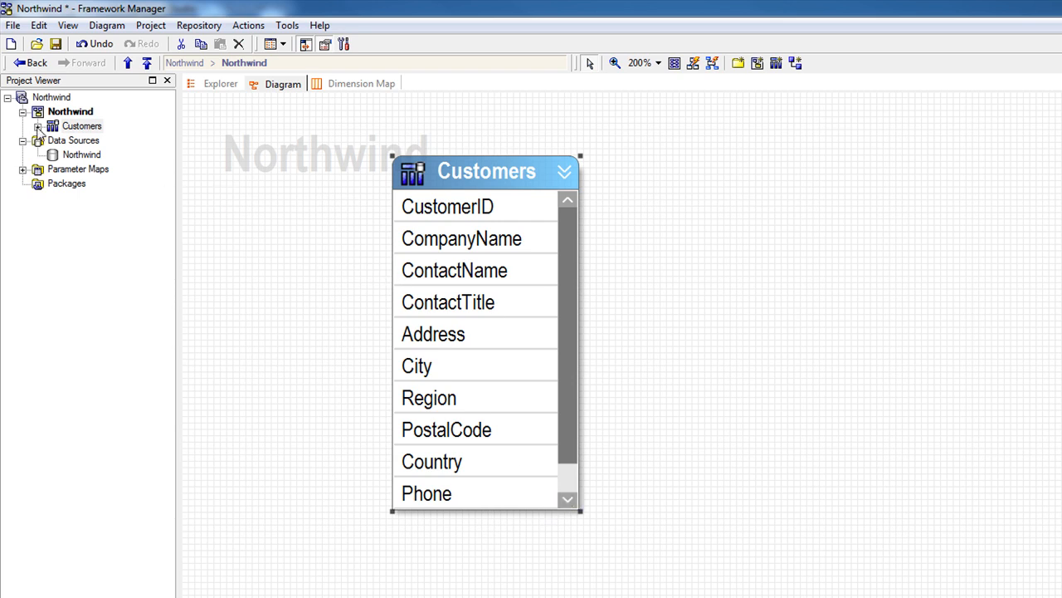
- Expand and collapse Customers' field list, then save the Northwind project
{"action": "left_click", "coordinate": [38, 125]}
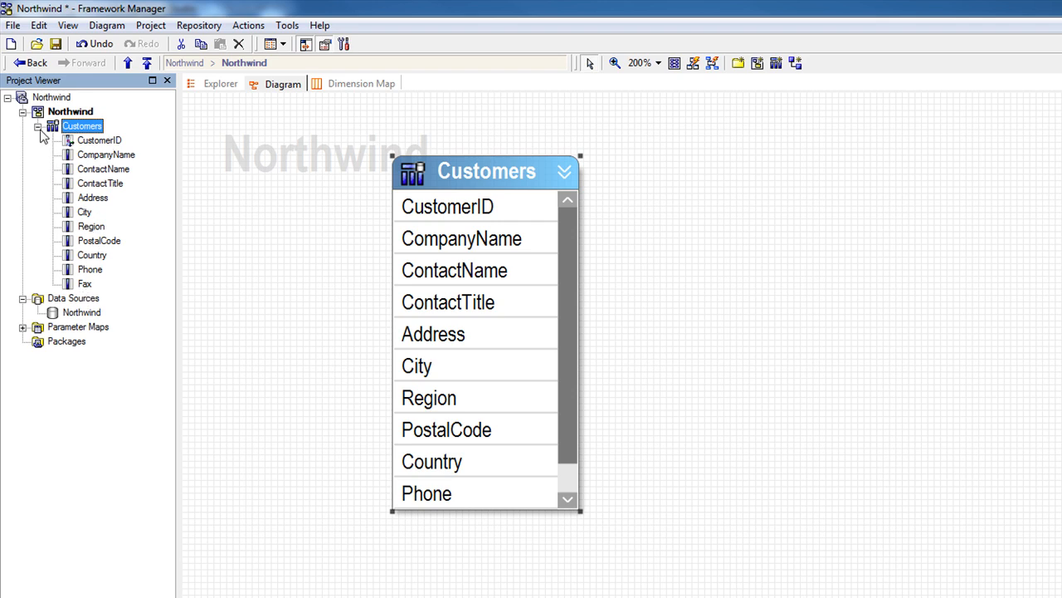
{"action": "left_click", "coordinate": [38, 125]}
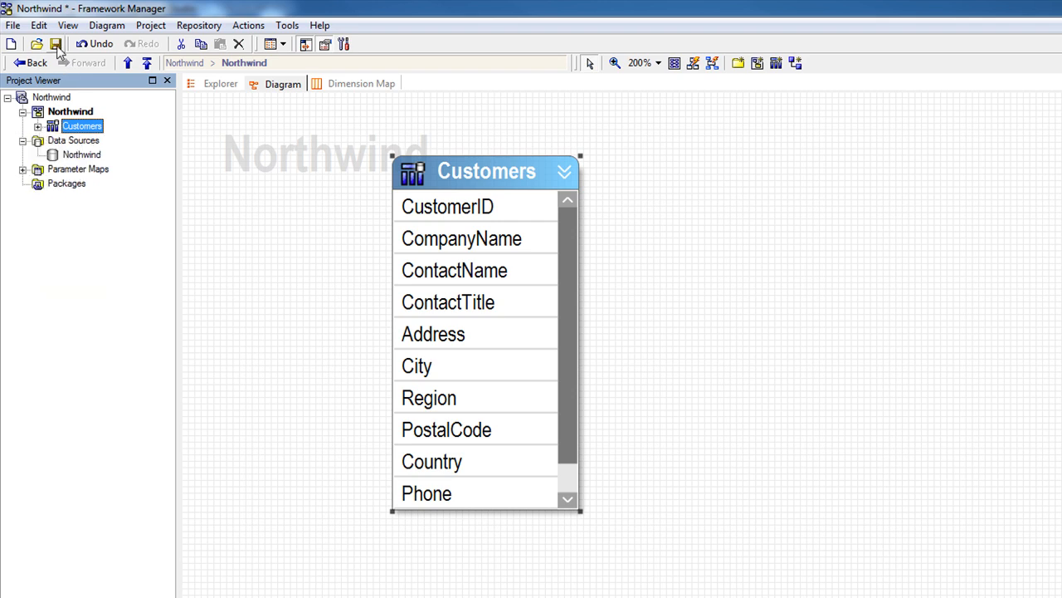
{"action": "left_click", "coordinate": [55, 44]}
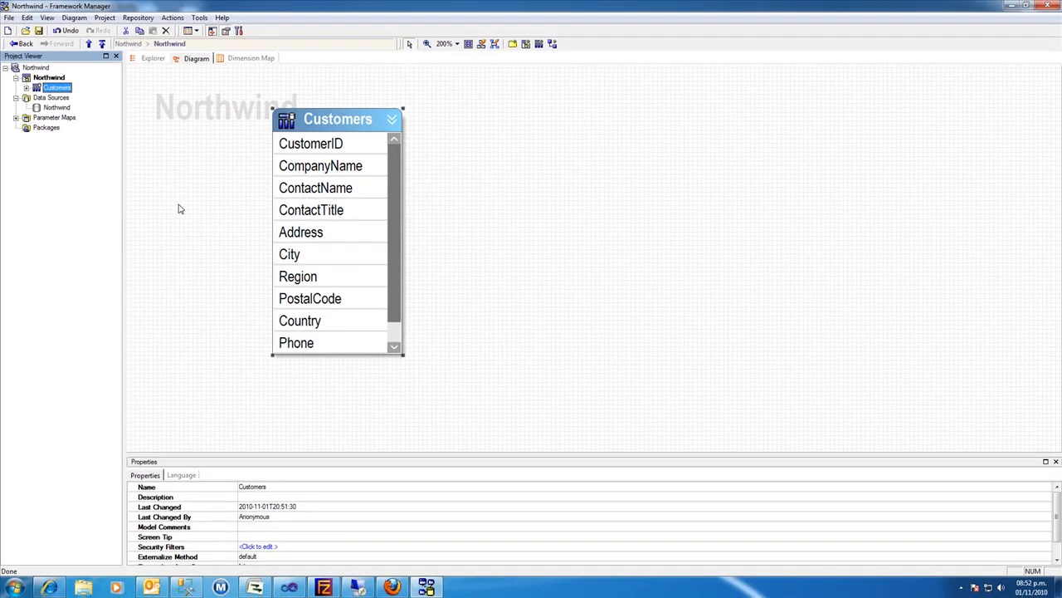
{"action": "mouse_move", "coordinate": [232, 218]}
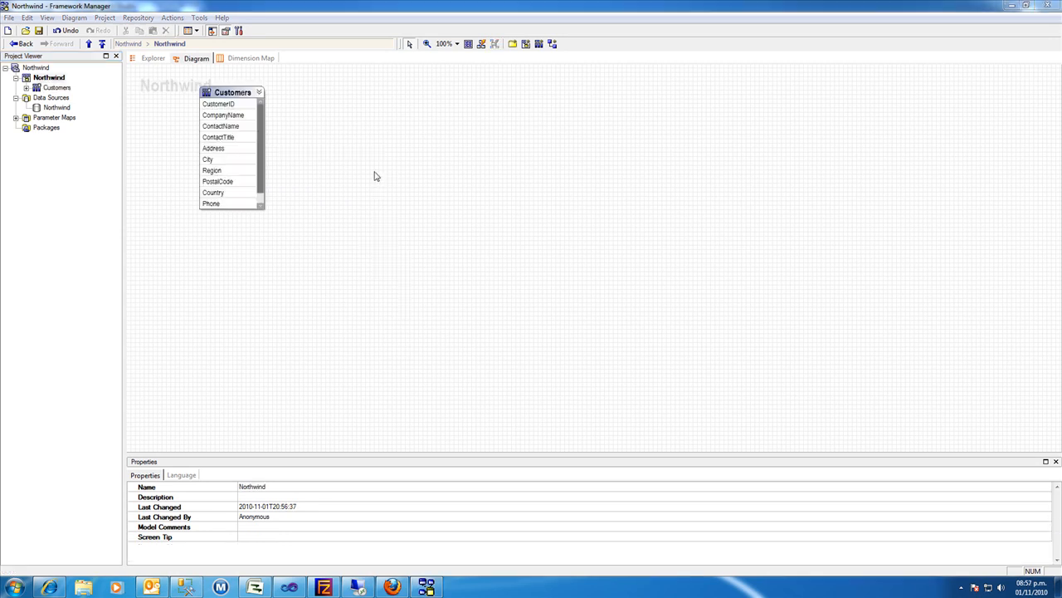
- Start another metadata import from data sources and expand the dbo tables
{"action": "right_click", "coordinate": [376, 158]}
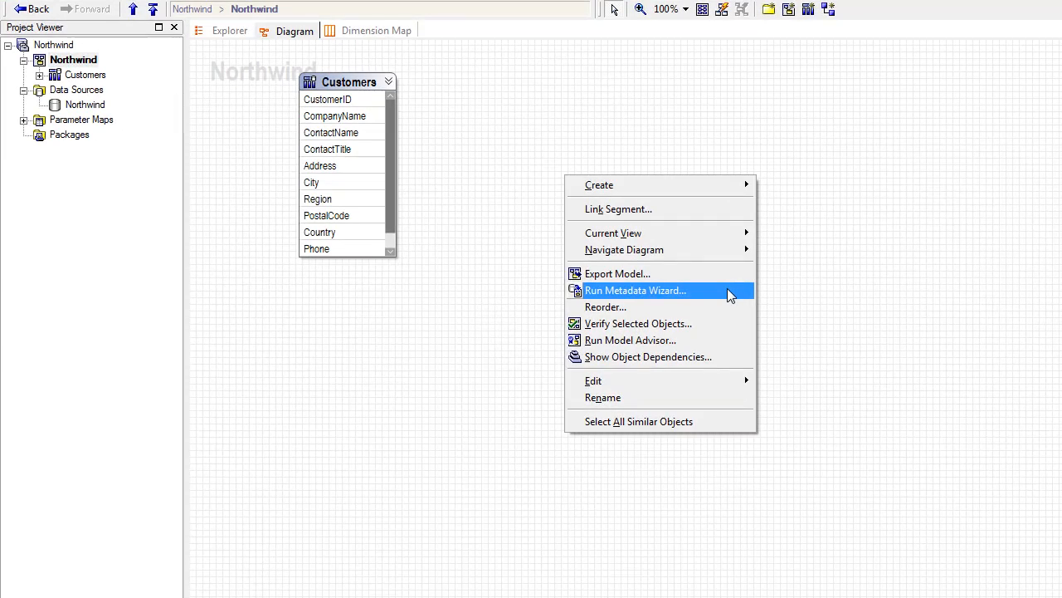
{"action": "left_click", "coordinate": [636, 291]}
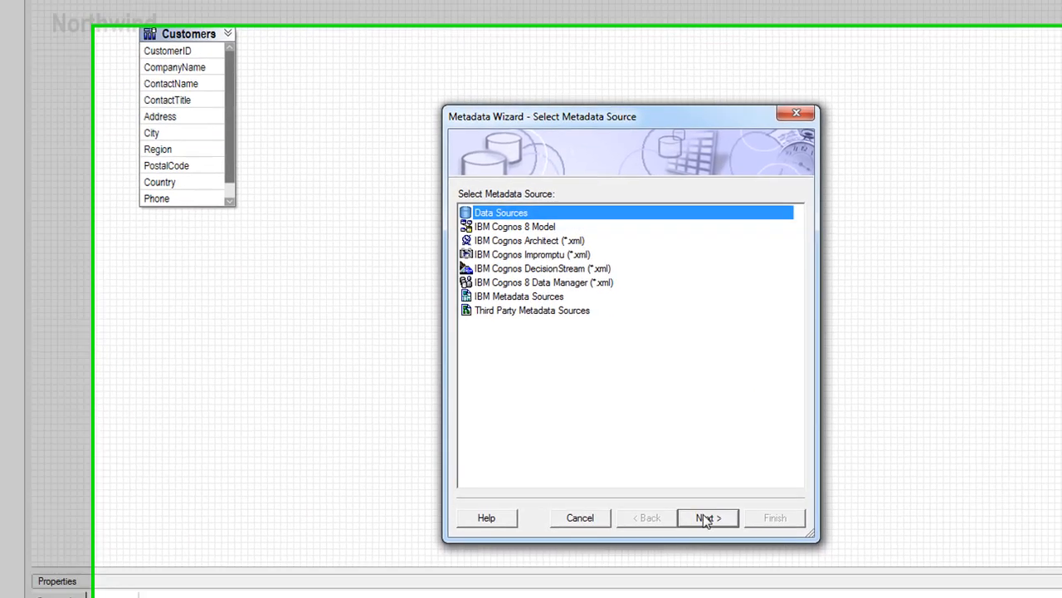
{"action": "left_click", "coordinate": [707, 517]}
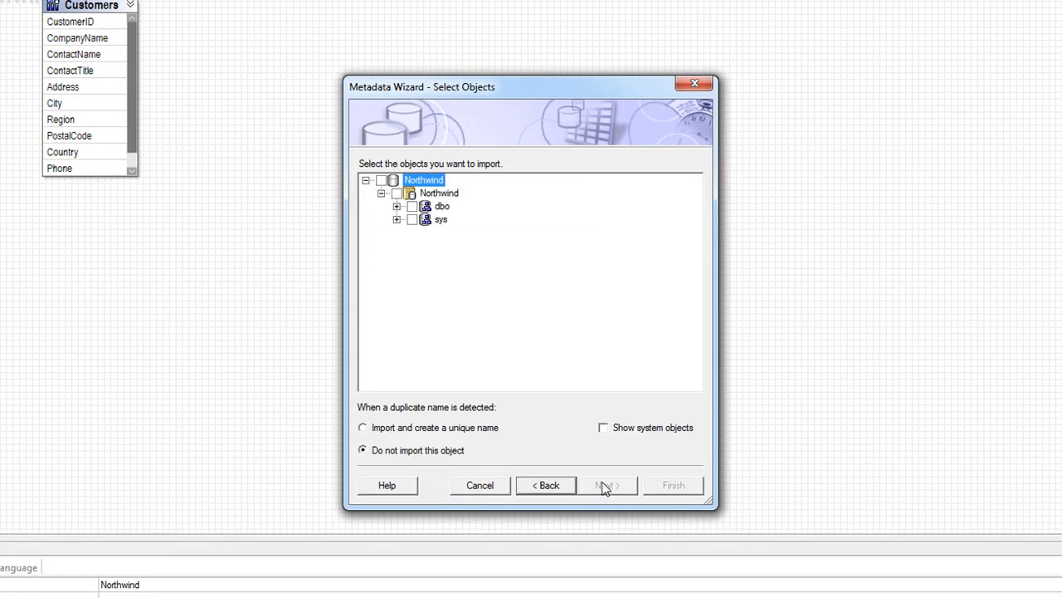
{"action": "left_click", "coordinate": [396, 205]}
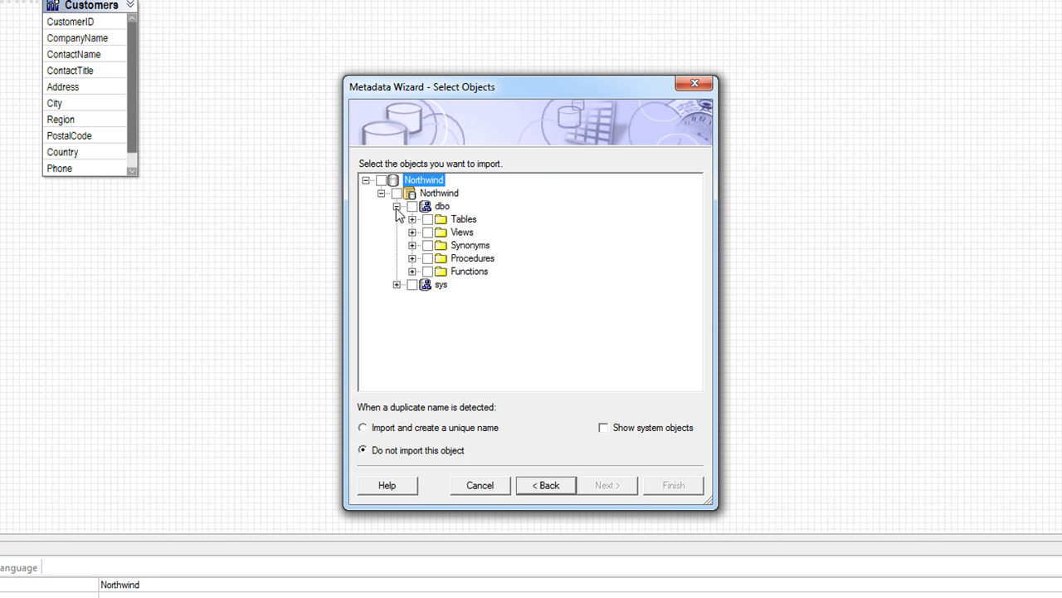
{"action": "mouse_move", "coordinate": [415, 224]}
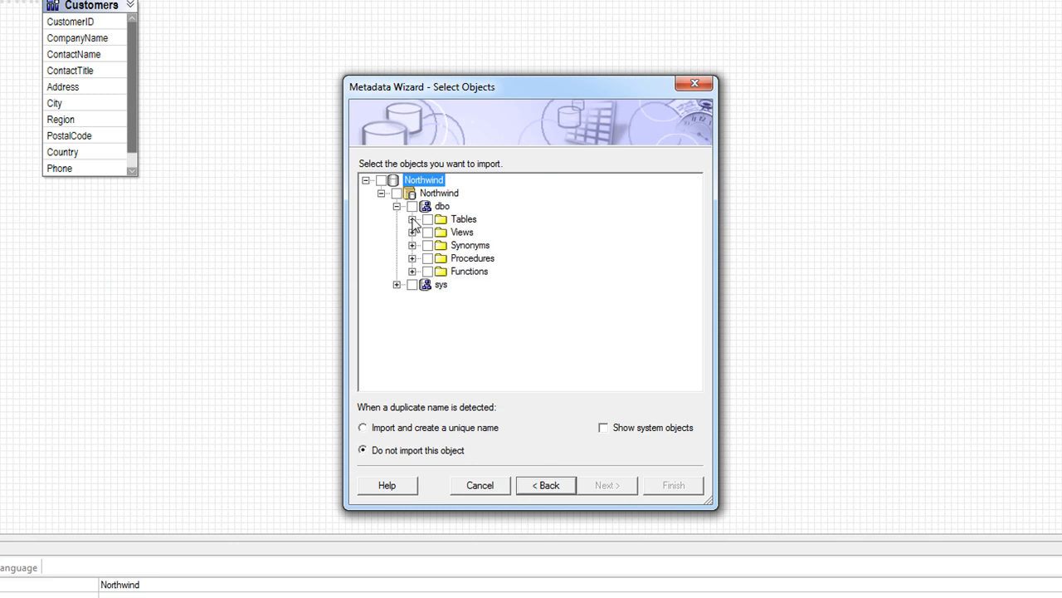
{"action": "left_click", "coordinate": [412, 219]}
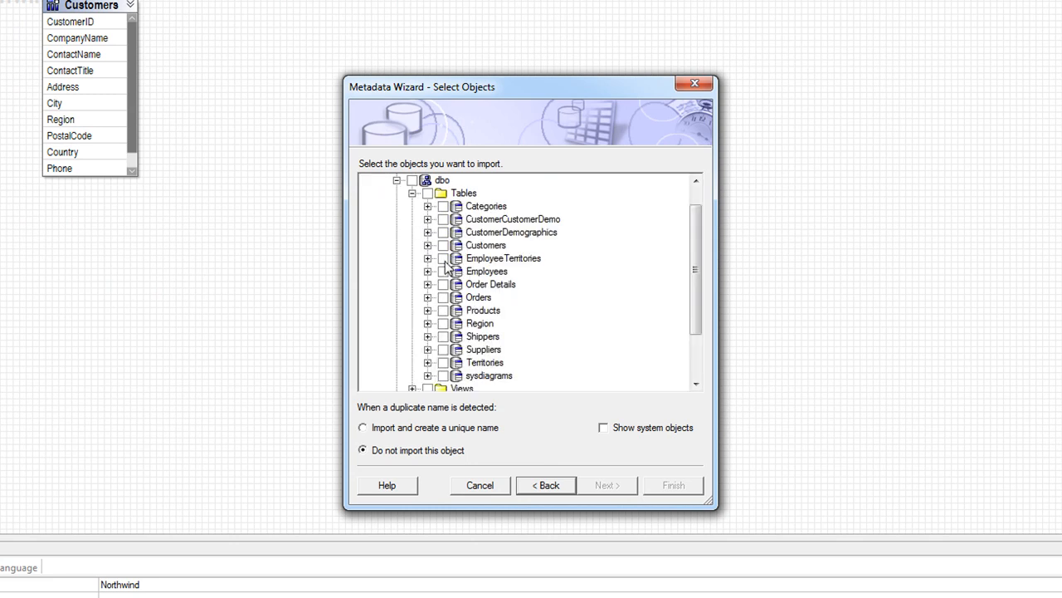
{"action": "mouse_move", "coordinate": [448, 286]}
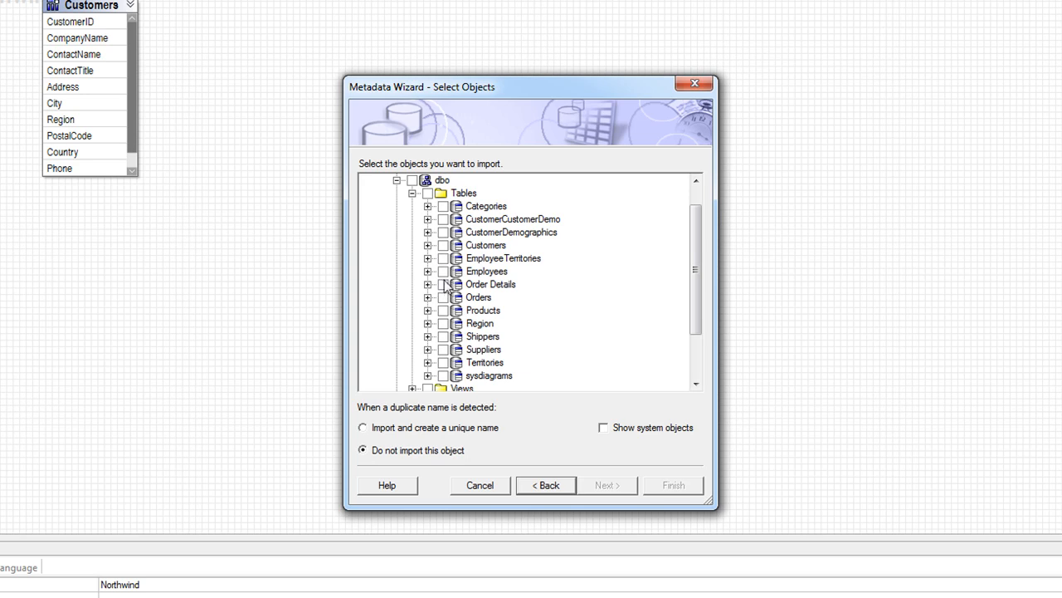
- Tick Employees, Order Details and Products, and import using primary and foreign keys
{"action": "left_click", "coordinate": [443, 272]}
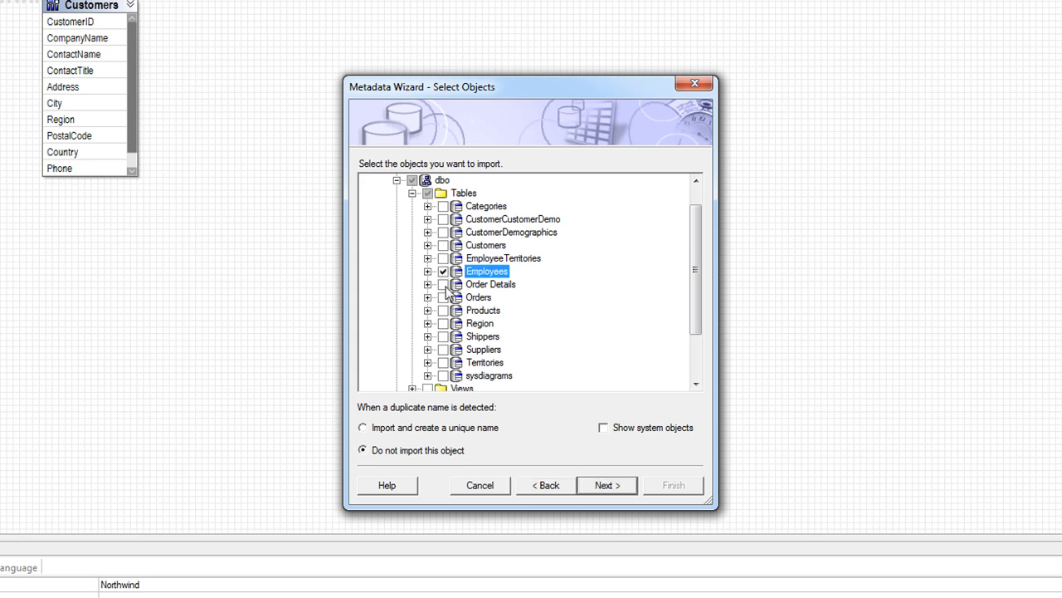
{"action": "left_click", "coordinate": [442, 310]}
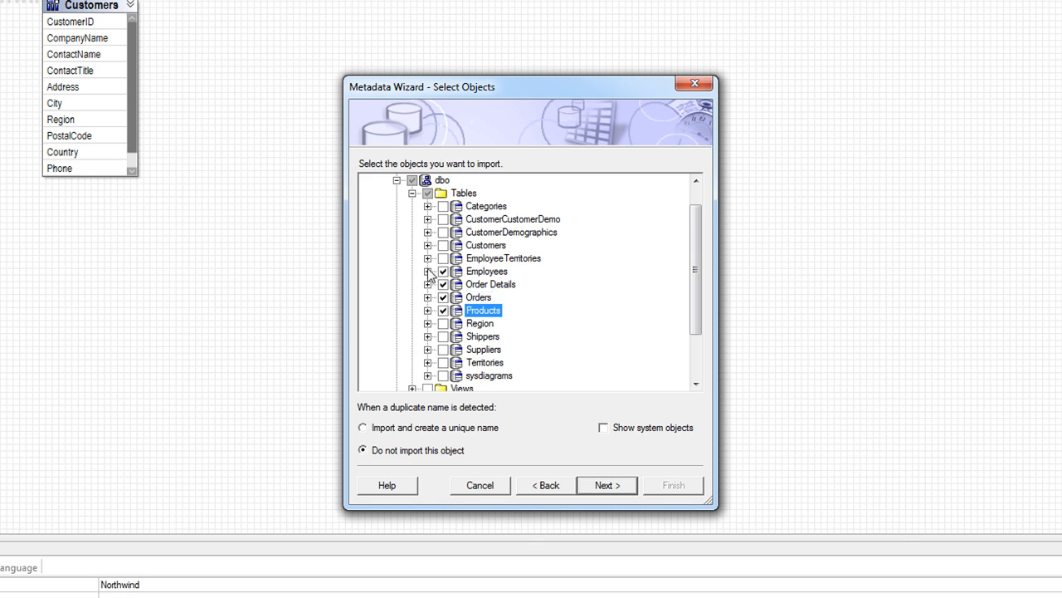
{"action": "left_click", "coordinate": [428, 296]}
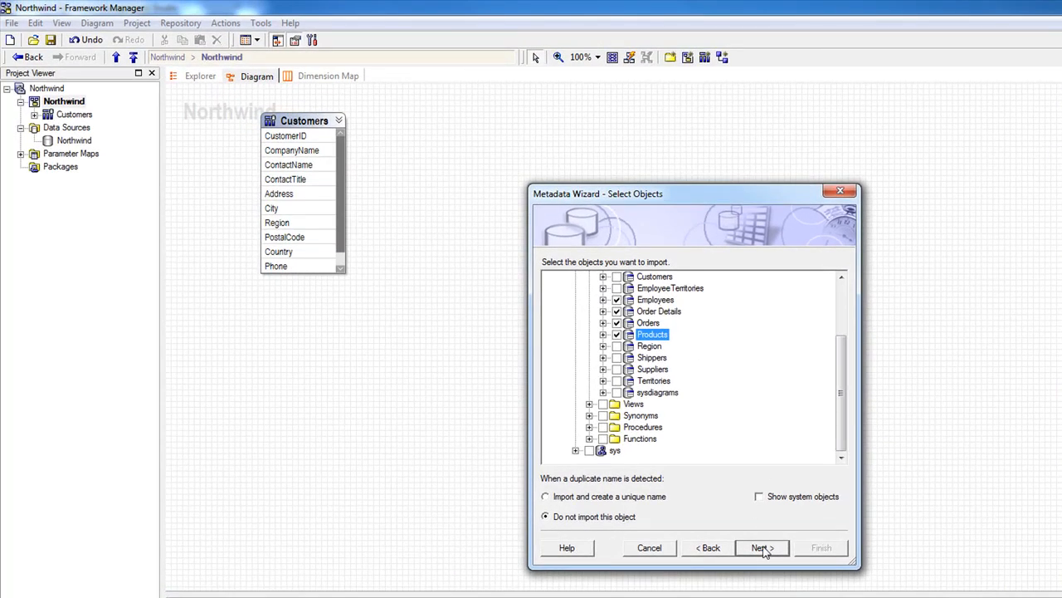
{"action": "left_click", "coordinate": [760, 547]}
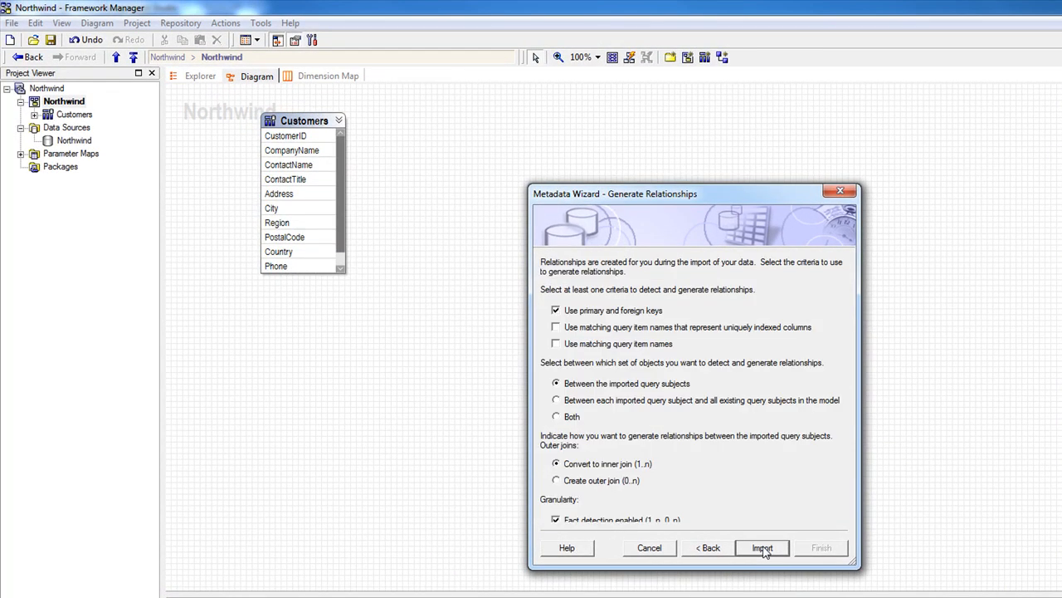
{"action": "left_click", "coordinate": [762, 547]}
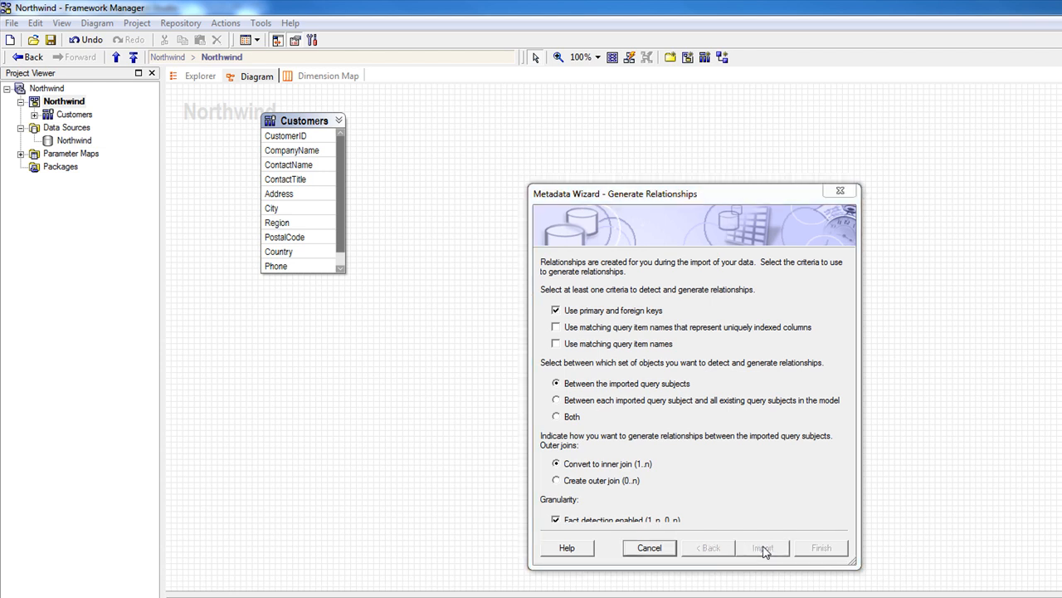
{"action": "left_click", "coordinate": [762, 548]}
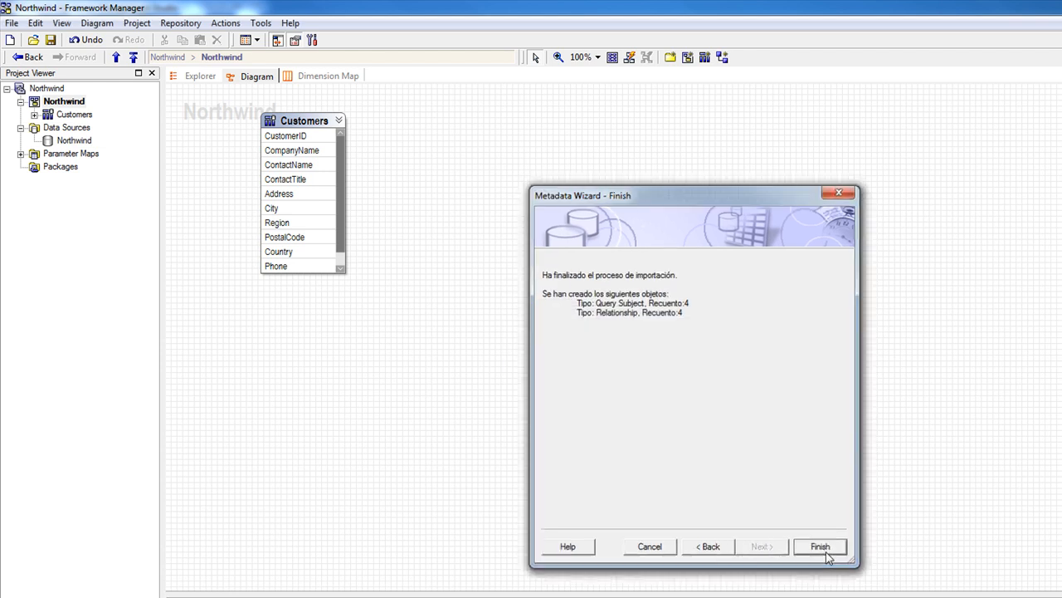
- Finish the import and drag Customers down beside the Orders query subject
{"action": "left_click", "coordinate": [820, 546]}
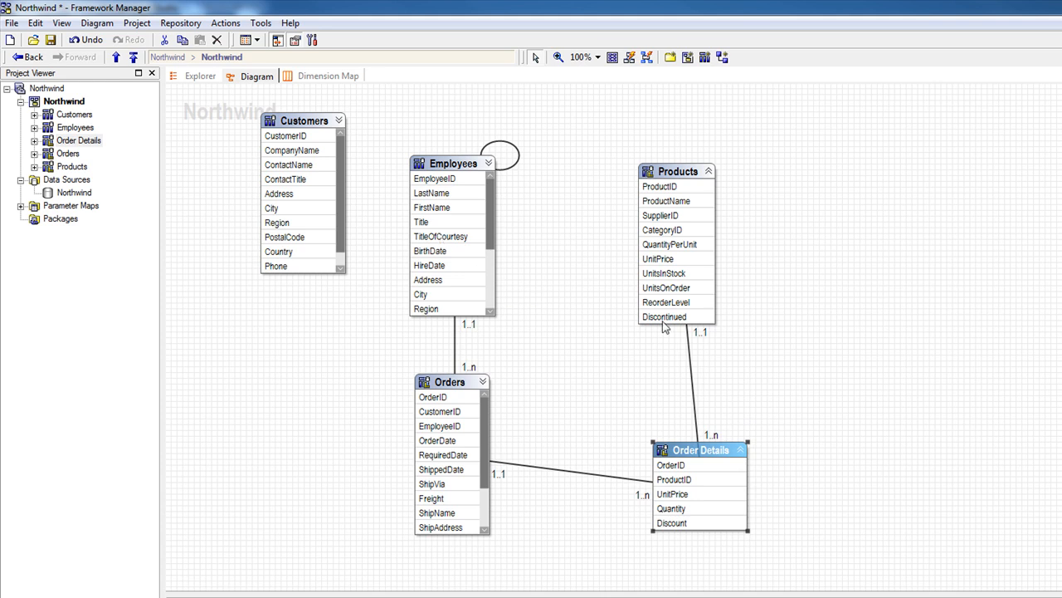
{"action": "mouse_move", "coordinate": [678, 306]}
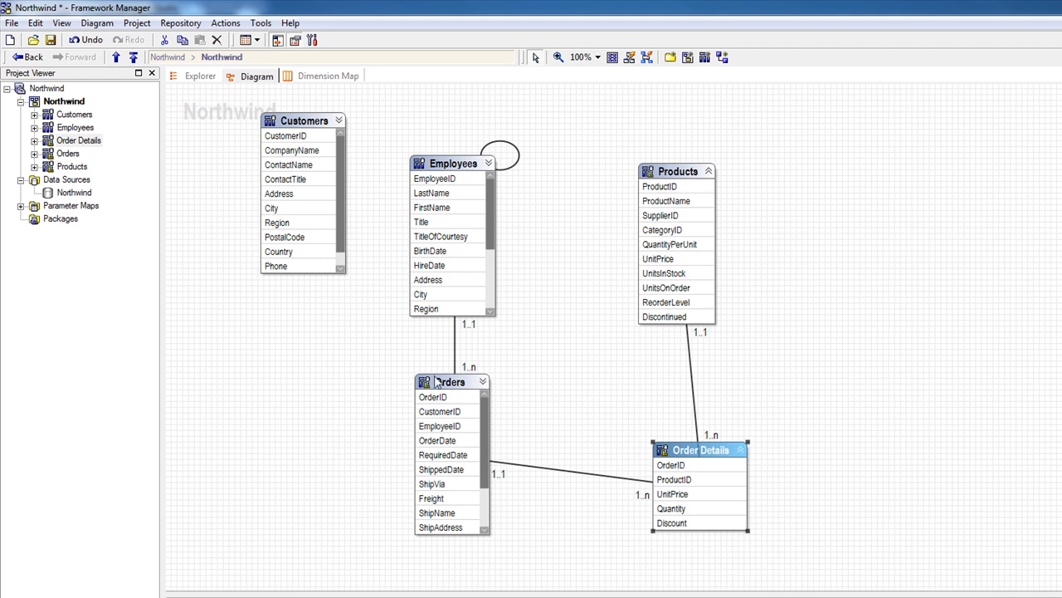
{"action": "mouse_move", "coordinate": [554, 284]}
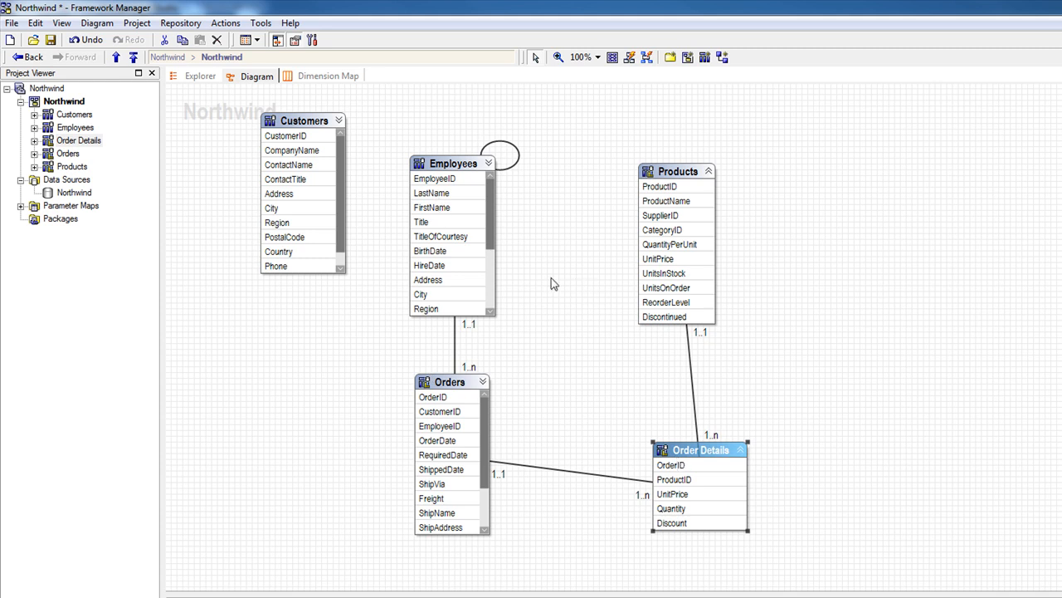
{"action": "left_click_drag", "start_coordinate": [304, 120], "coordinate": [299, 376]}
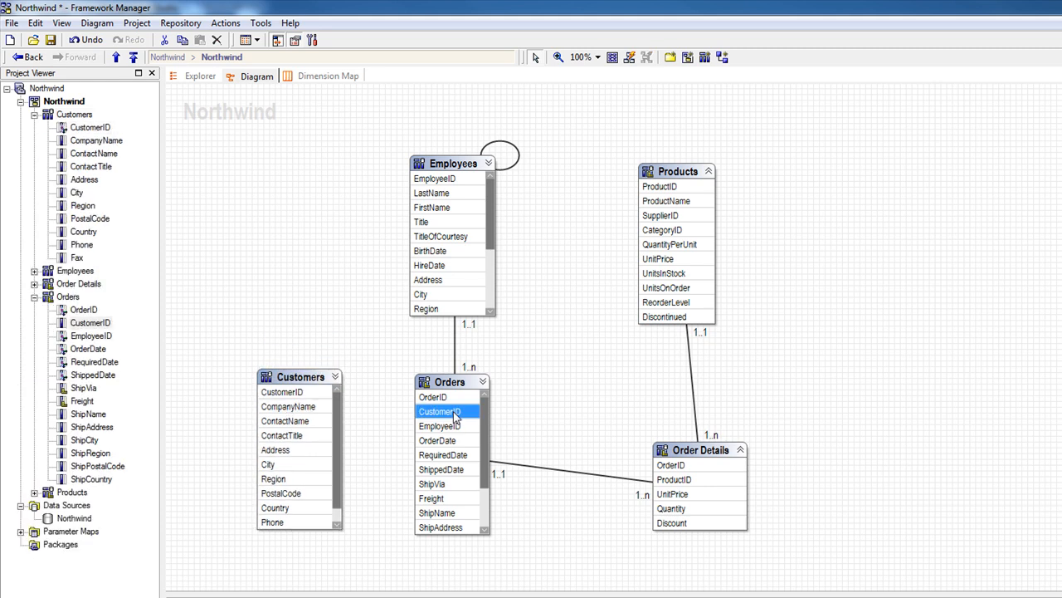
{"action": "mouse_move", "coordinate": [668, 100]}
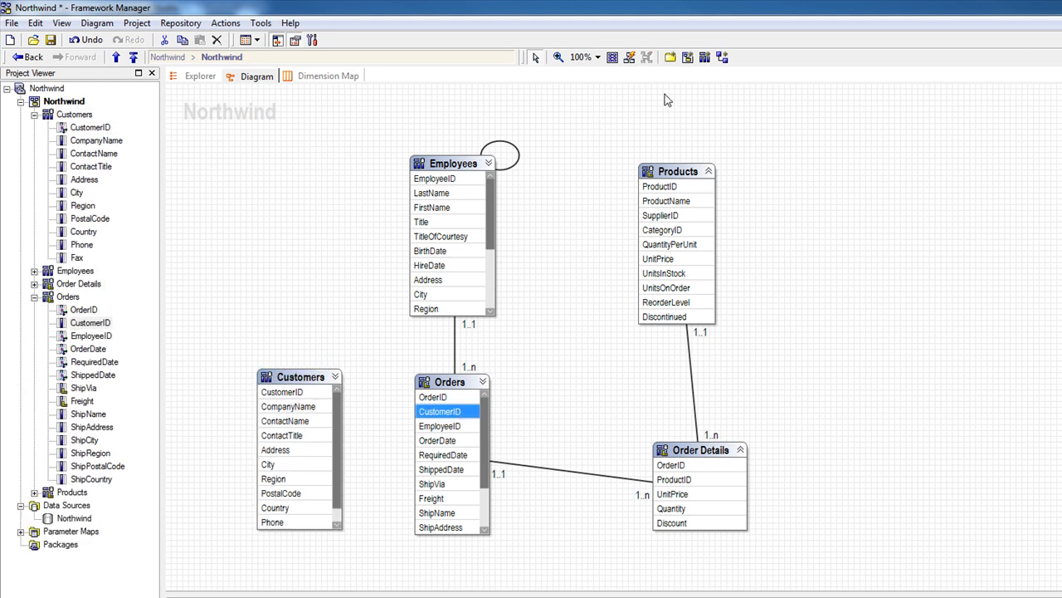
{"action": "mouse_move", "coordinate": [723, 58]}
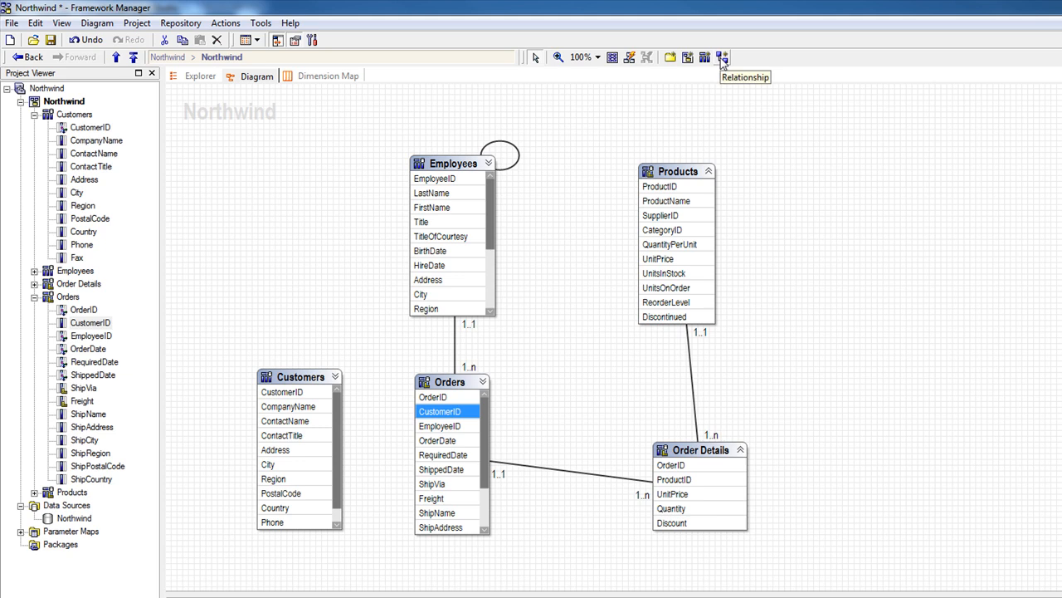
{"action": "mouse_move", "coordinate": [334, 375]}
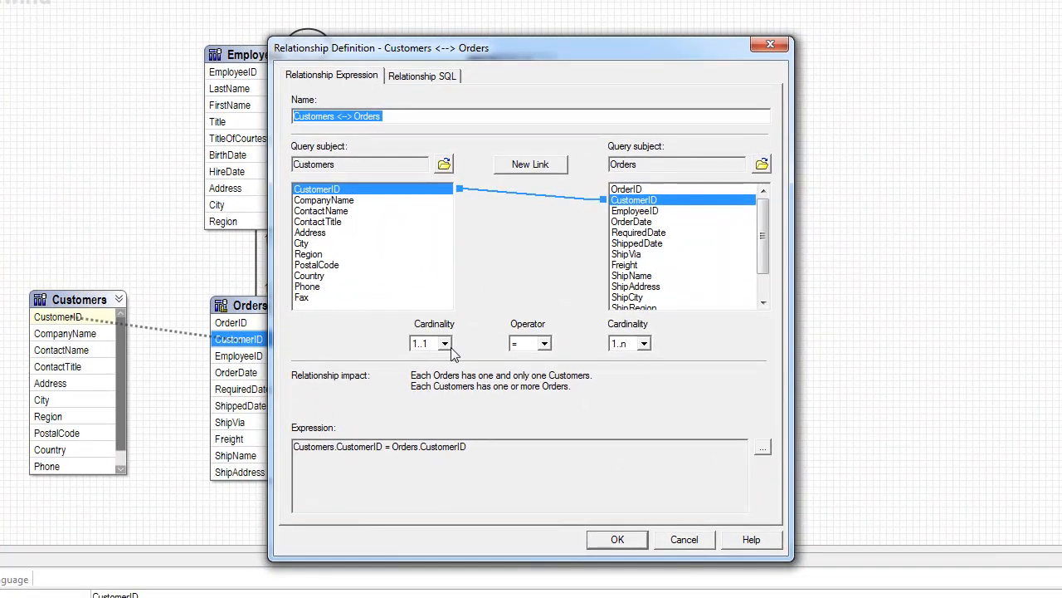
{"action": "mouse_move", "coordinate": [375, 390]}
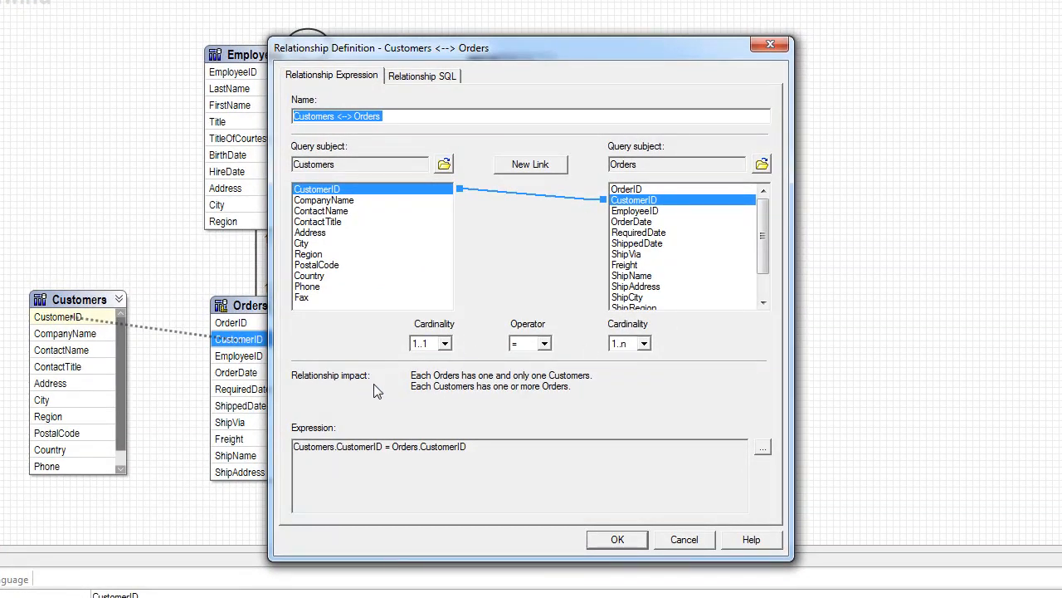
{"action": "mouse_move", "coordinate": [555, 402]}
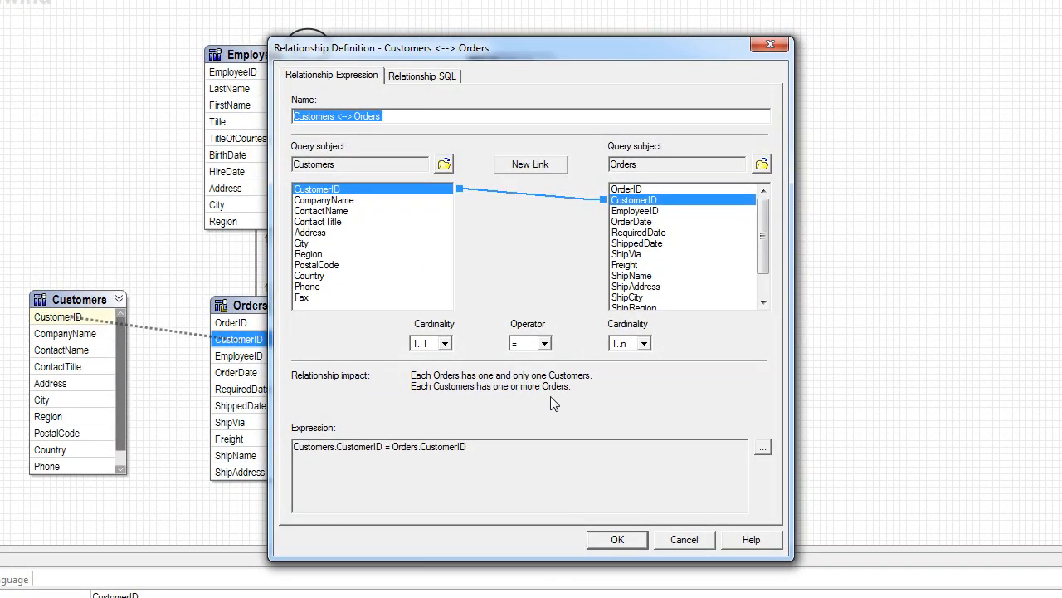
{"action": "mouse_move", "coordinate": [408, 450]}
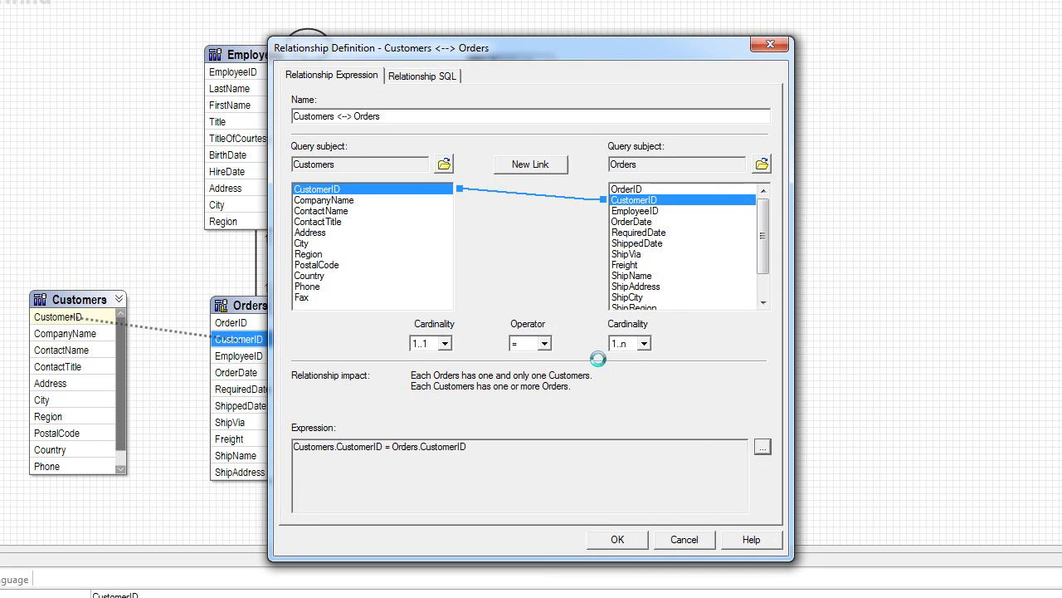
- Review the CustomerID join expression and confirm the 1..1 to 1..n Customers–Orders relationship
{"action": "left_click", "coordinate": [761, 445]}
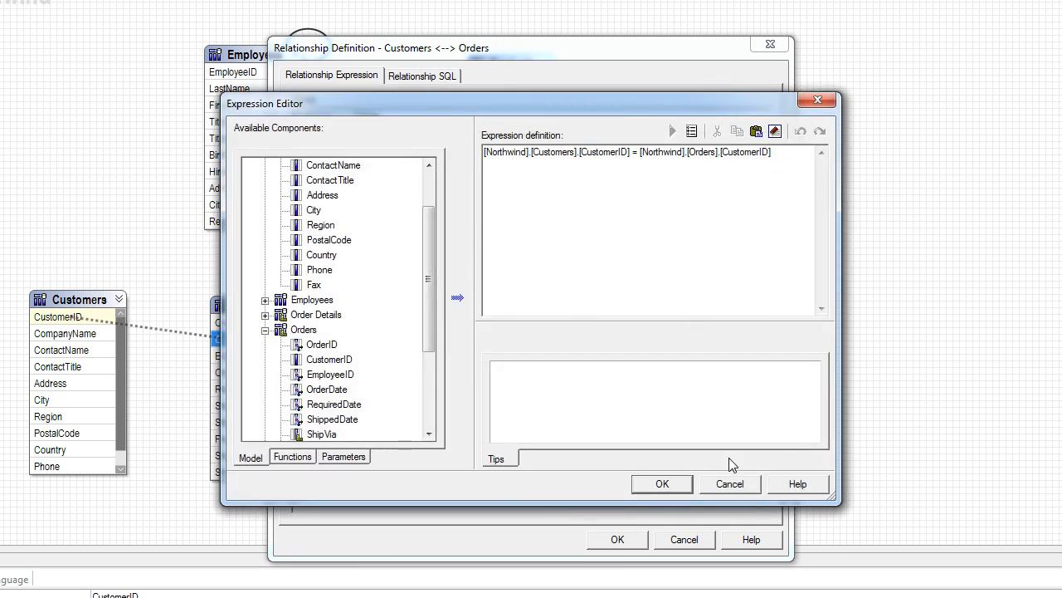
{"action": "left_click", "coordinate": [661, 484]}
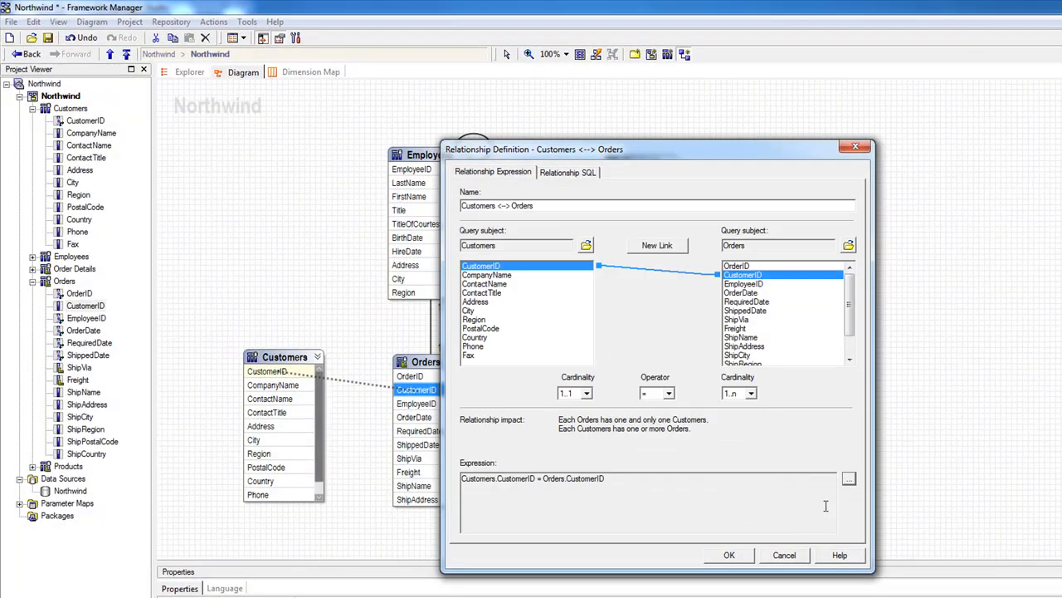
{"action": "left_click", "coordinate": [728, 554]}
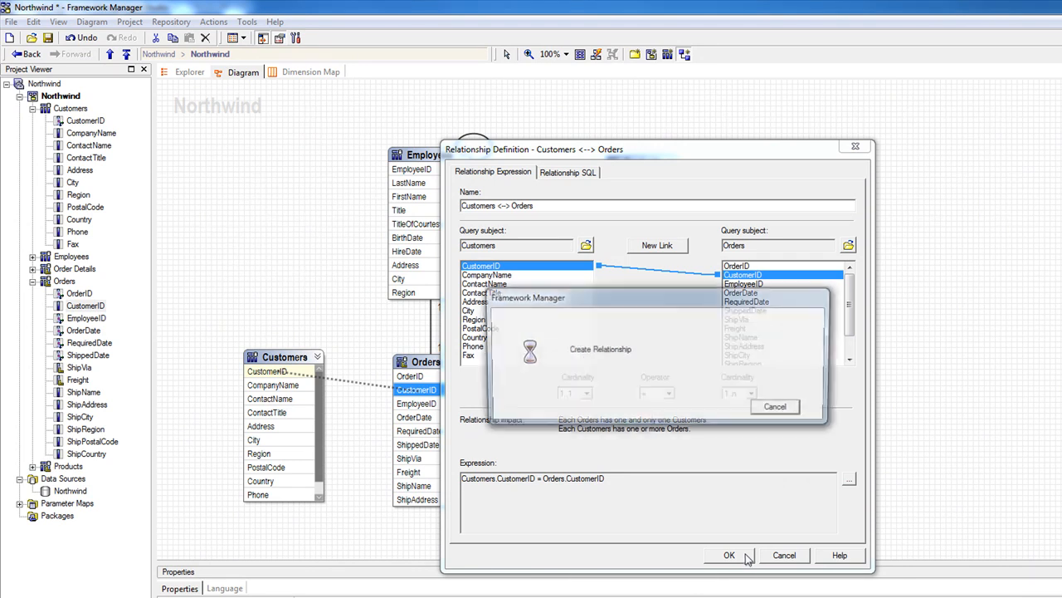
{"action": "left_click", "coordinate": [728, 554]}
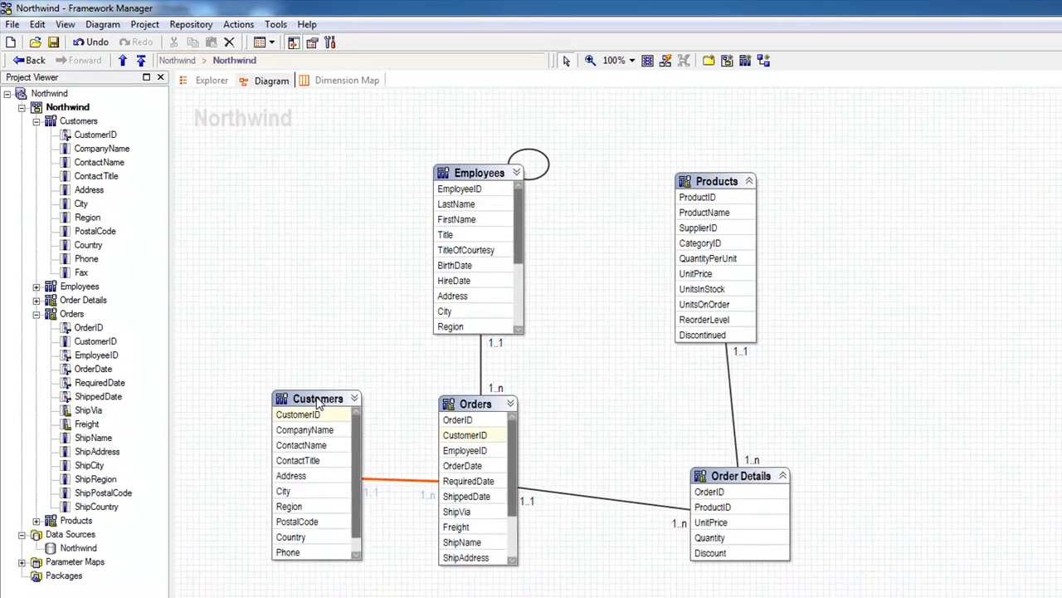
- Move Customers higher in the diagram and test it, browsing the sample customer rows
{"action": "left_click_drag", "start_coordinate": [318, 398], "coordinate": [292, 251]}
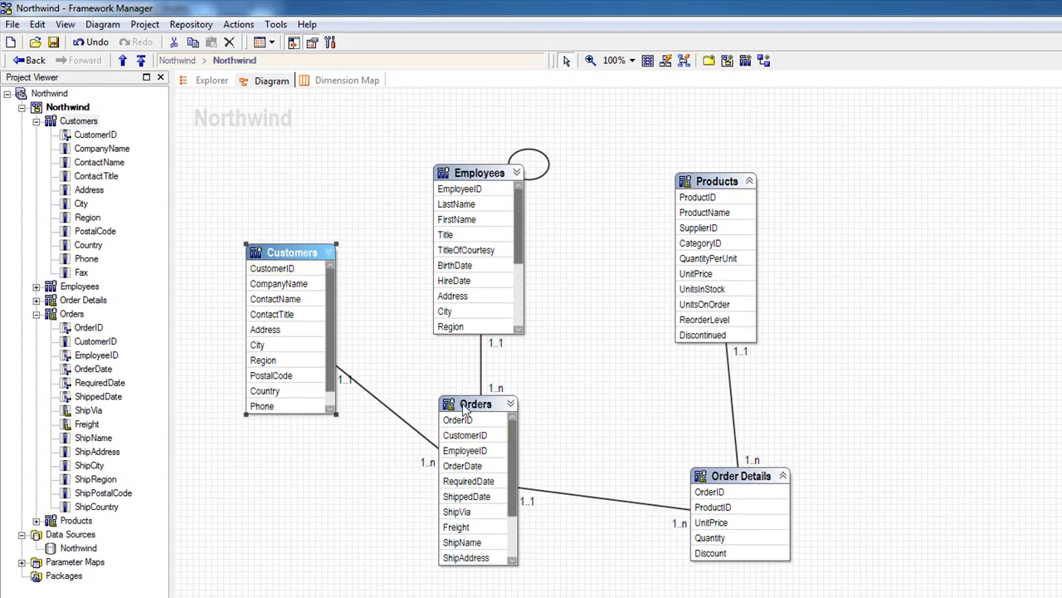
{"action": "mouse_move", "coordinate": [291, 253]}
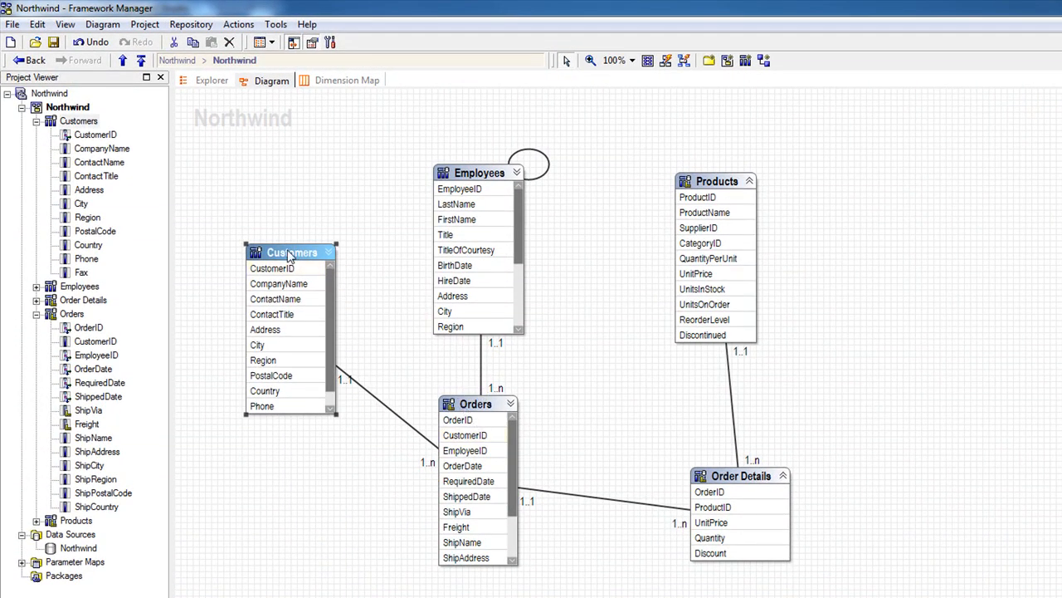
{"action": "right_click", "coordinate": [289, 252]}
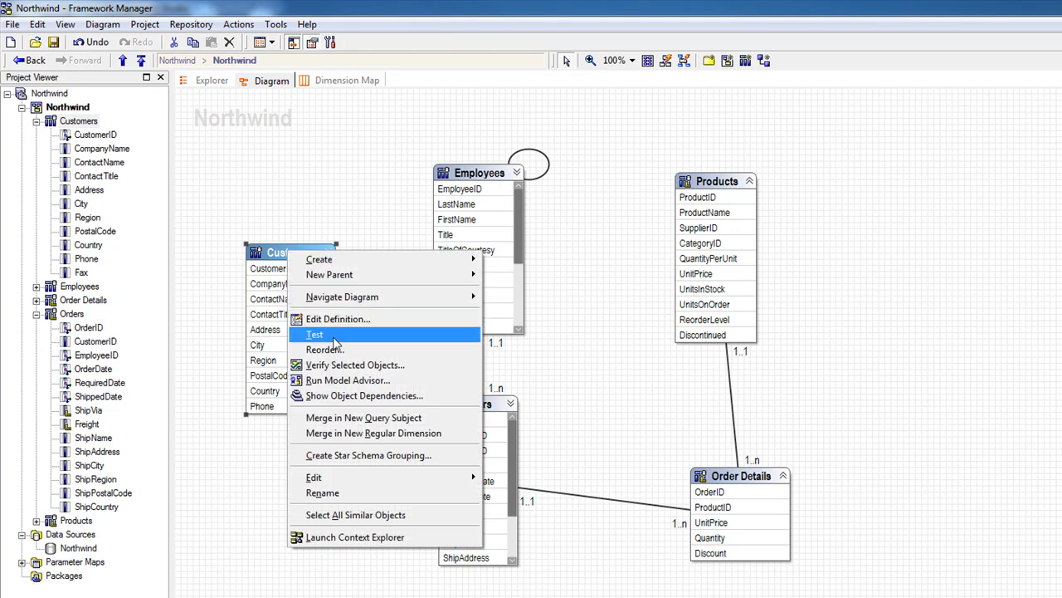
{"action": "left_click", "coordinate": [315, 334]}
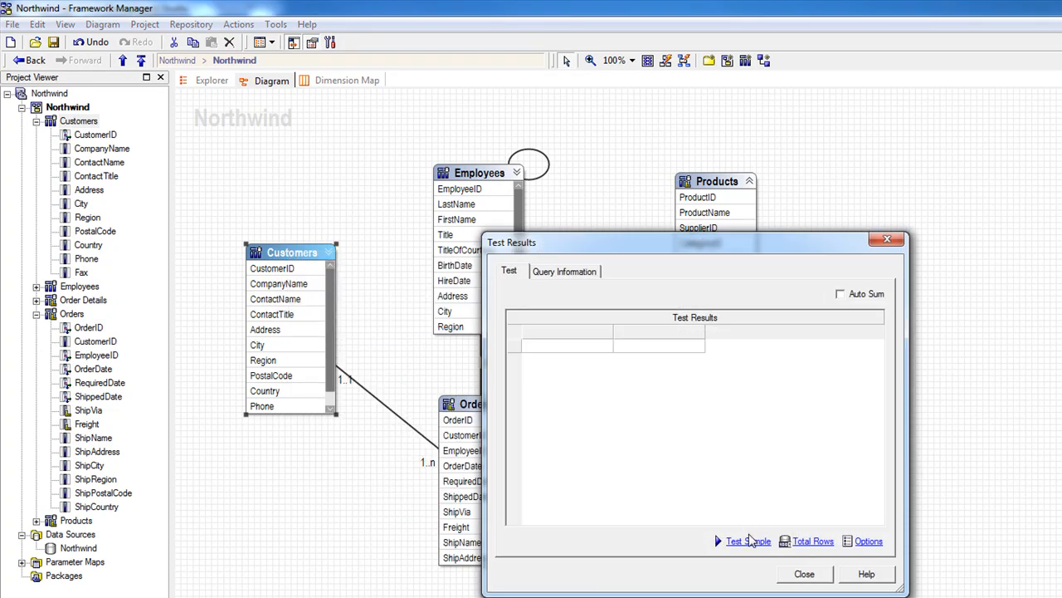
{"action": "left_click", "coordinate": [748, 541]}
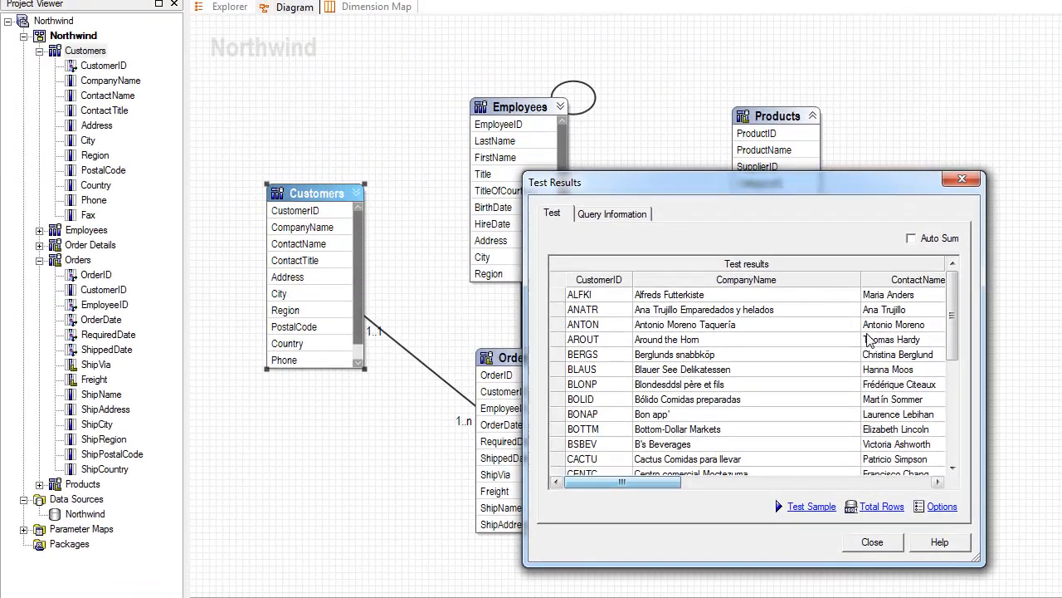
{"action": "scroll", "scroll_direction": "down", "scroll_amount": 3}
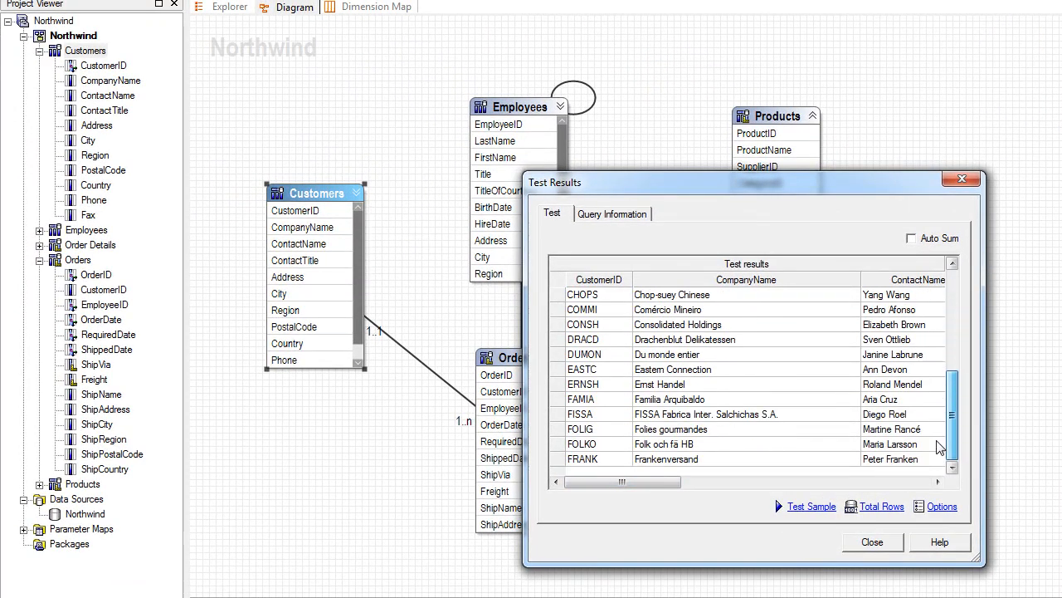
{"action": "left_click", "coordinate": [872, 542]}
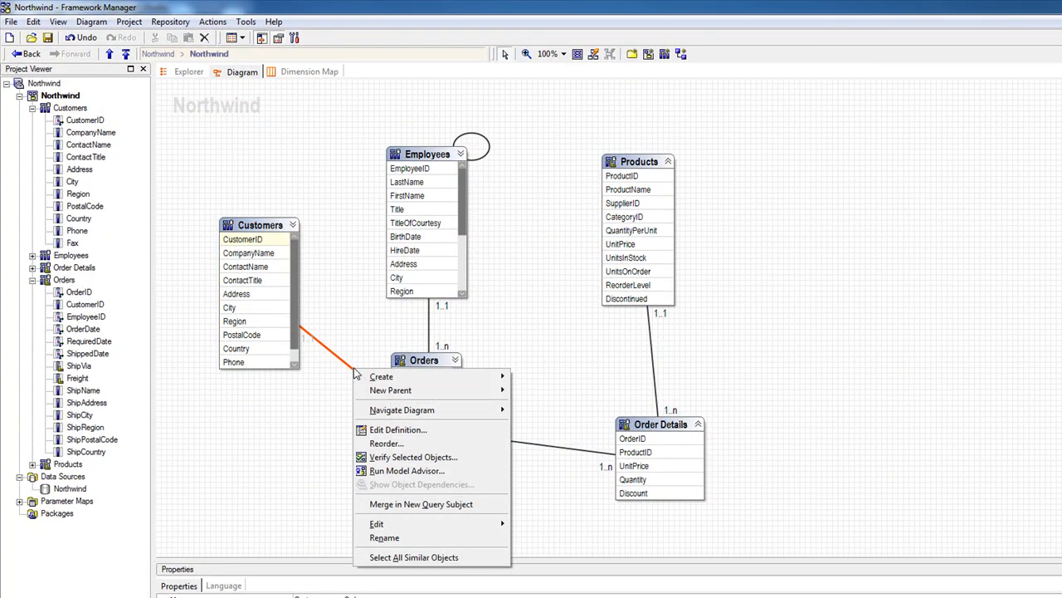
{"action": "mouse_move", "coordinate": [367, 426]}
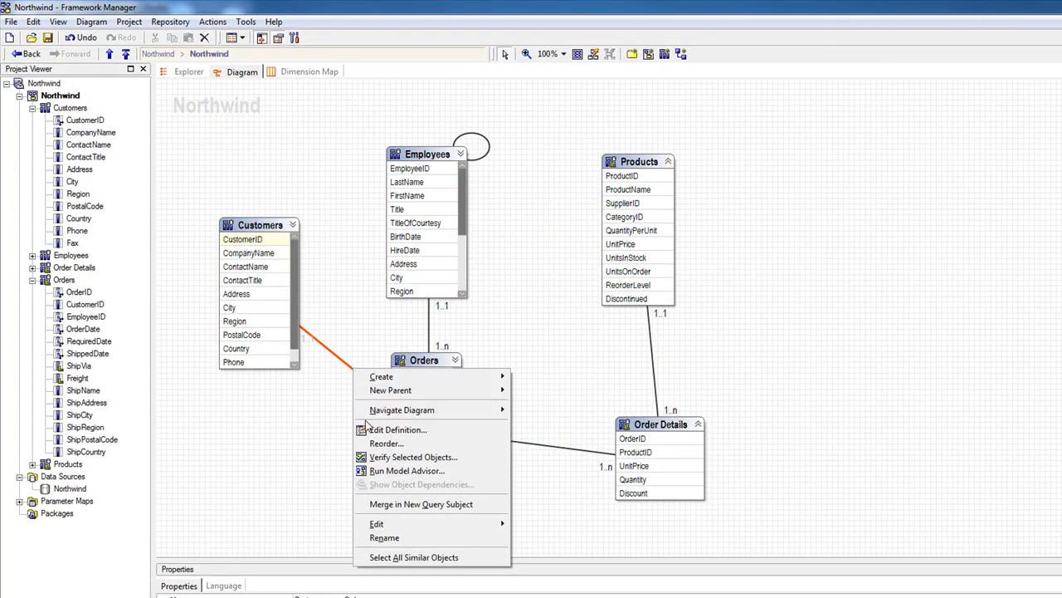
- After the Customers–Orders relationship, view the Employees EmployeeID = ReportsTo self-join properties
{"action": "left_click", "coordinate": [397, 430]}
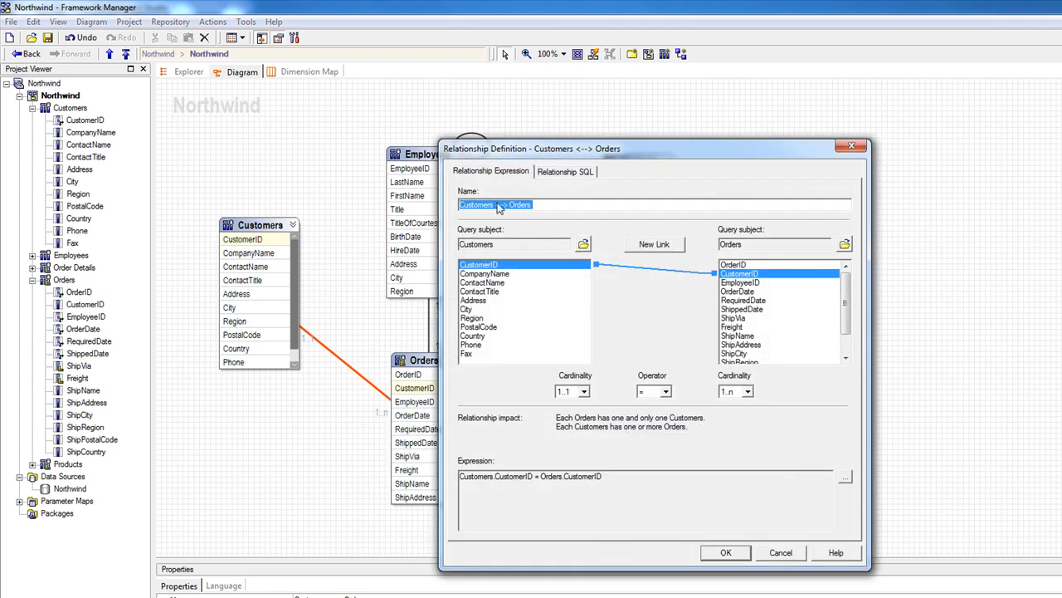
{"action": "mouse_move", "coordinate": [785, 557]}
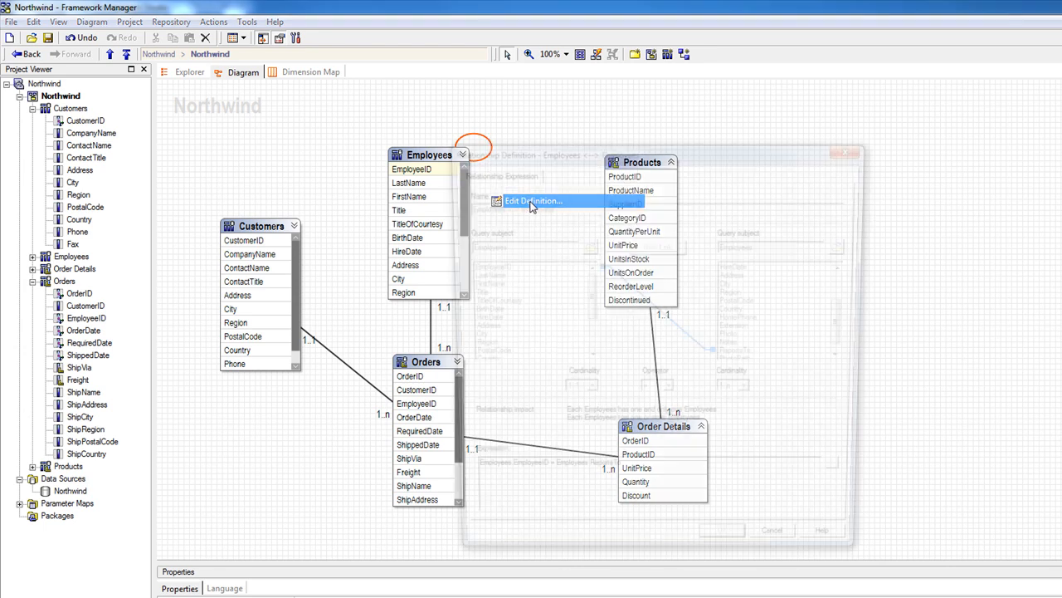
{"action": "left_click", "coordinate": [532, 201]}
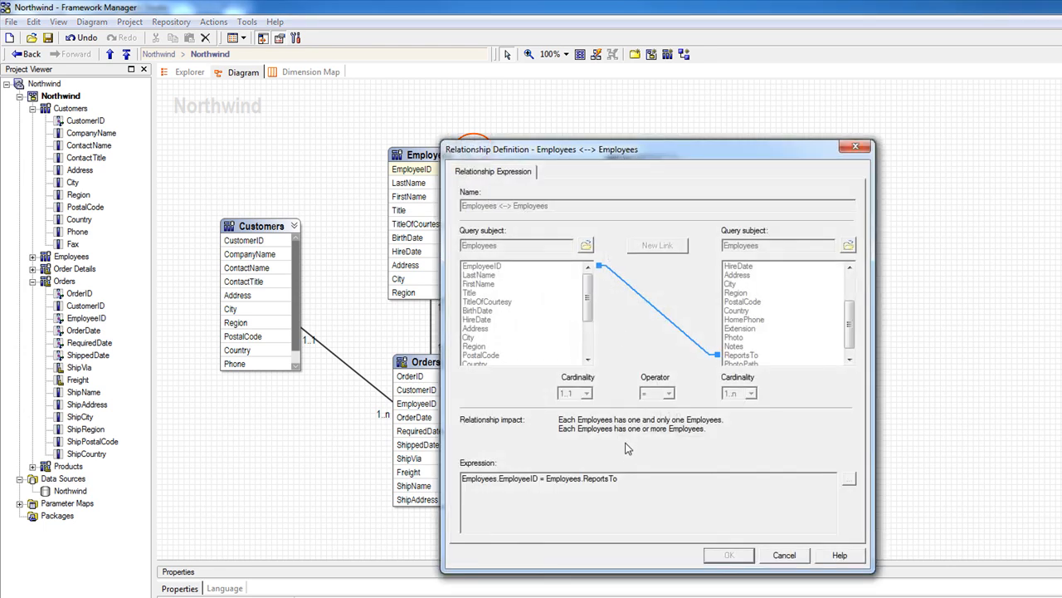
{"action": "mouse_move", "coordinate": [507, 278]}
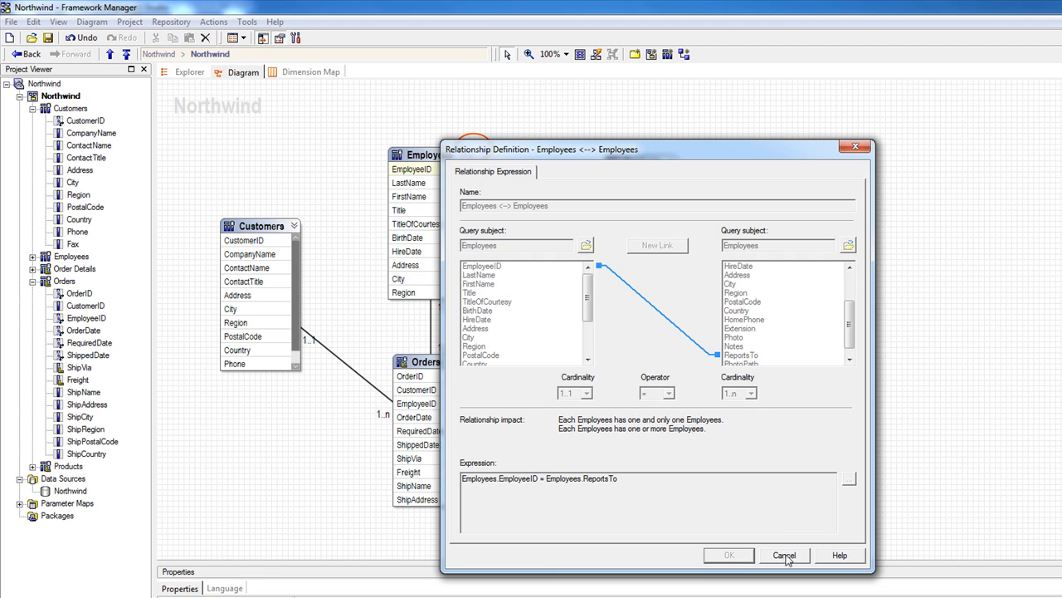
{"action": "left_click", "coordinate": [784, 554]}
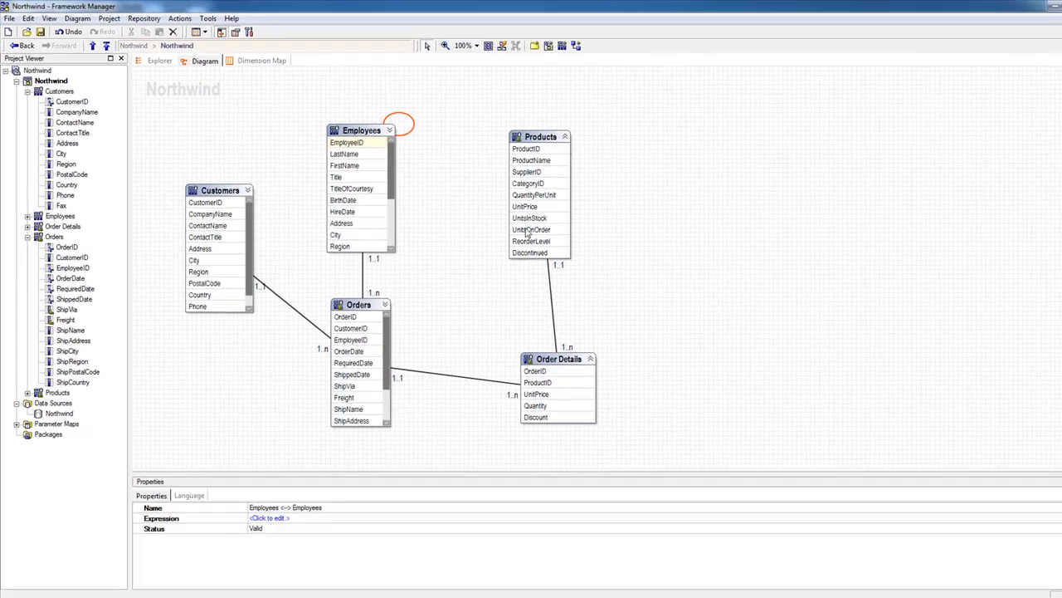
{"action": "left_click", "coordinate": [519, 131]}
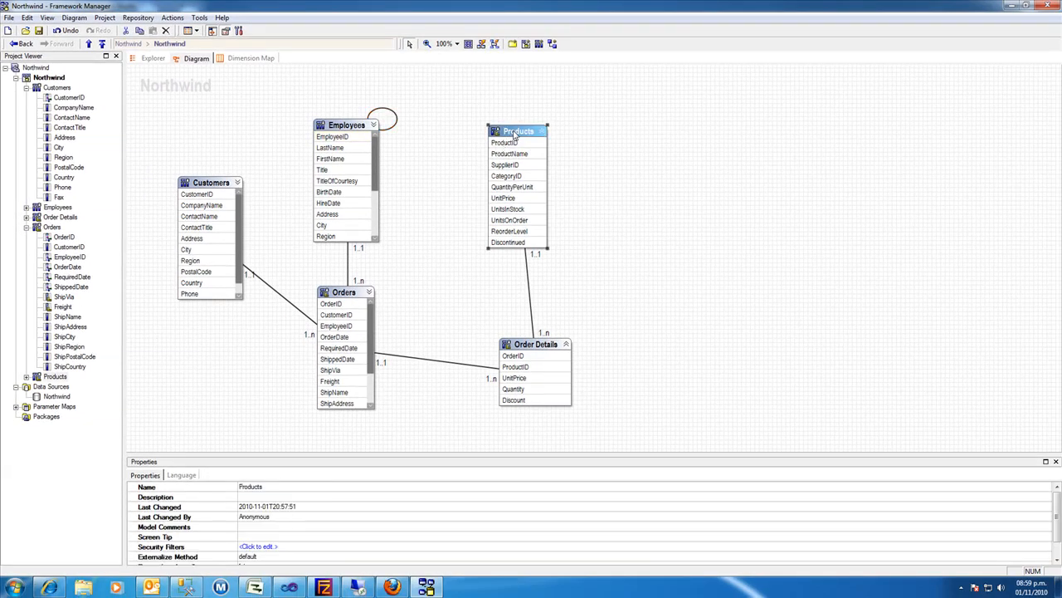
{"action": "right_click", "coordinate": [518, 131]}
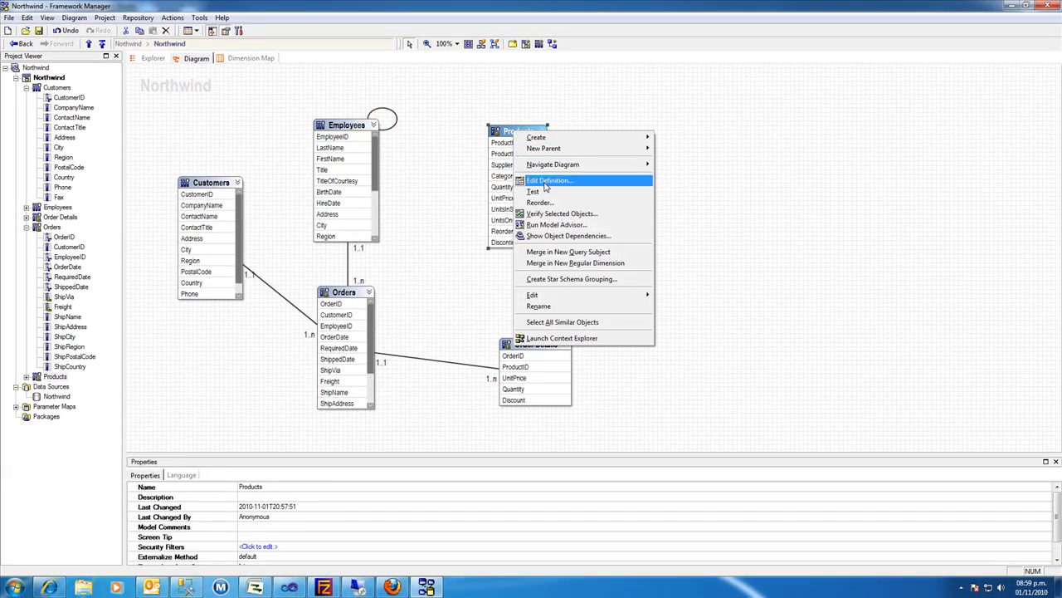
{"action": "left_click", "coordinate": [549, 181]}
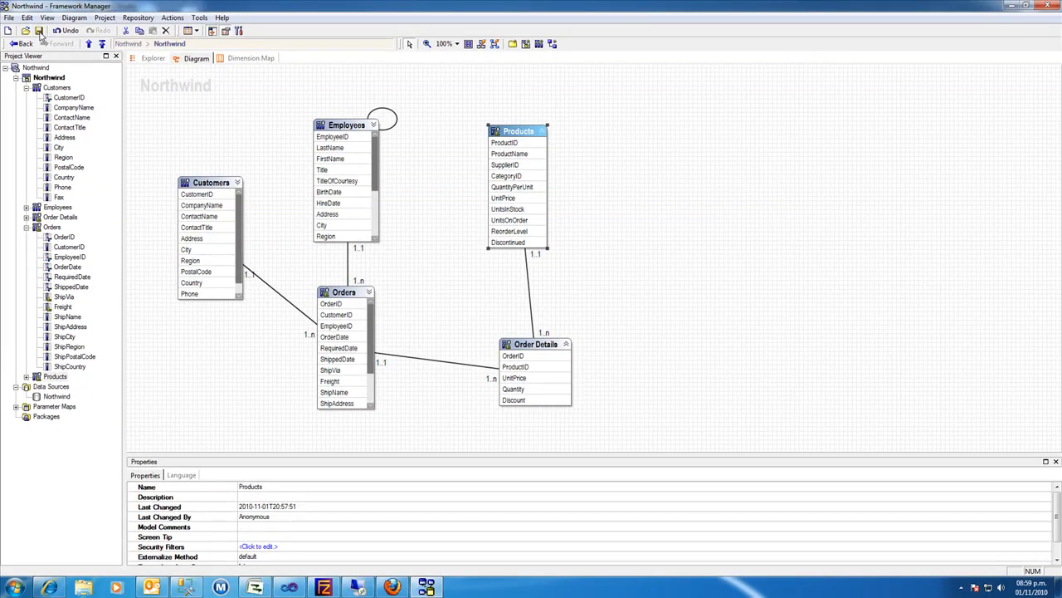
{"action": "left_click", "coordinate": [344, 292]}
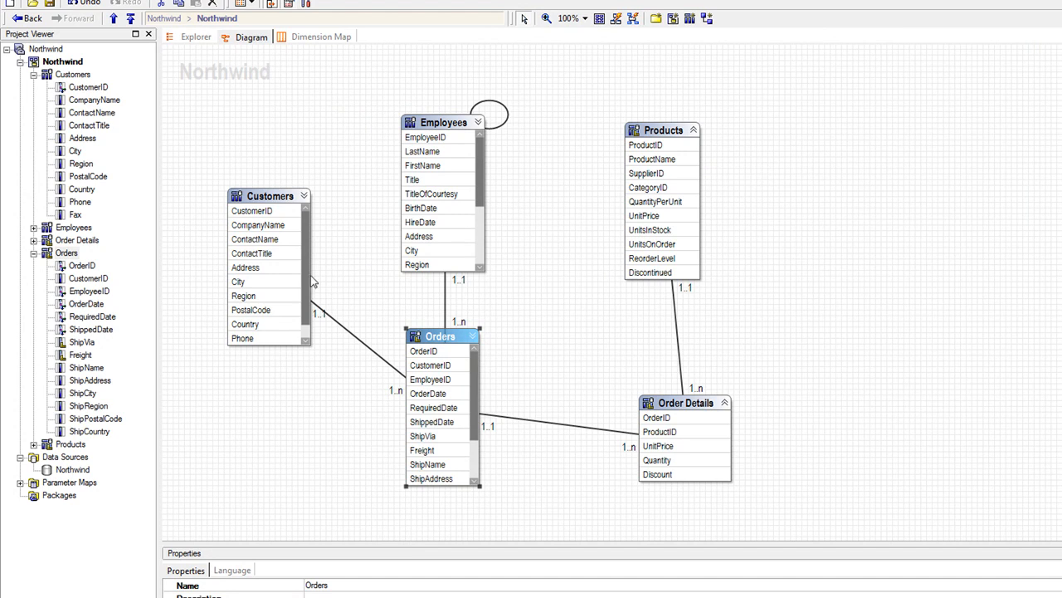
{"action": "mouse_move", "coordinate": [439, 292]}
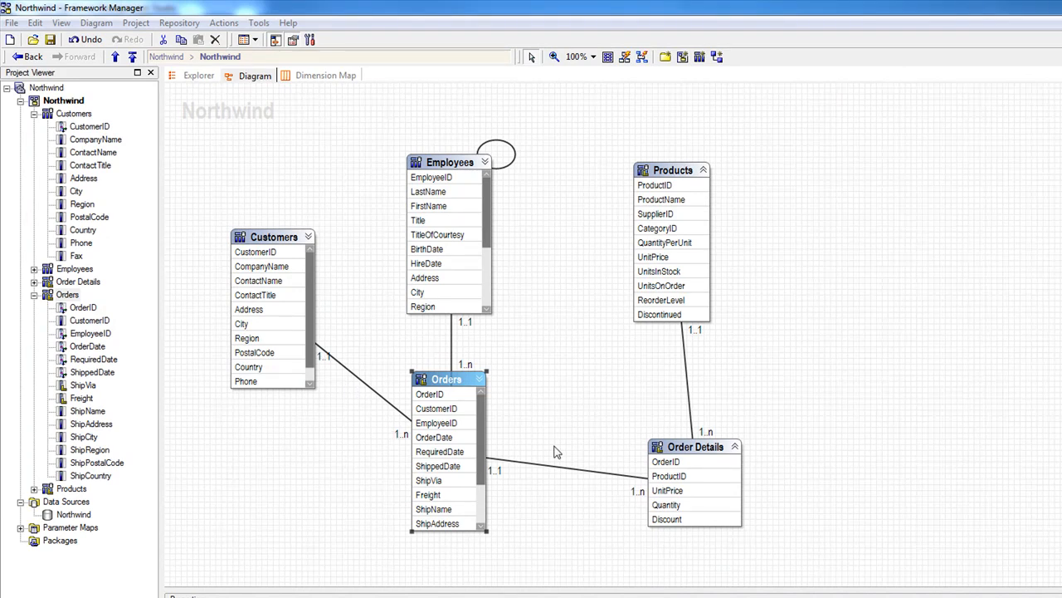
{"action": "mouse_move", "coordinate": [628, 499]}
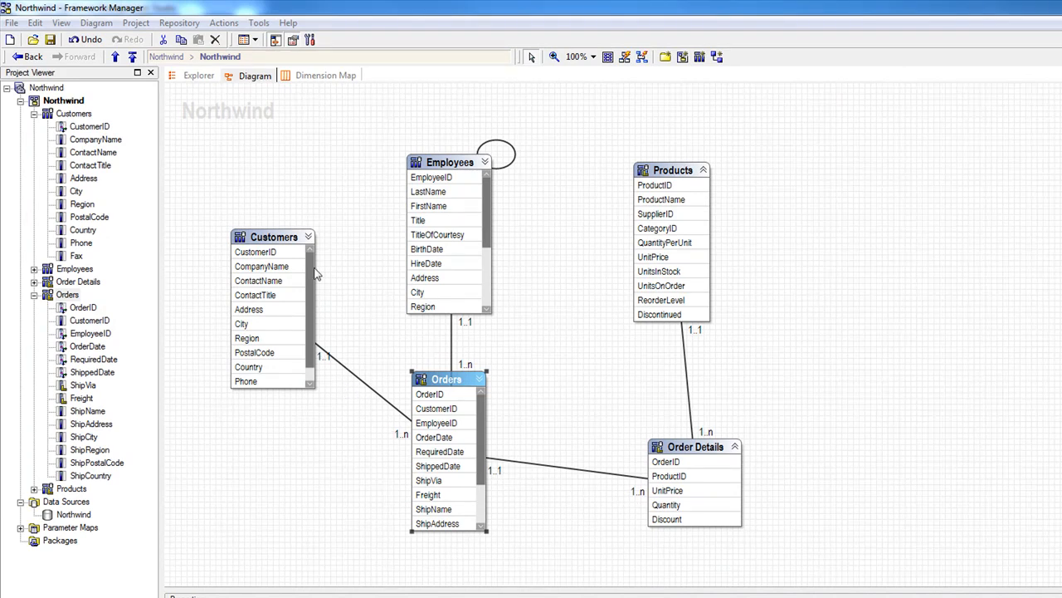
{"action": "mouse_move", "coordinate": [406, 405]}
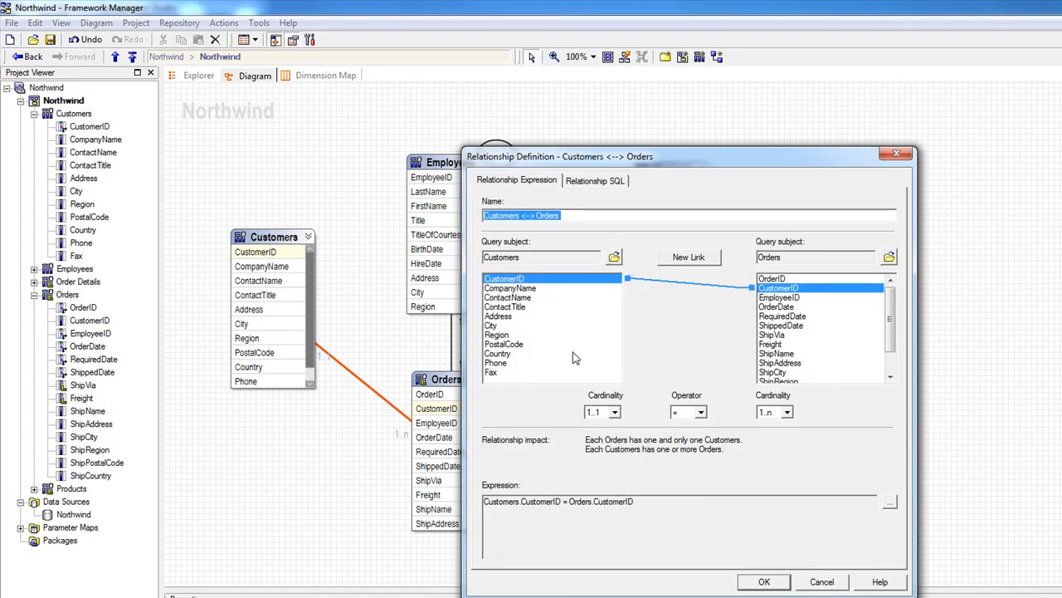
{"action": "mouse_move", "coordinate": [603, 456]}
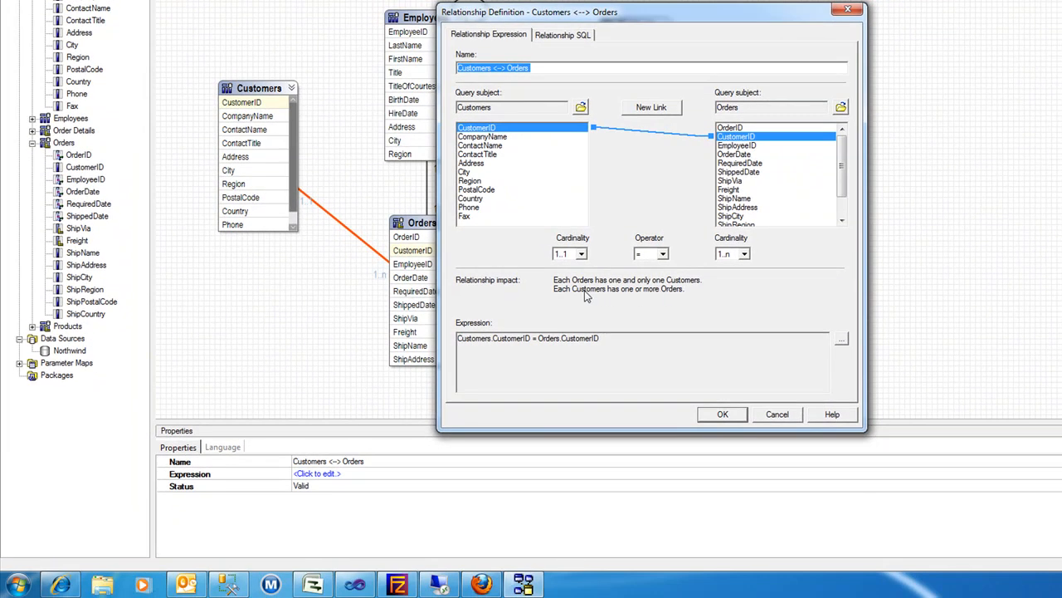
{"action": "mouse_move", "coordinate": [550, 300]}
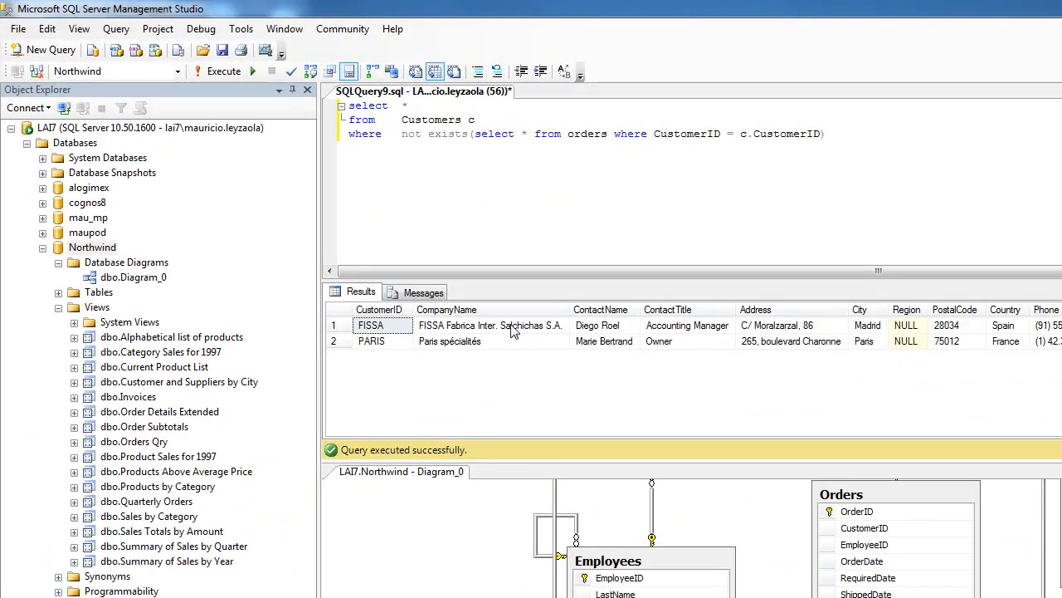
{"action": "mouse_move", "coordinate": [509, 353]}
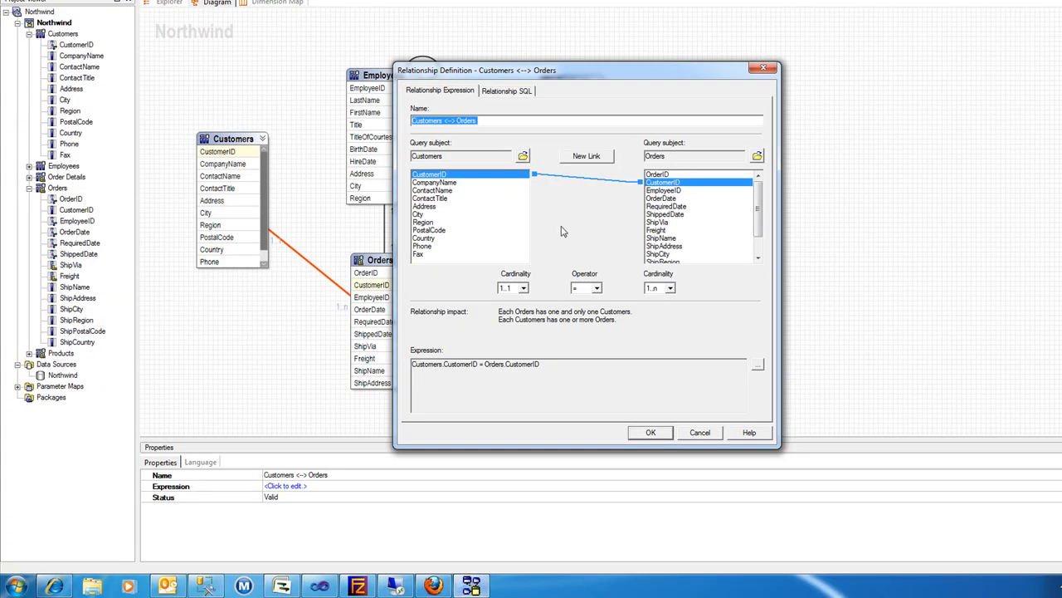
{"action": "mouse_move", "coordinate": [672, 305]}
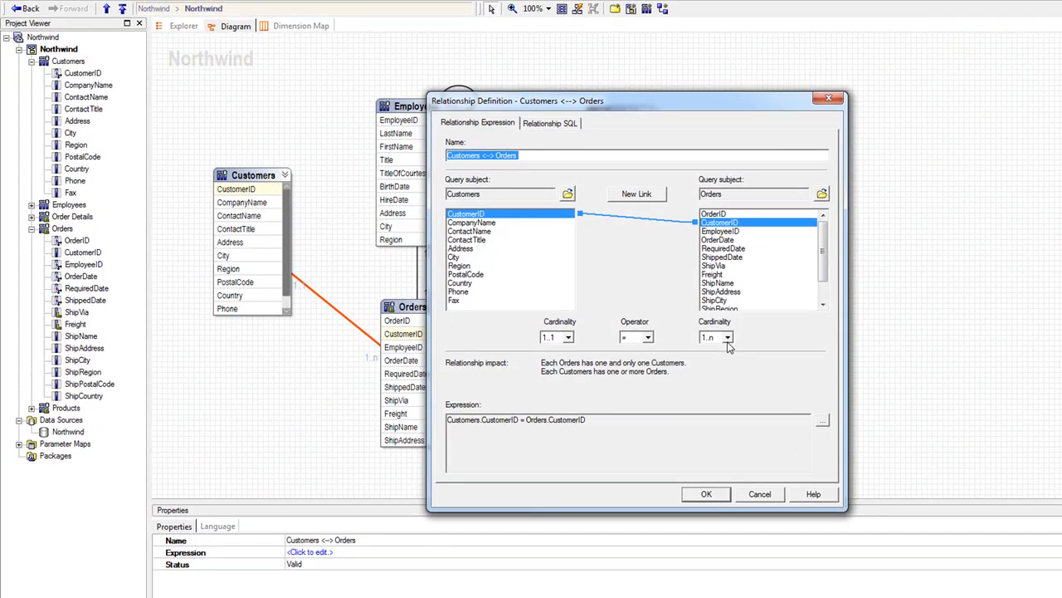
- Set the Orders side cardinality to 0..n and confirm the relationship change
{"action": "left_click", "coordinate": [726, 336]}
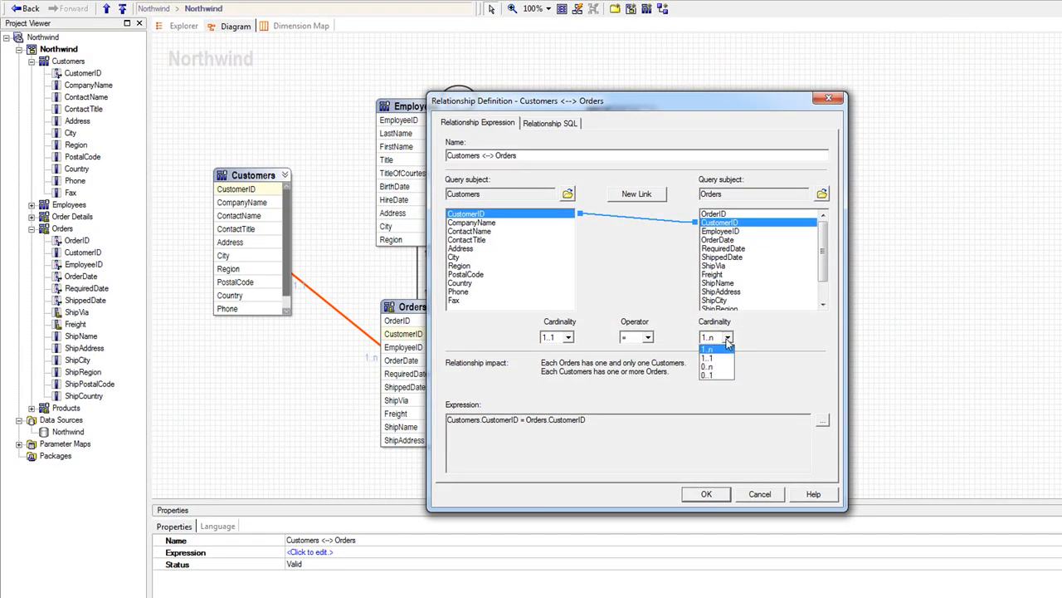
{"action": "mouse_move", "coordinate": [710, 367]}
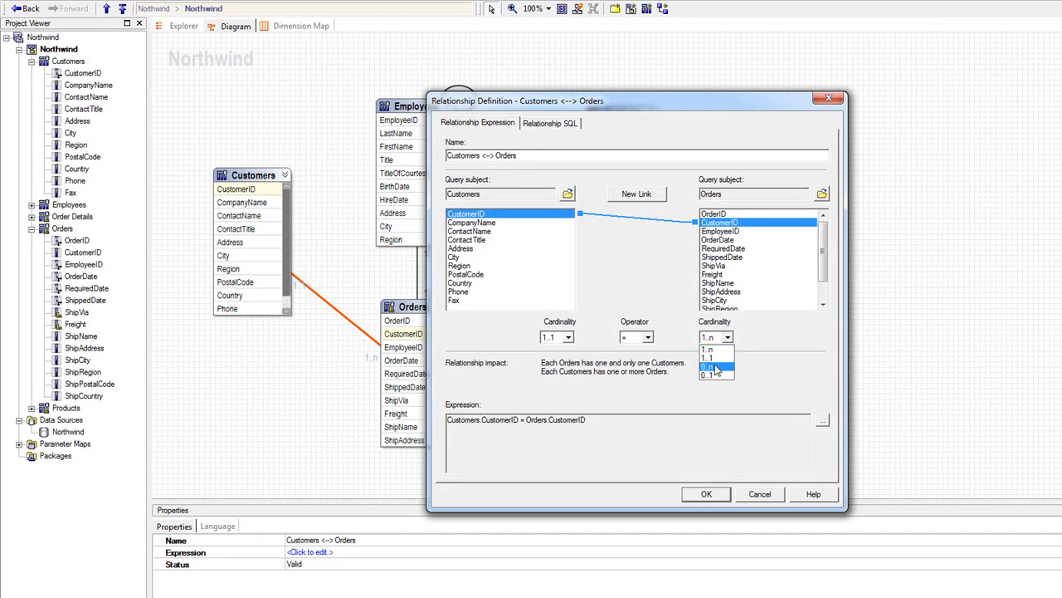
{"action": "left_click", "coordinate": [706, 374]}
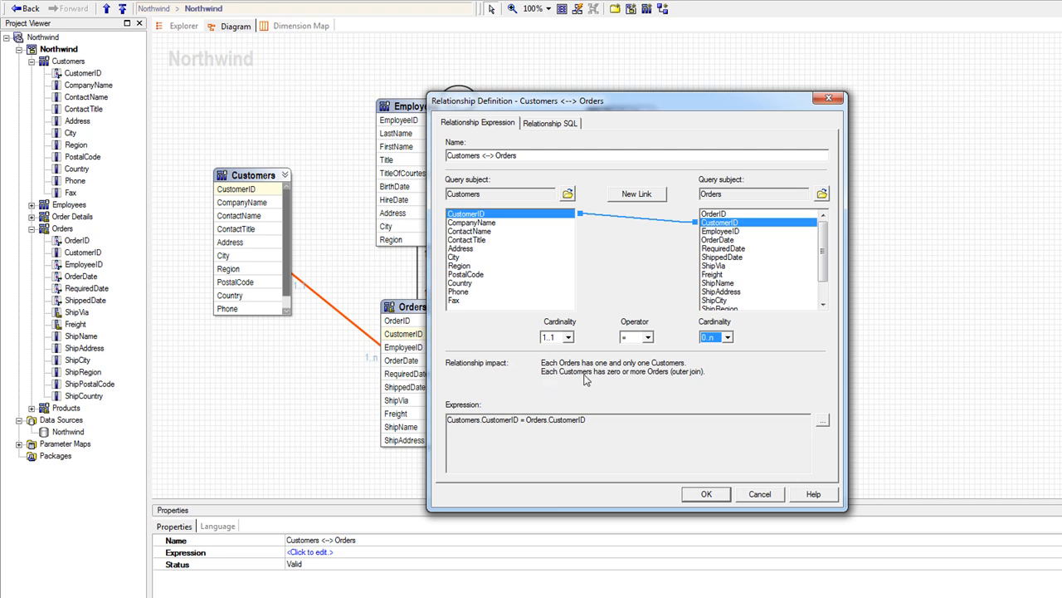
{"action": "mouse_move", "coordinate": [706, 497]}
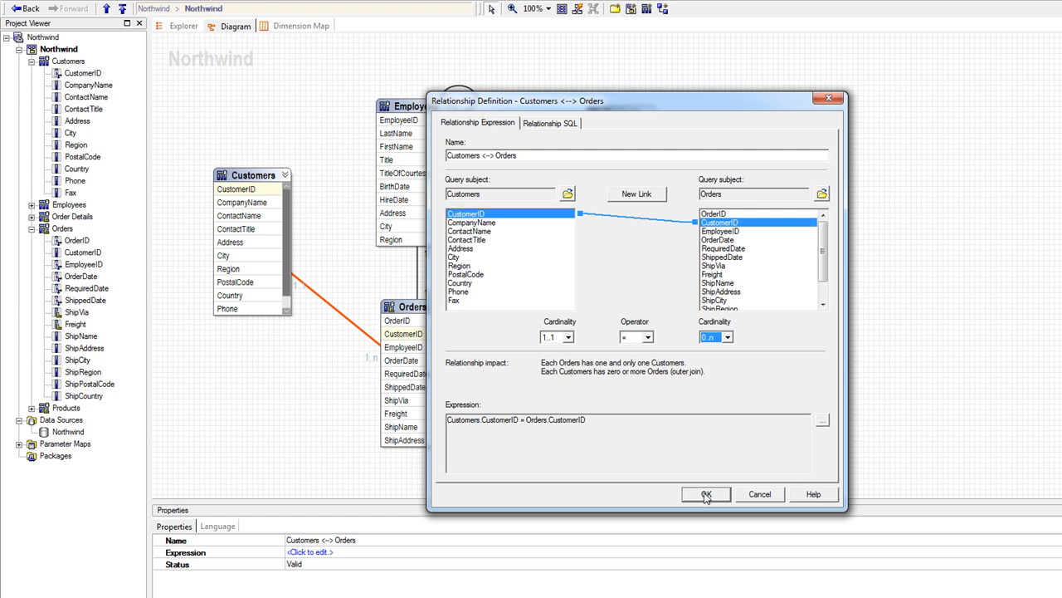
{"action": "left_click", "coordinate": [706, 494]}
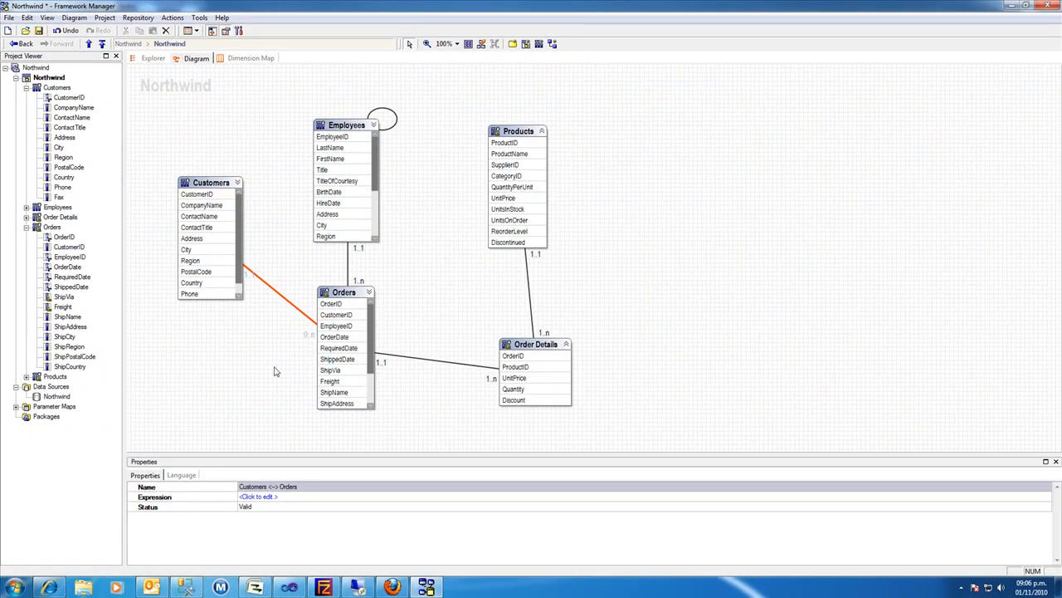
{"action": "mouse_move", "coordinate": [315, 564]}
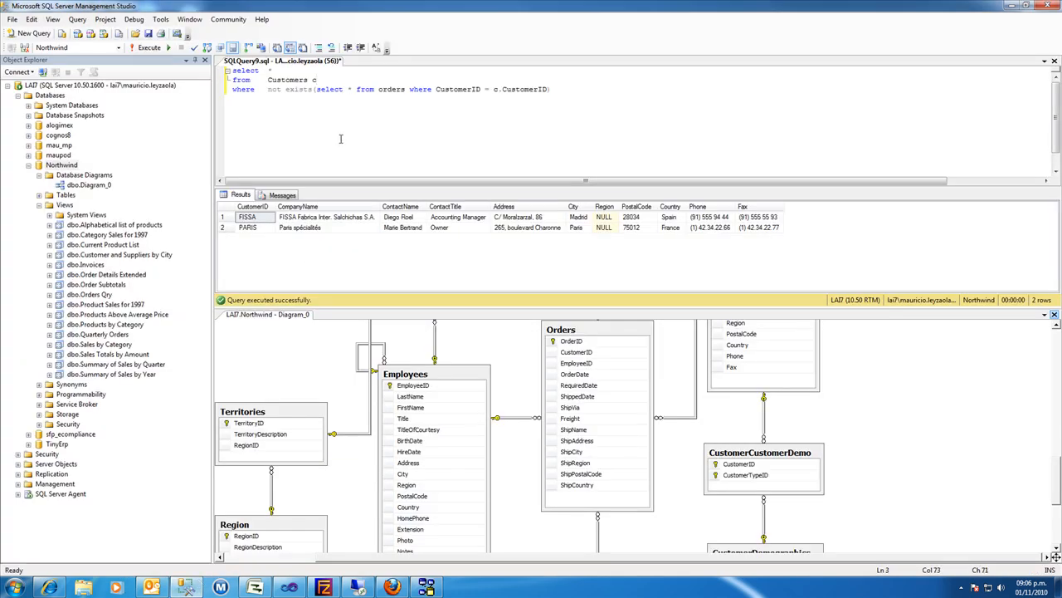
- Type COUNT(DISTINCT c.customerid) queries joining Orders, one inner and one left outer
{"action": "type", "text": "select  COUNT ("}
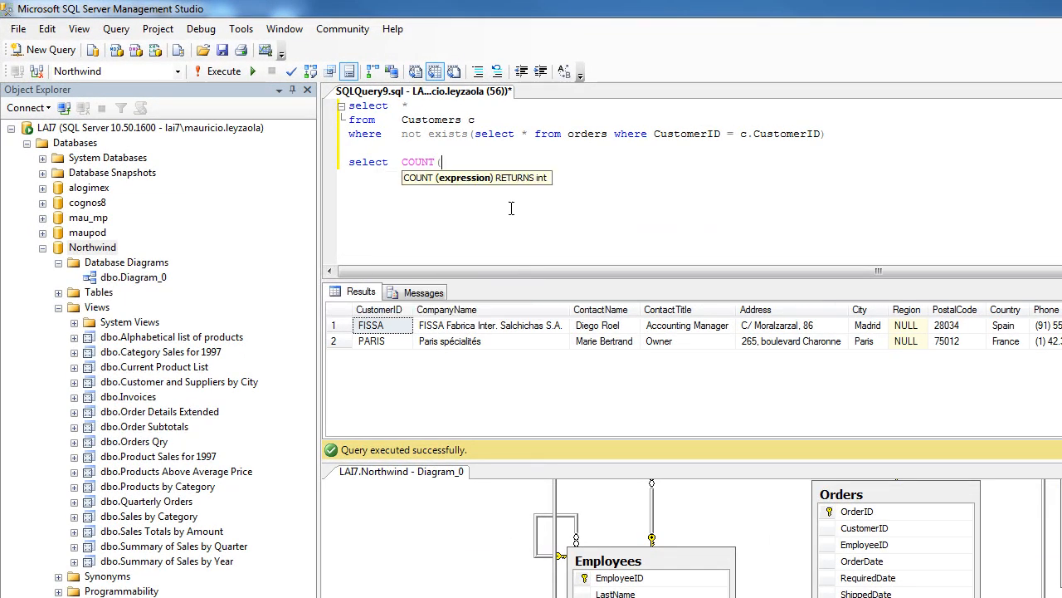
{"action": "type", "text": "c"}
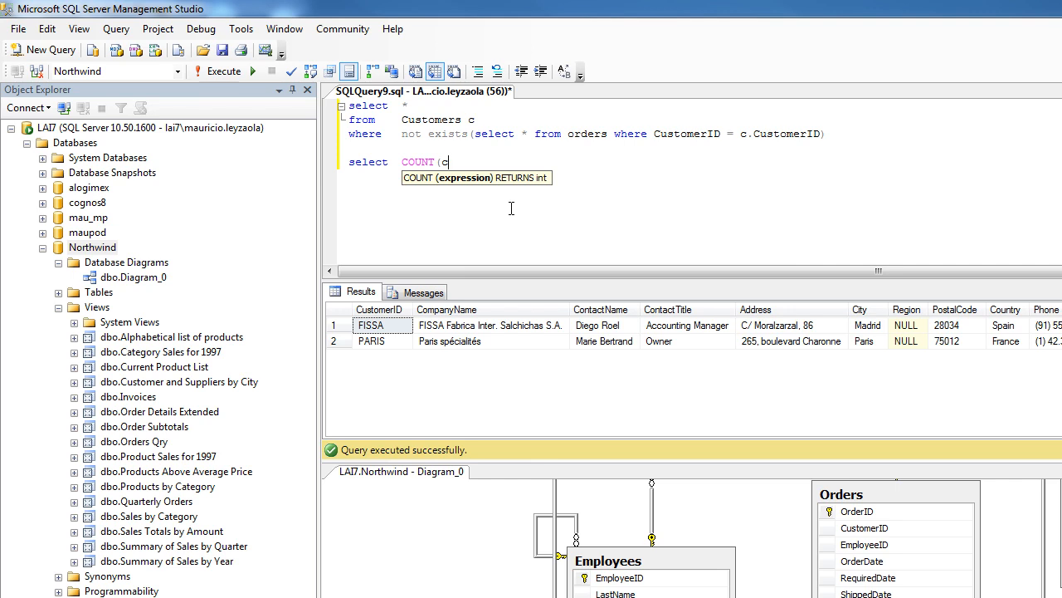
{"action": "type", "text": ".cus"}
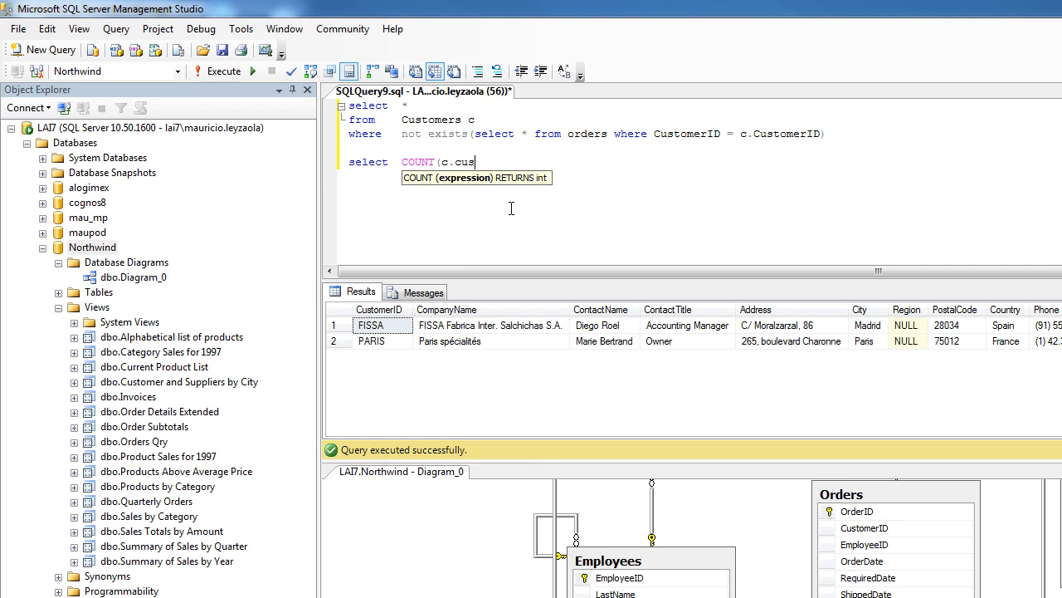
{"action": "type", "text": "tomerid)"}
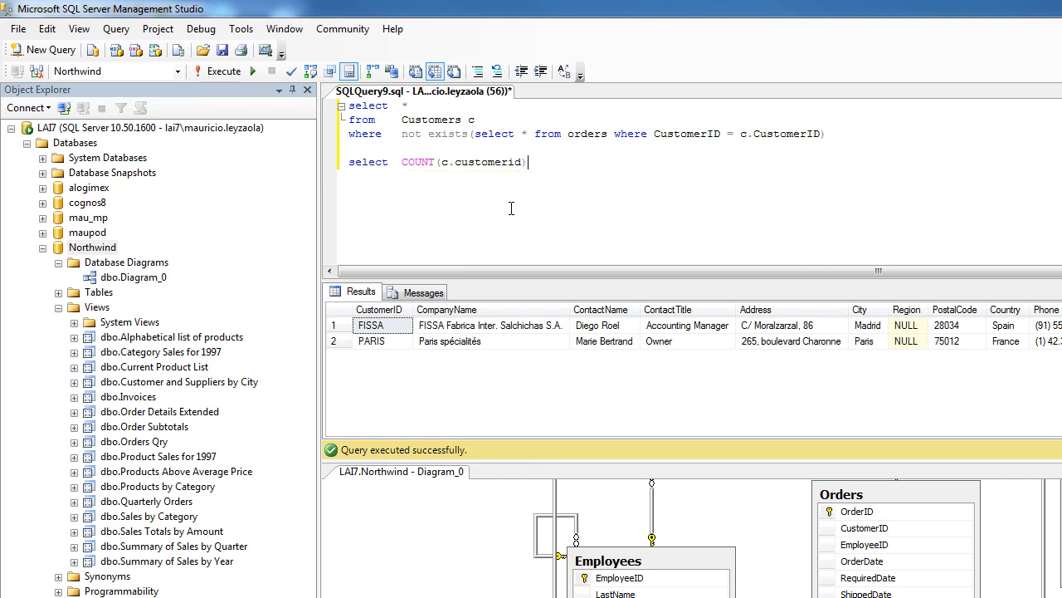
{"action": "type", "text": "distinct"}
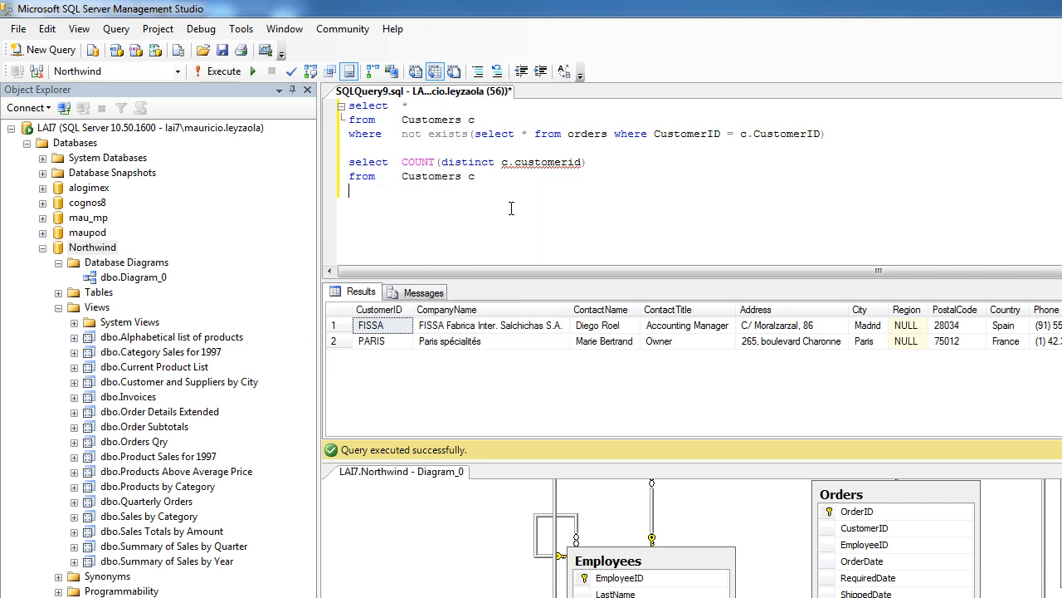
{"action": "type", "text": "join"}
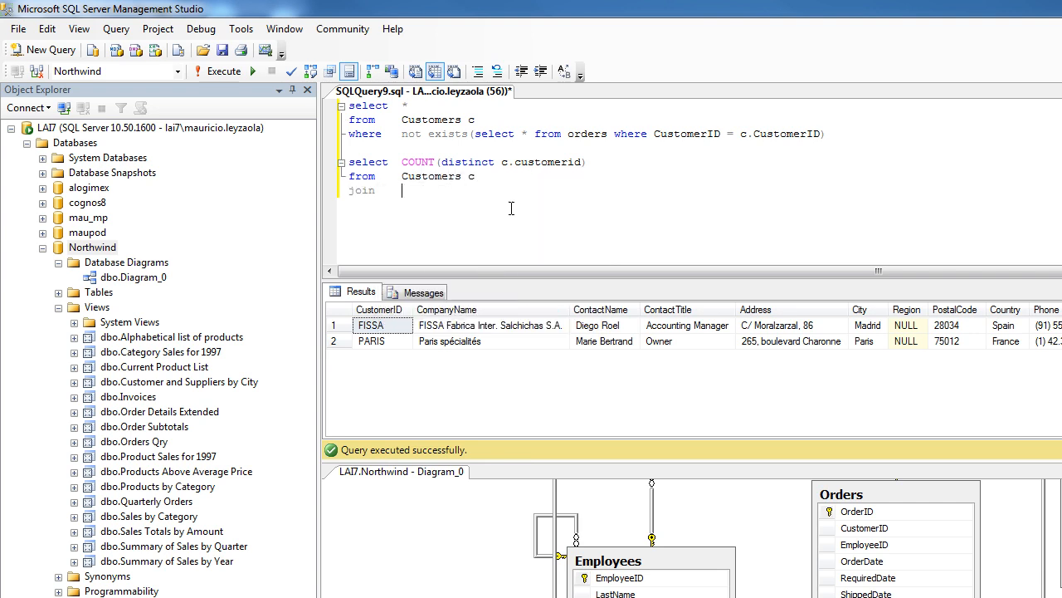
{"action": "type", "text": "orders o on o."}
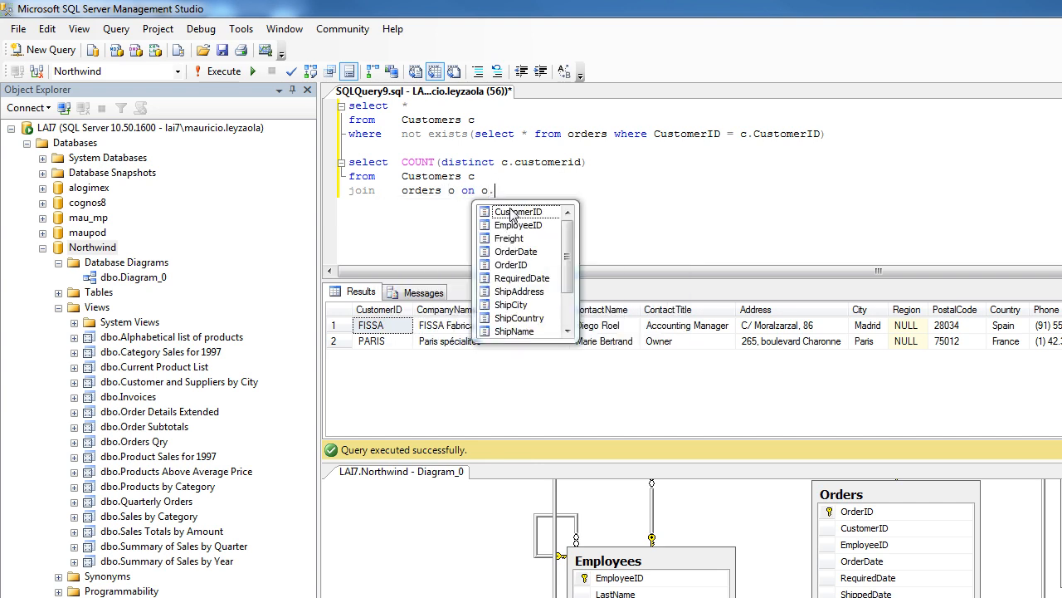
{"action": "type", "text": "CustomerID = c.cu"}
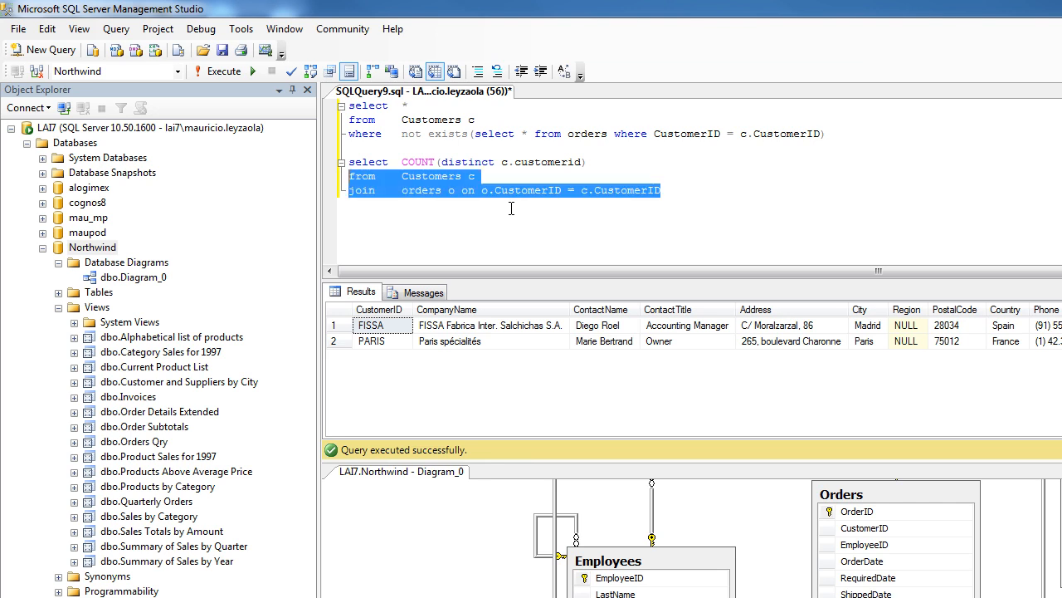
- Run the count queries, showing 89 customers for inner versus 91 for left outer join
{"action": "left_click", "coordinate": [223, 71]}
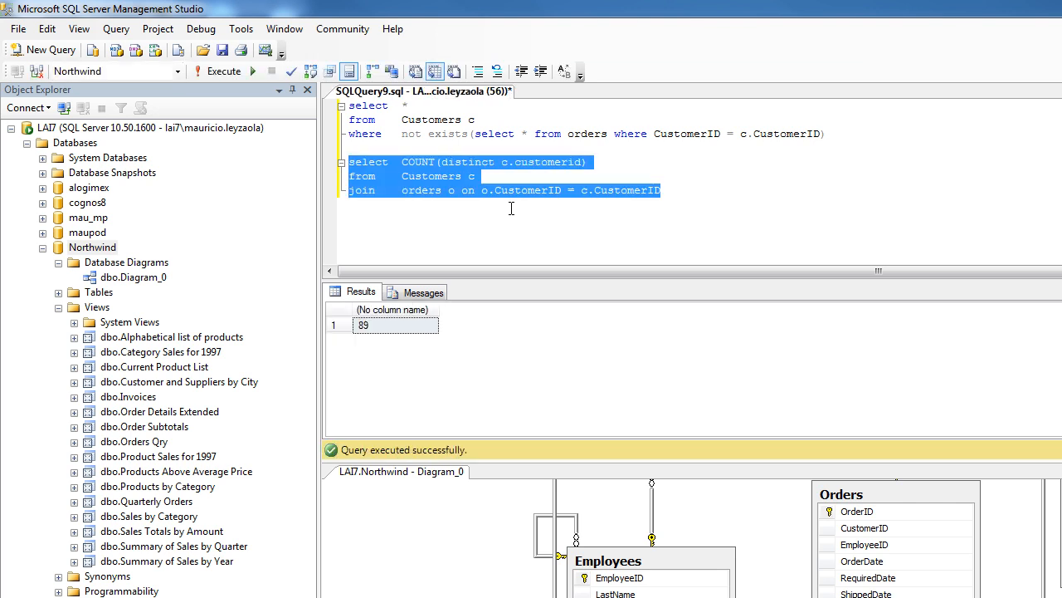
{"action": "left_click", "coordinate": [511, 209]}
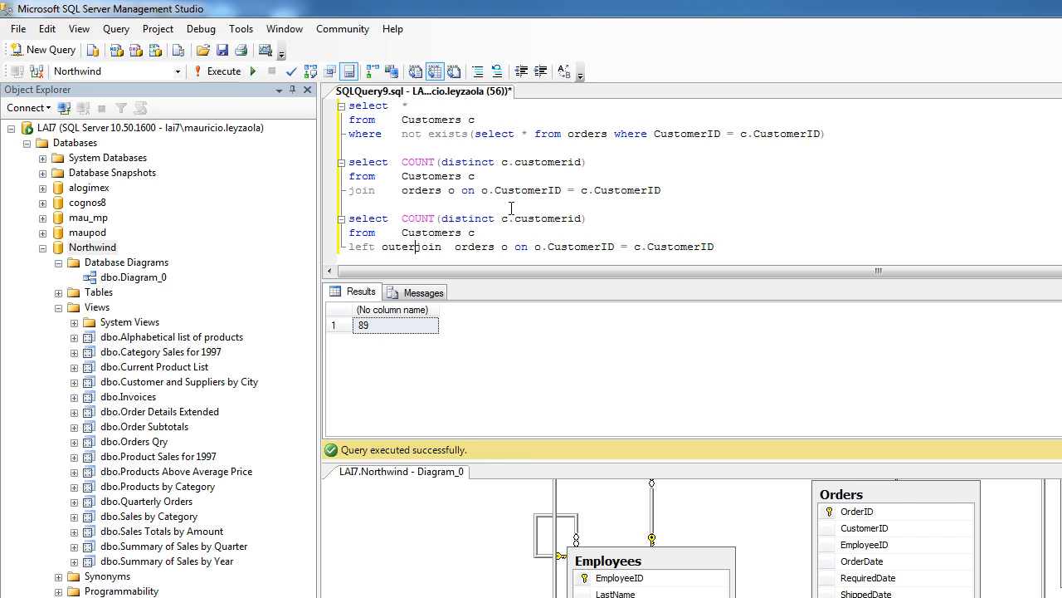
{"action": "left_click_drag", "start_coordinate": [348, 218], "coordinate": [714, 246]}
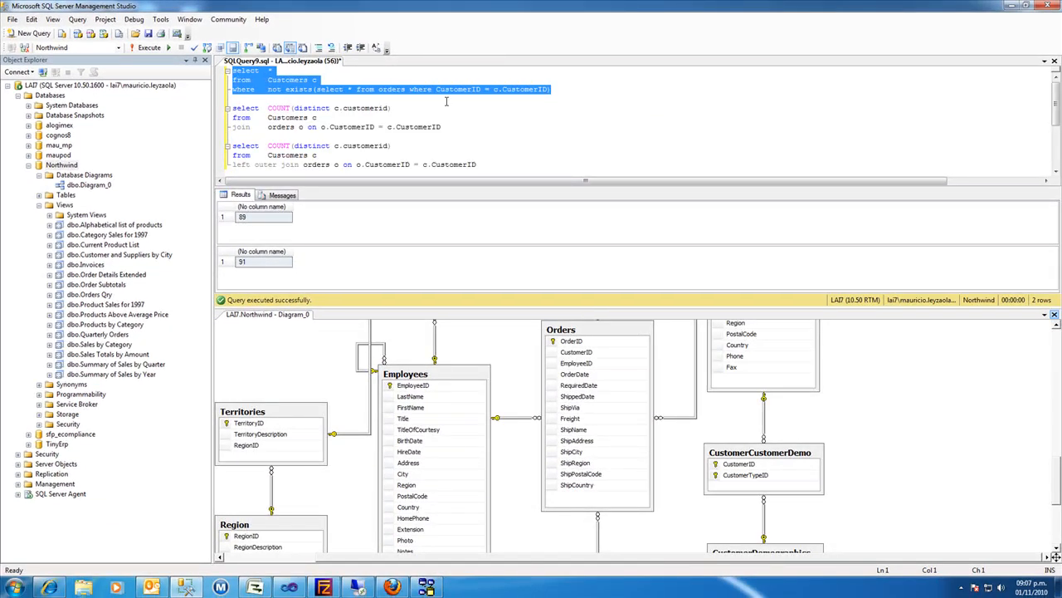
{"action": "left_click", "coordinate": [148, 47]}
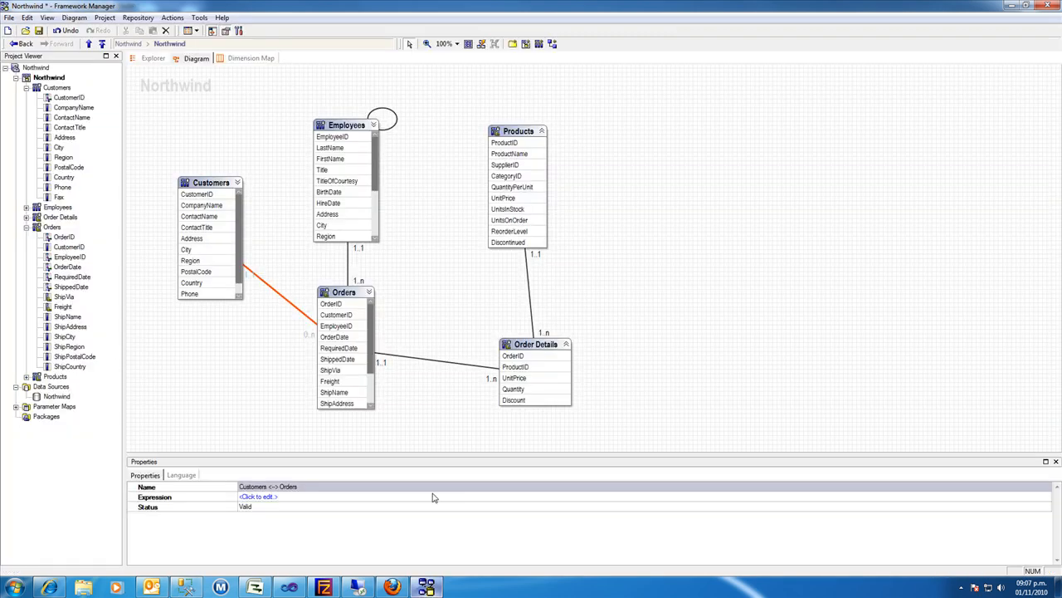
{"action": "mouse_move", "coordinate": [297, 313]}
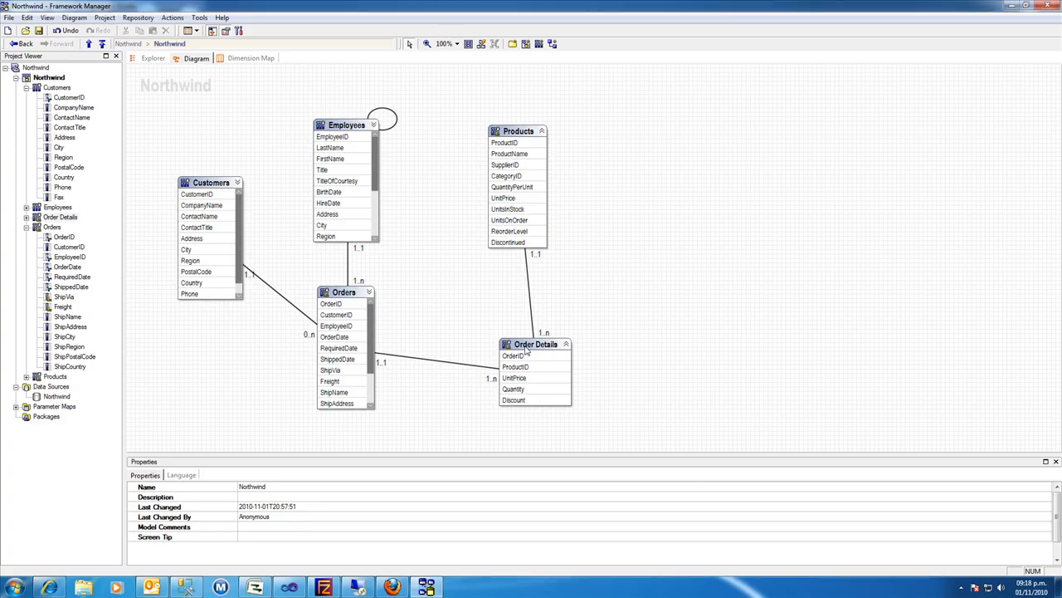
- Open the Order Details query definition and run Test Sample on its rows
{"action": "double_click", "coordinate": [535, 344]}
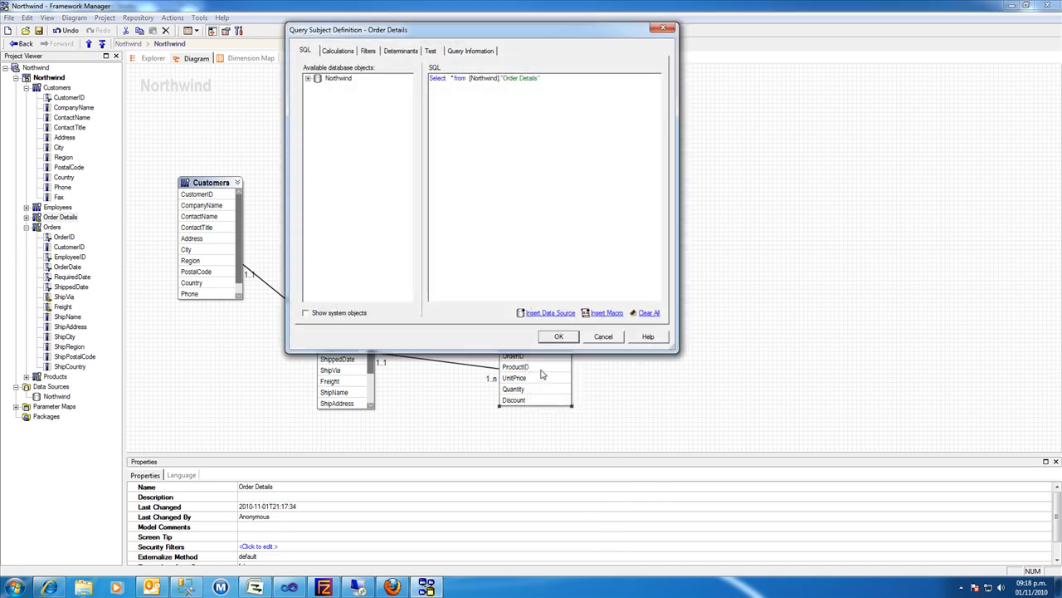
{"action": "left_click", "coordinate": [430, 50]}
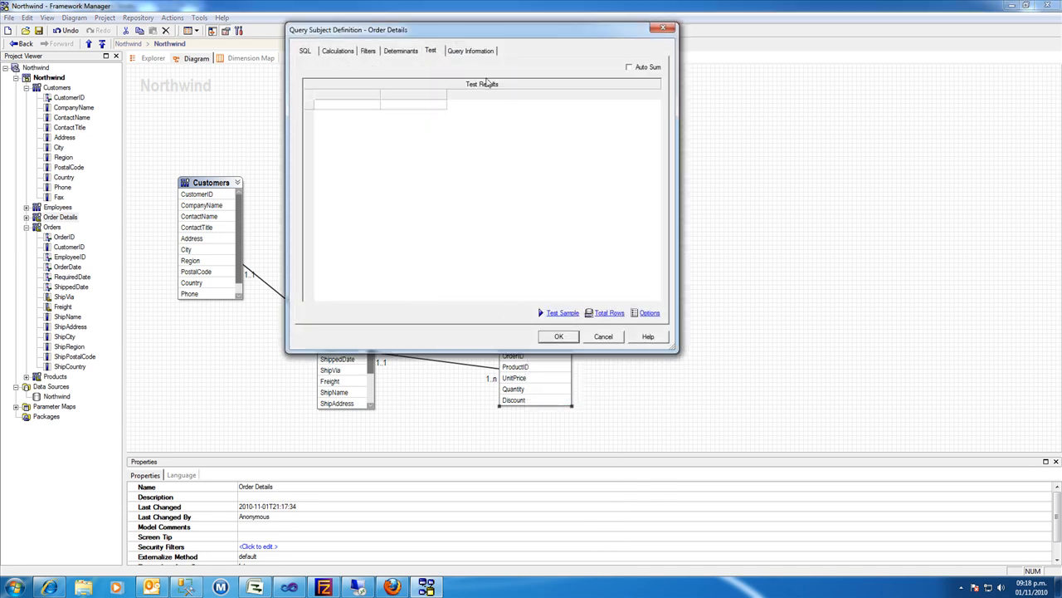
{"action": "left_click", "coordinate": [562, 312]}
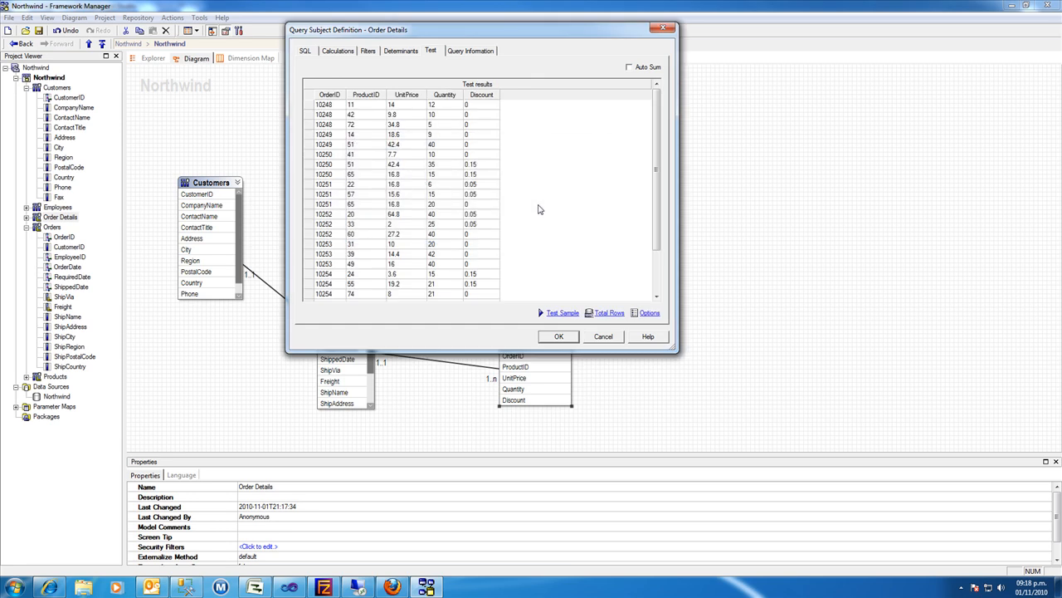
{"action": "mouse_move", "coordinate": [448, 111]}
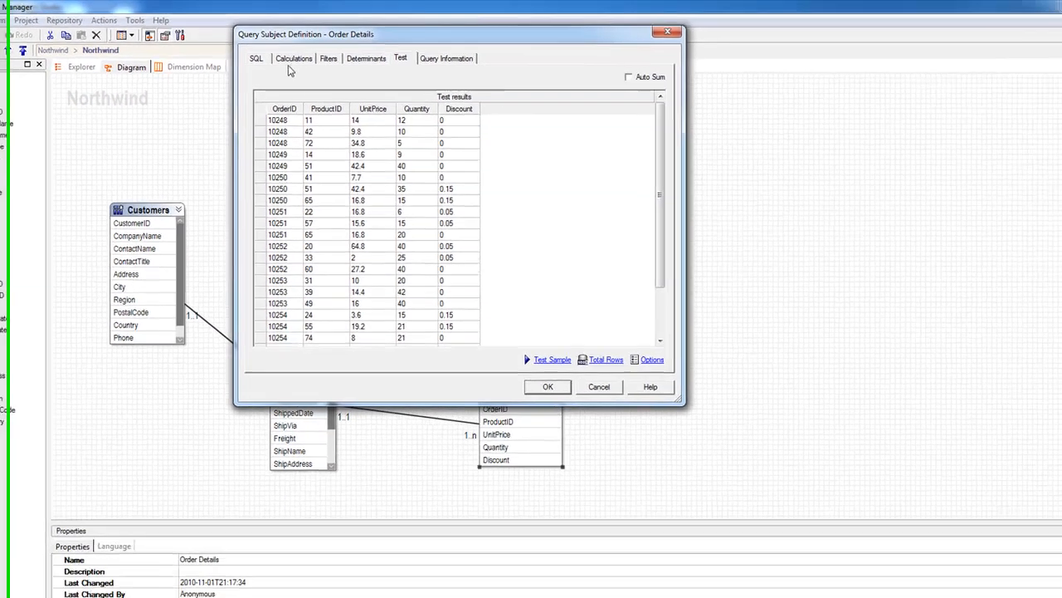
- Add a calculation named Revenue with expression UnitPrice * (1 - Discount) * Quantity
{"action": "left_click", "coordinate": [293, 58]}
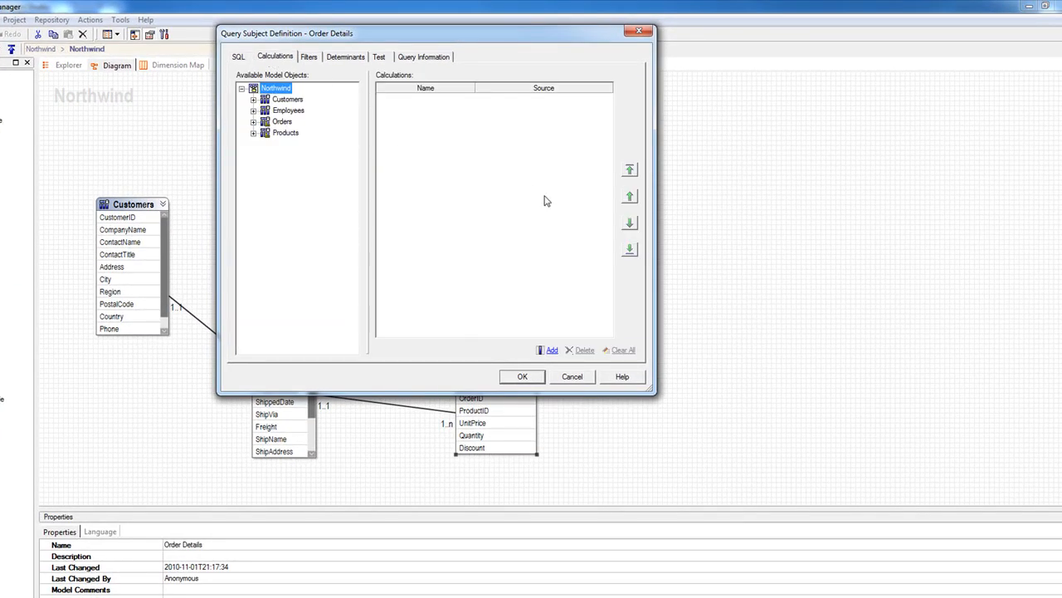
{"action": "left_click", "coordinate": [551, 349]}
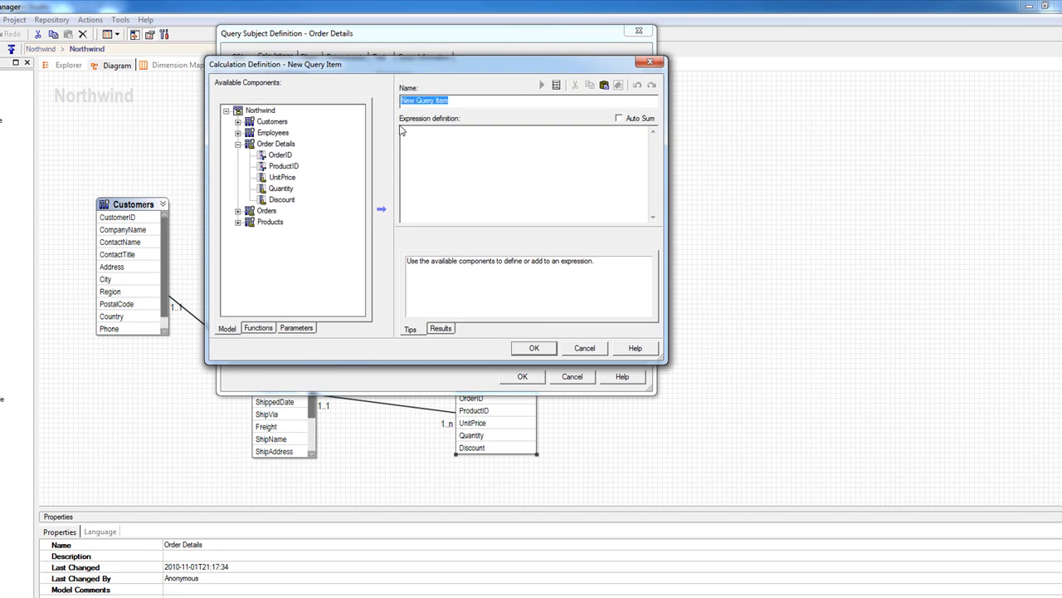
{"action": "type", "text": "Revenue"}
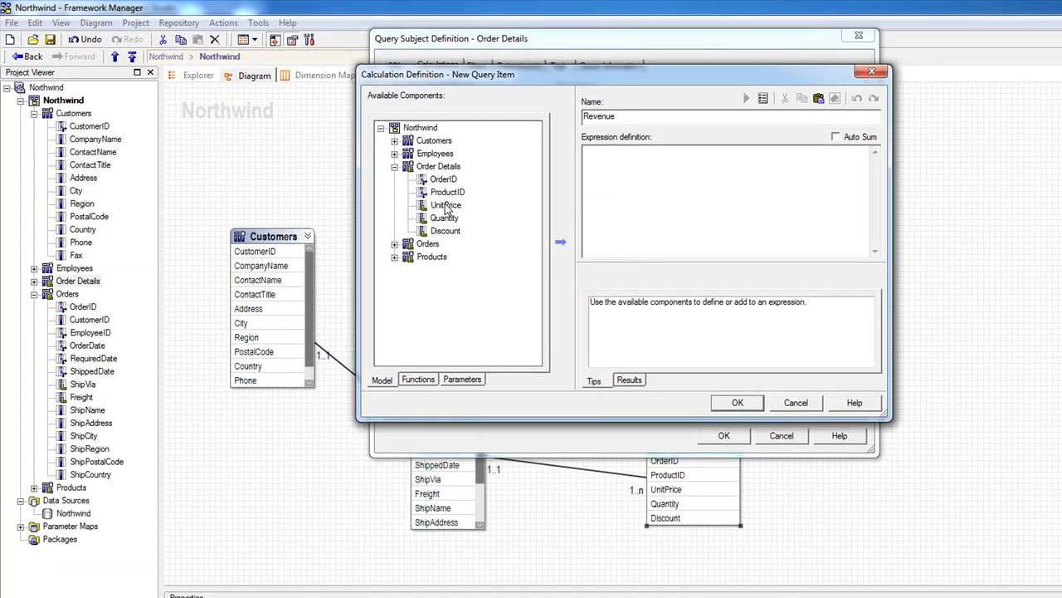
{"action": "double_click", "coordinate": [445, 205]}
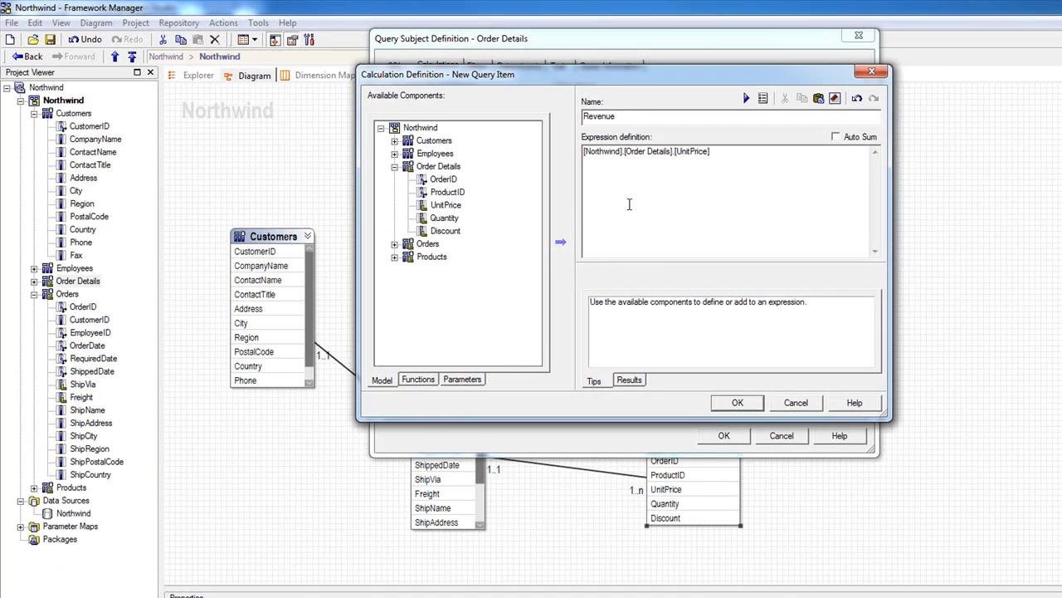
{"action": "type", "text": "* ("}
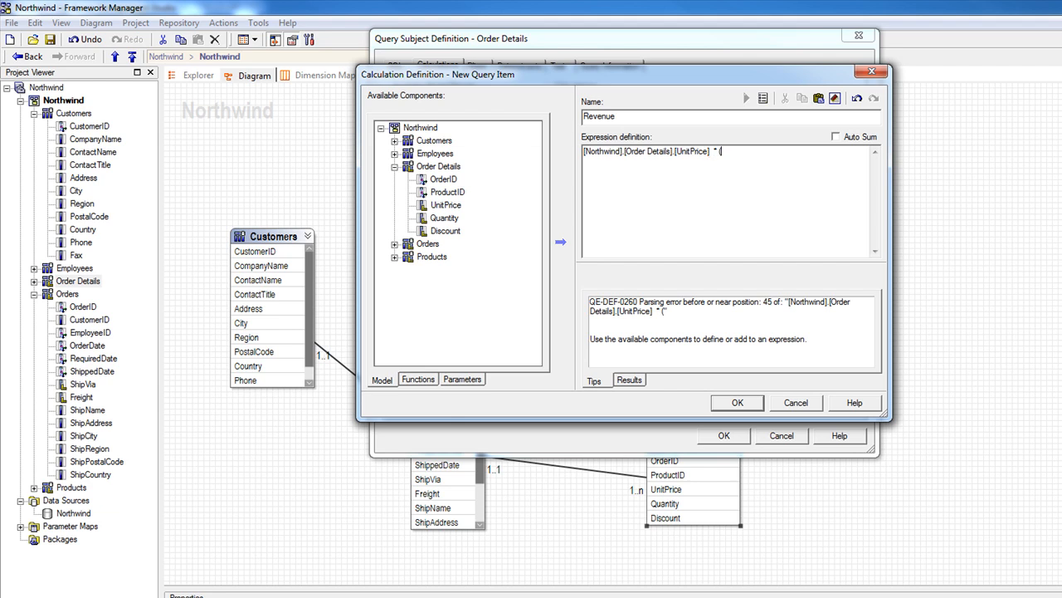
{"action": "type", "text": "(1 -"}
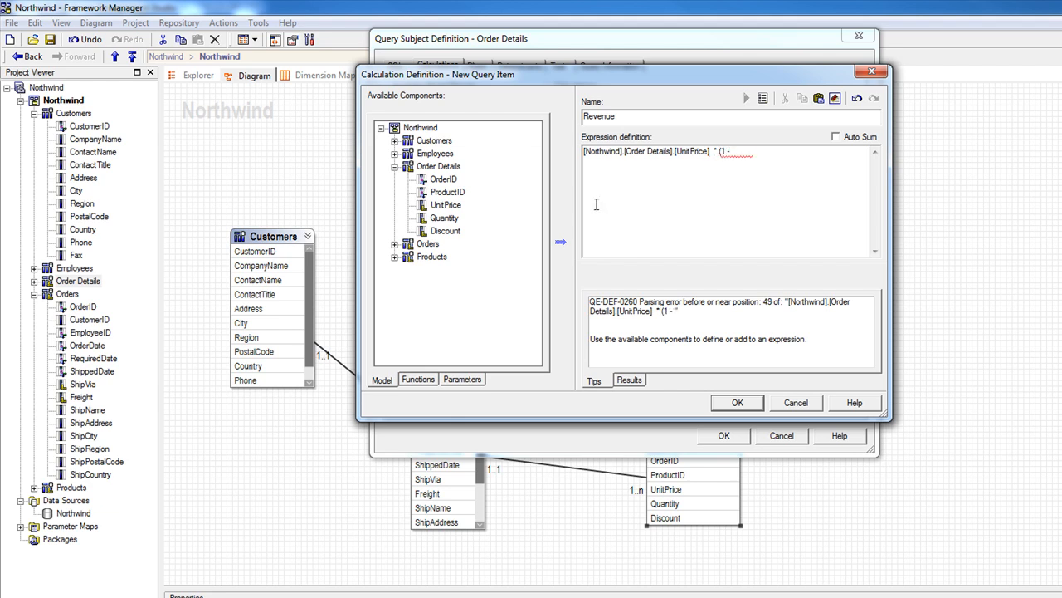
{"action": "double_click", "coordinate": [445, 230]}
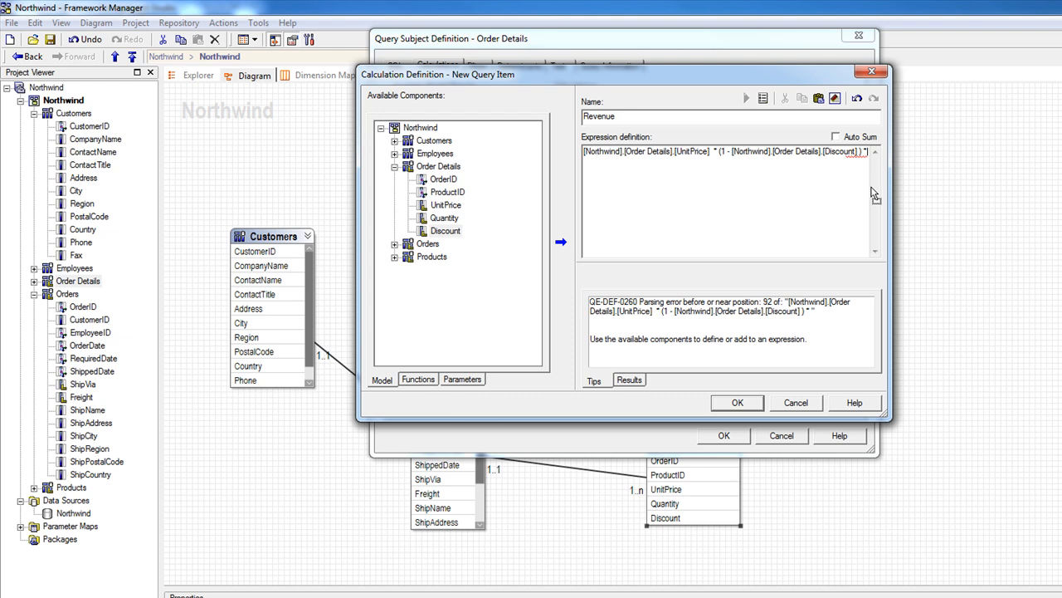
{"action": "left_click", "coordinate": [746, 98]}
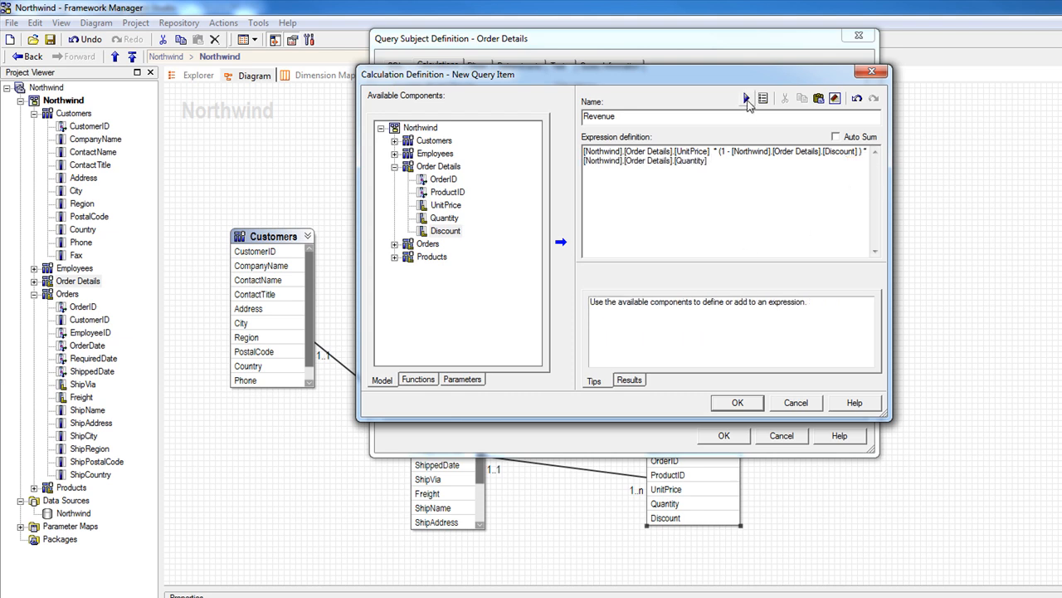
- Test the Revenue expression on sample data and accept the calculation
{"action": "left_click", "coordinate": [746, 98]}
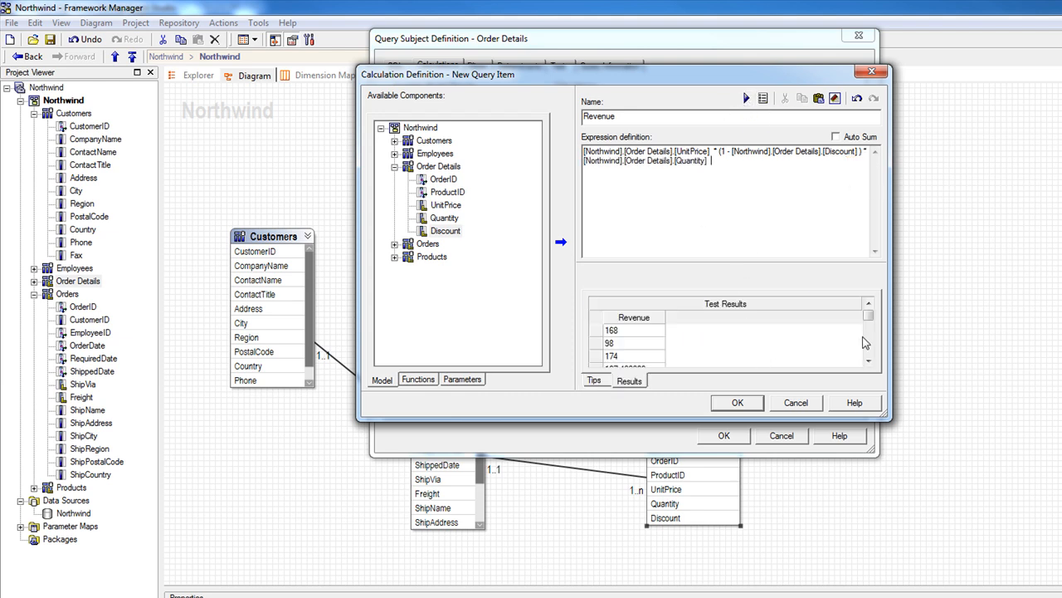
{"action": "left_click", "coordinate": [869, 322]}
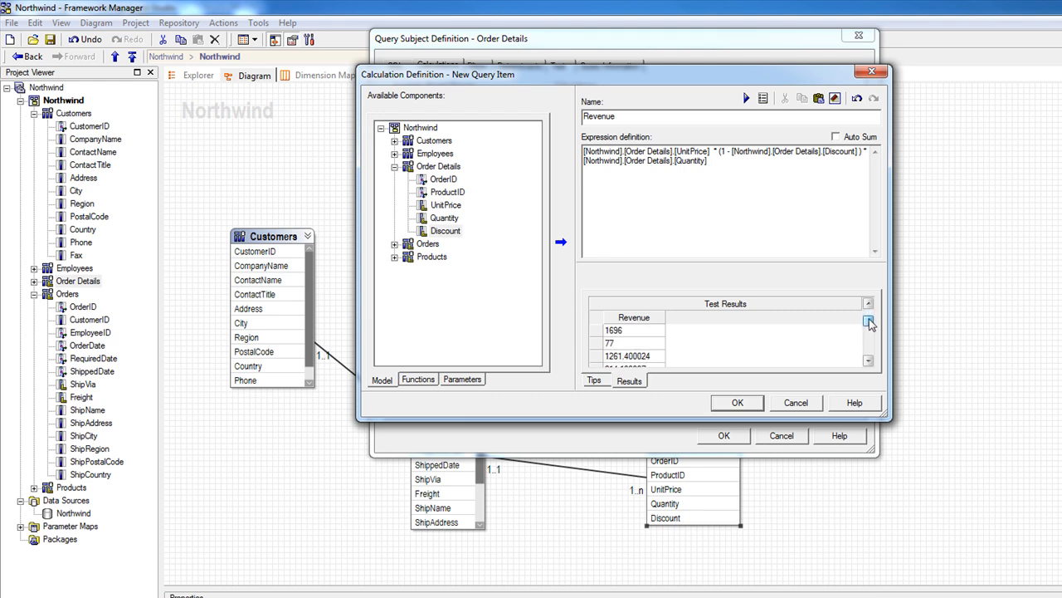
{"action": "left_click", "coordinate": [869, 324]}
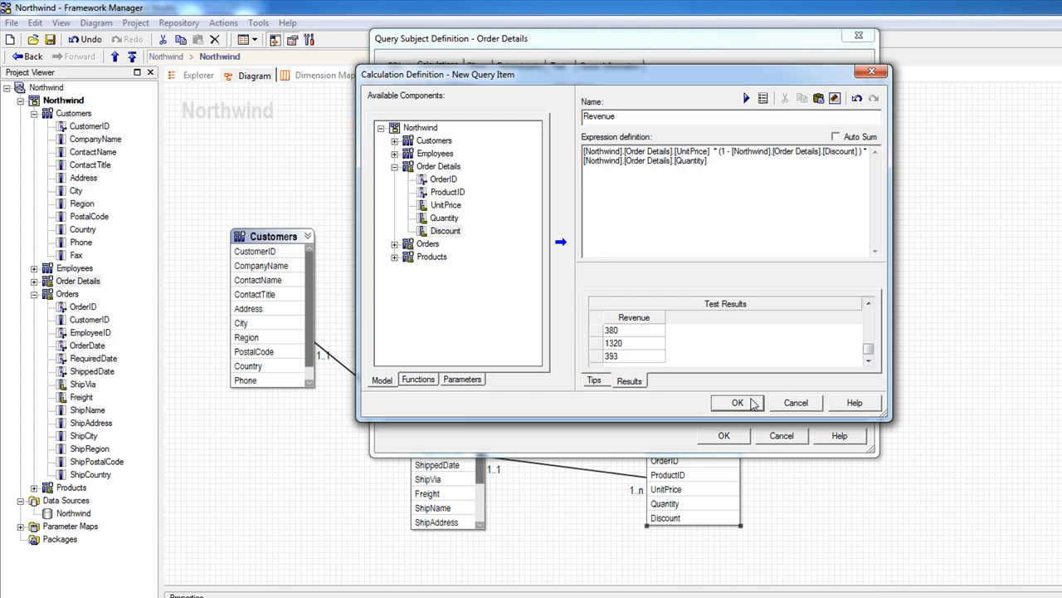
{"action": "left_click", "coordinate": [737, 403]}
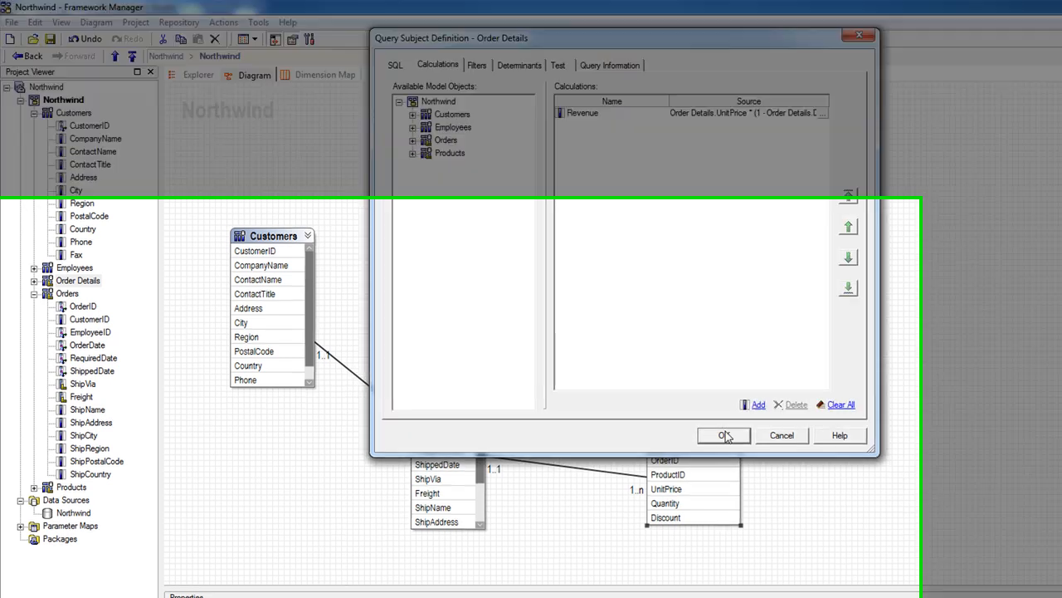
- Confirm Order Details with Revenue, select it, and apply an automatic diagram layout
{"action": "left_click", "coordinate": [723, 435]}
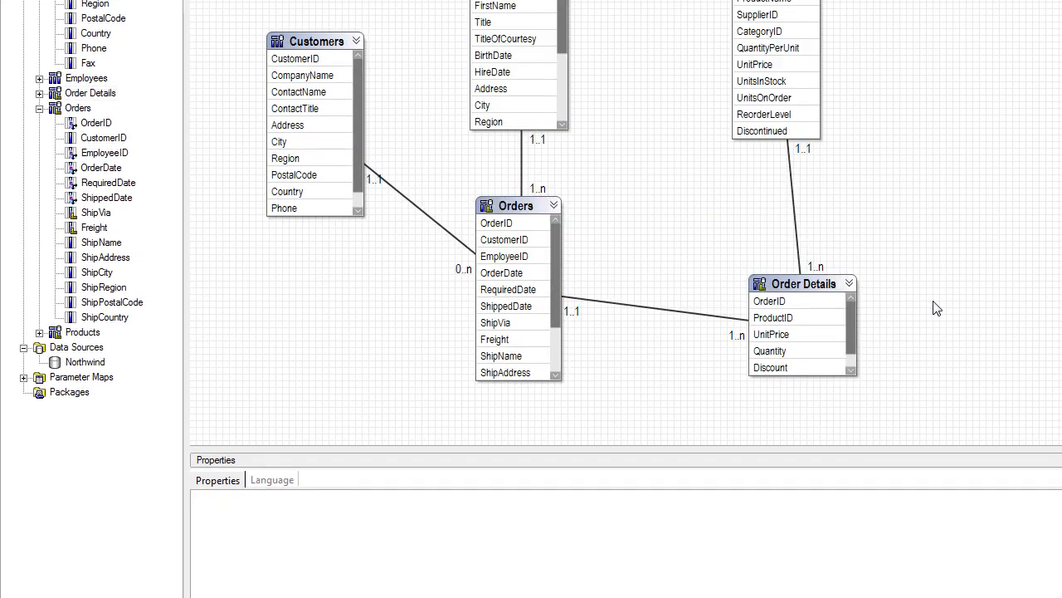
{"action": "left_click", "coordinate": [801, 283]}
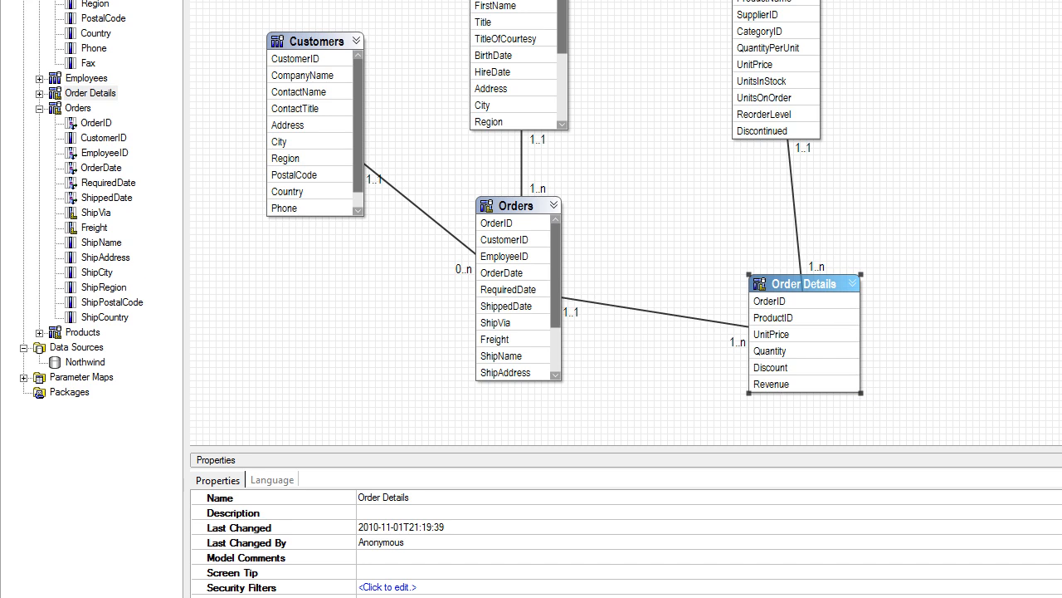
{"action": "mouse_move", "coordinate": [871, 262]}
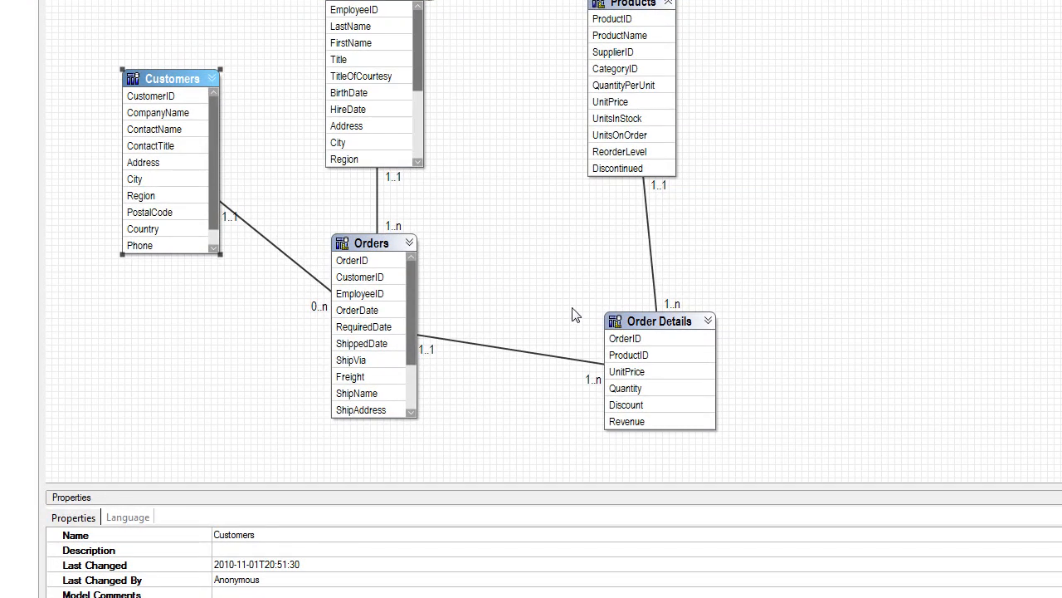
{"action": "mouse_move", "coordinate": [651, 325]}
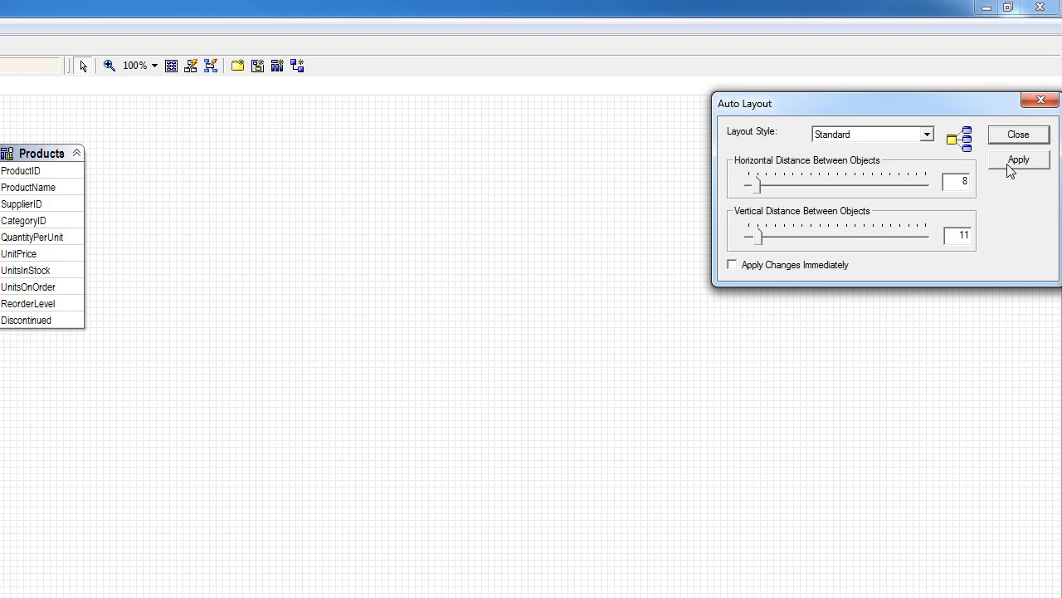
{"action": "mouse_move", "coordinate": [772, 199]}
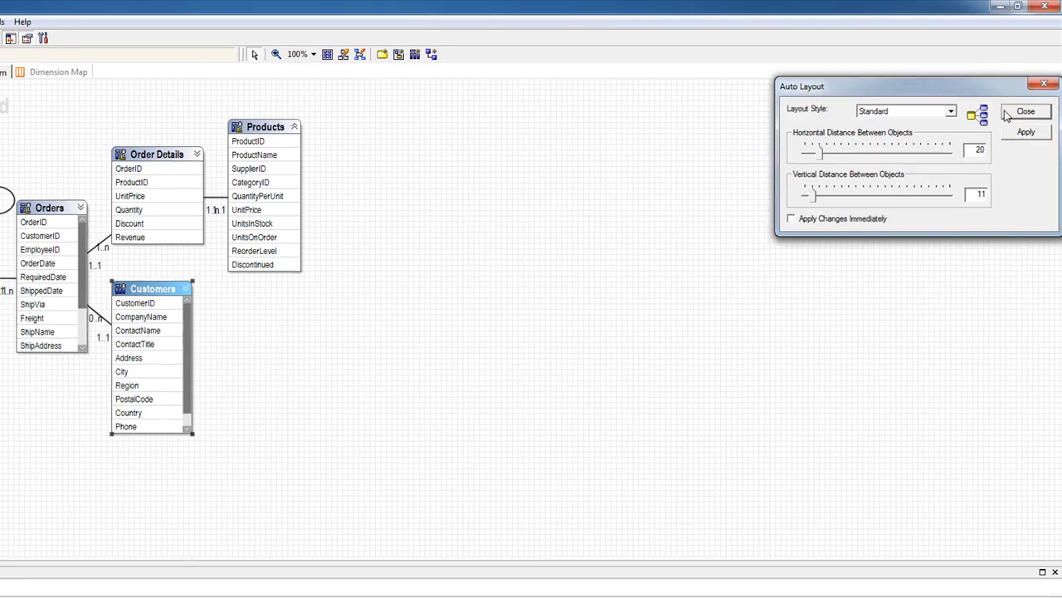
{"action": "left_click", "coordinate": [1025, 110]}
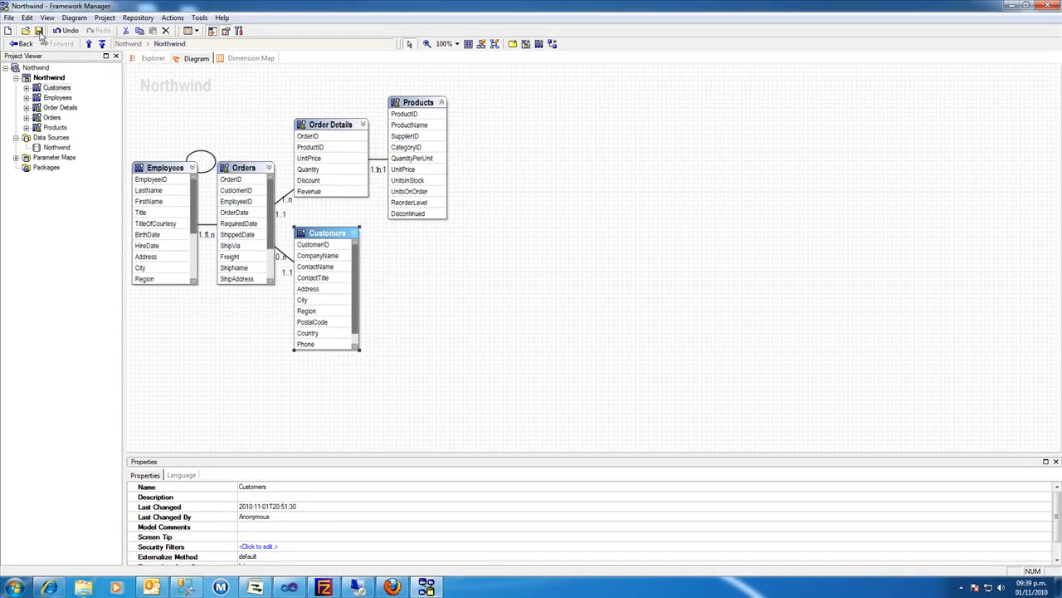
{"action": "mouse_move", "coordinate": [181, 120]}
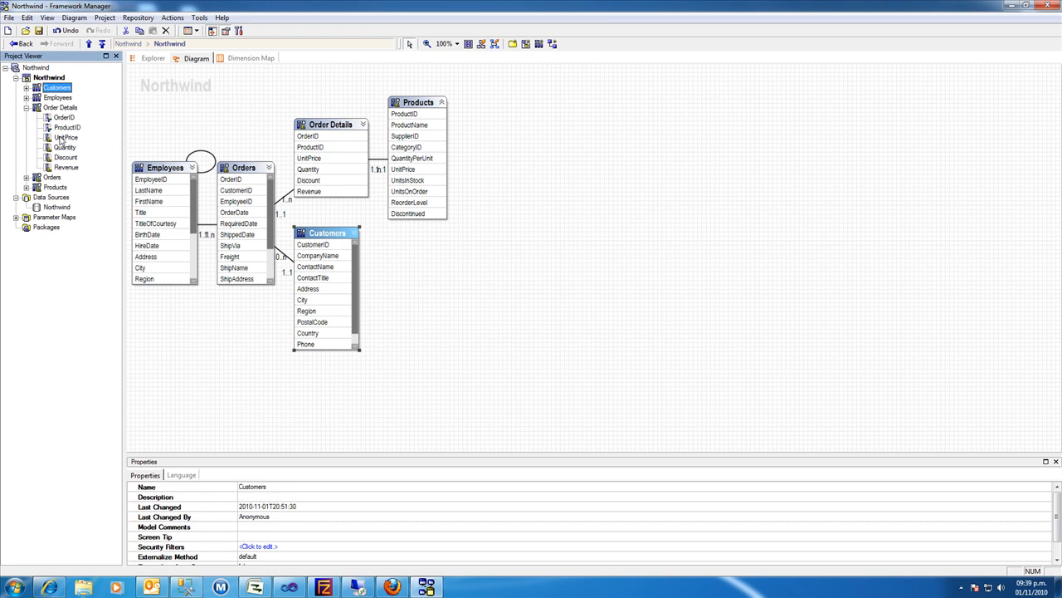
- Give UnitPrice a Currency format with 0 decimal places and a thousands separator
{"action": "left_click", "coordinate": [66, 137]}
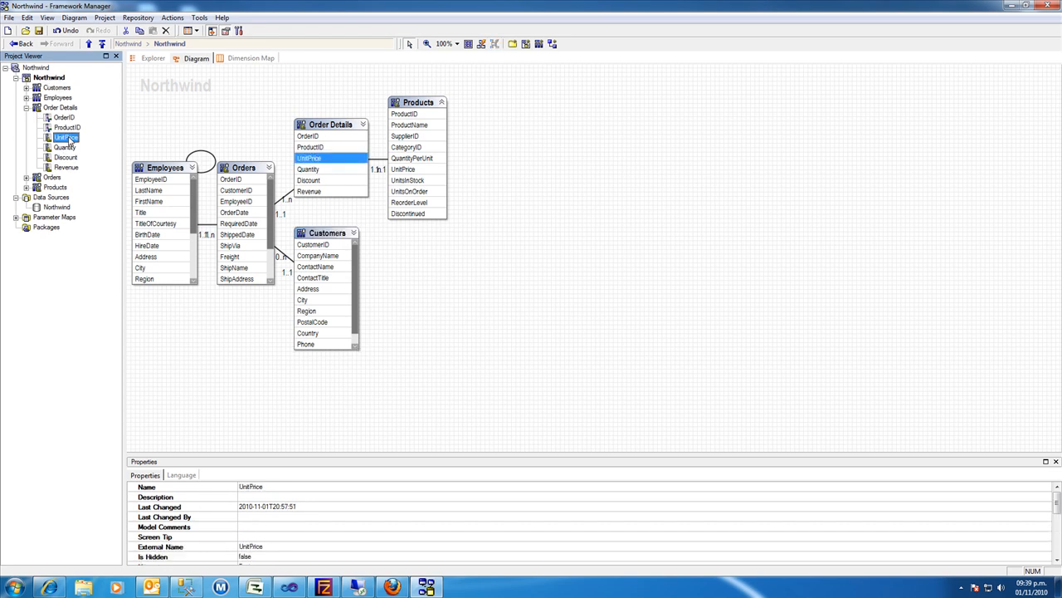
{"action": "left_click_drag", "start_coordinate": [286, 460], "coordinate": [286, 395]}
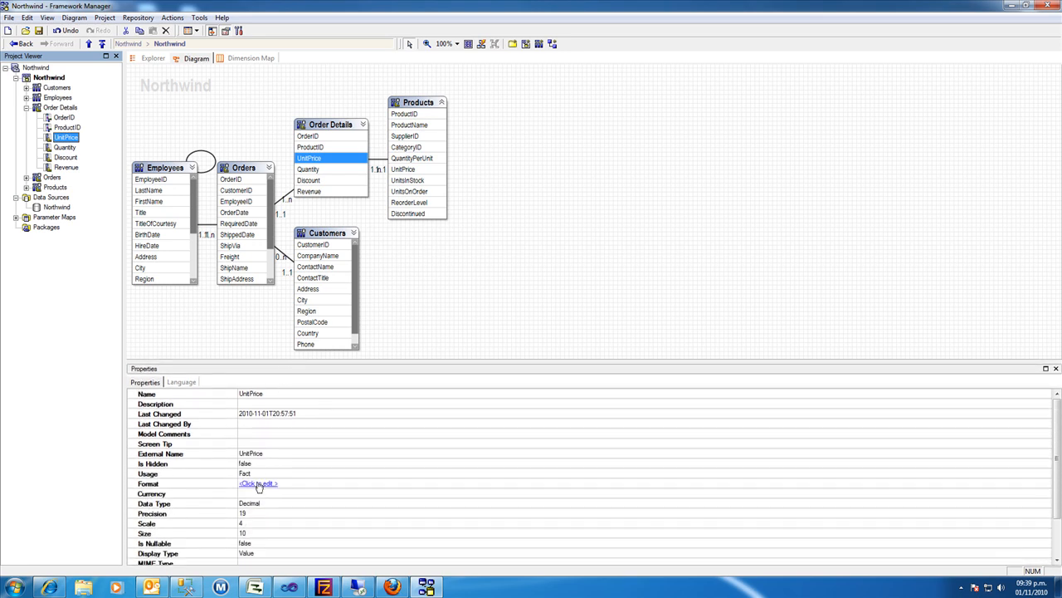
{"action": "left_click", "coordinate": [258, 483]}
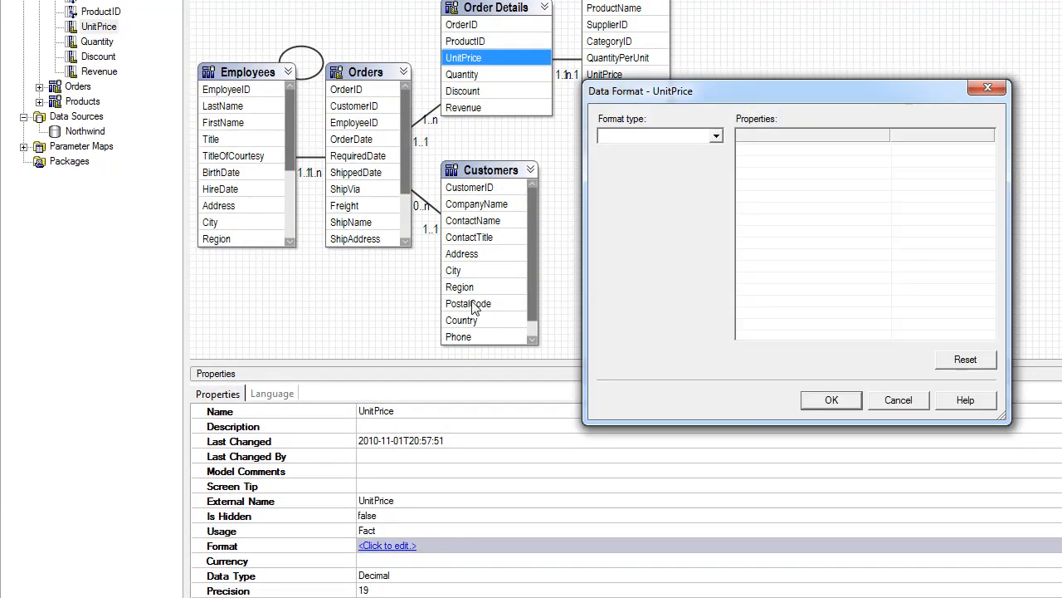
{"action": "left_click", "coordinate": [716, 135]}
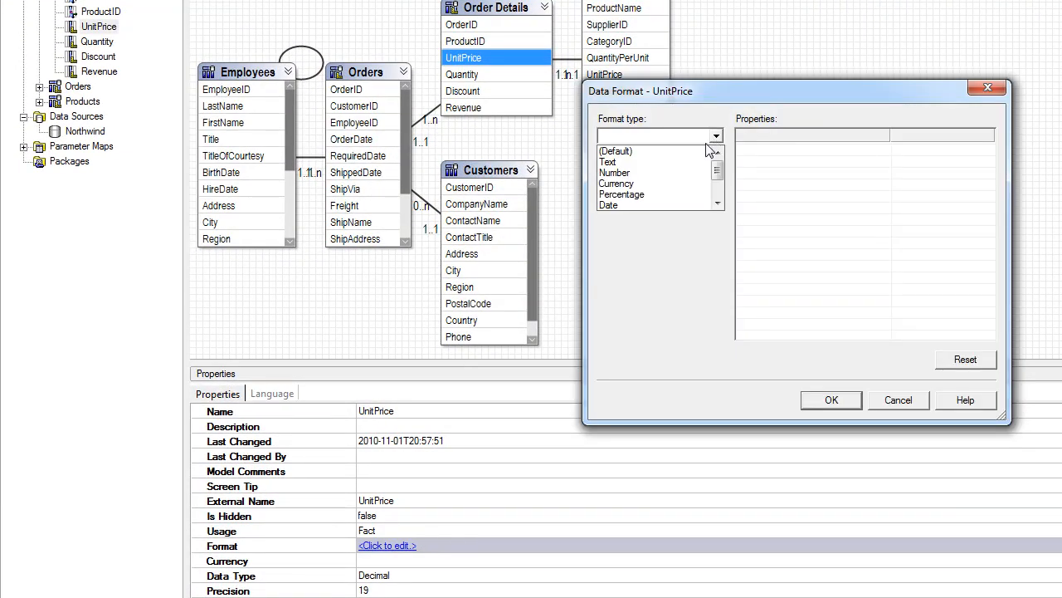
{"action": "left_click", "coordinate": [616, 184]}
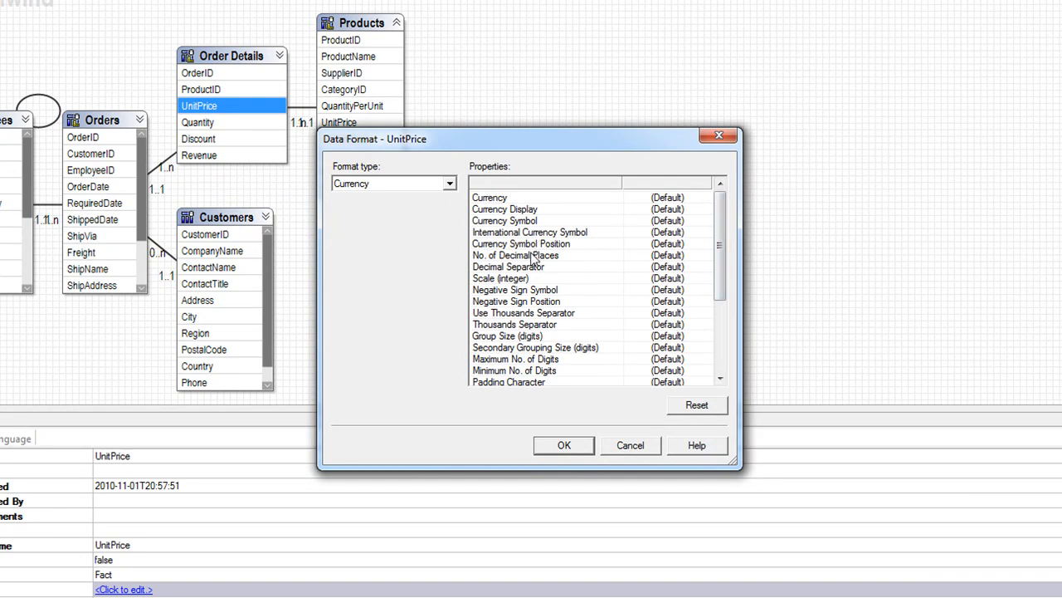
{"action": "left_click", "coordinate": [702, 257]}
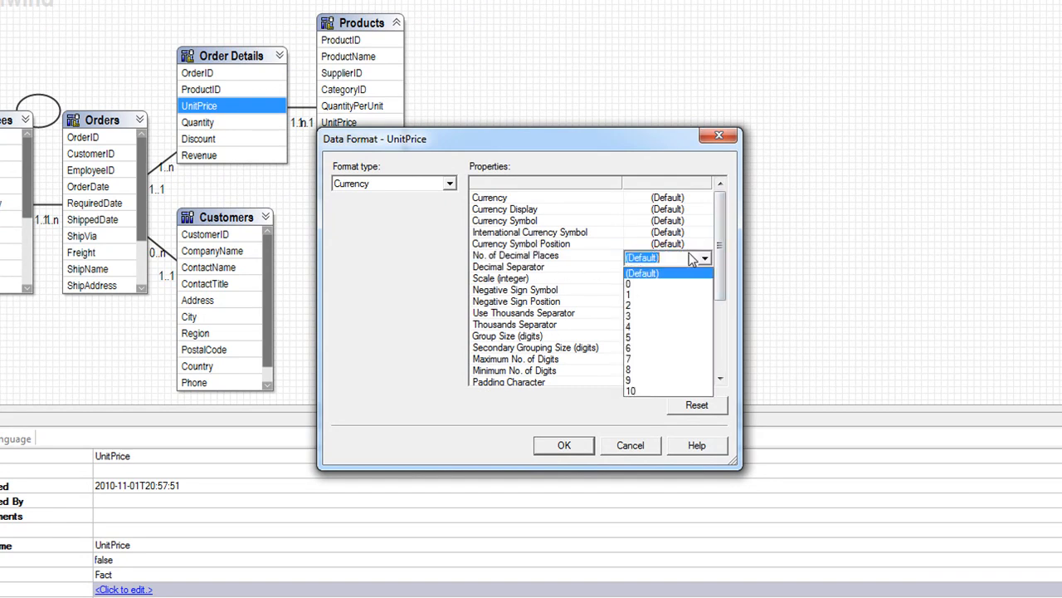
{"action": "left_click", "coordinate": [629, 283]}
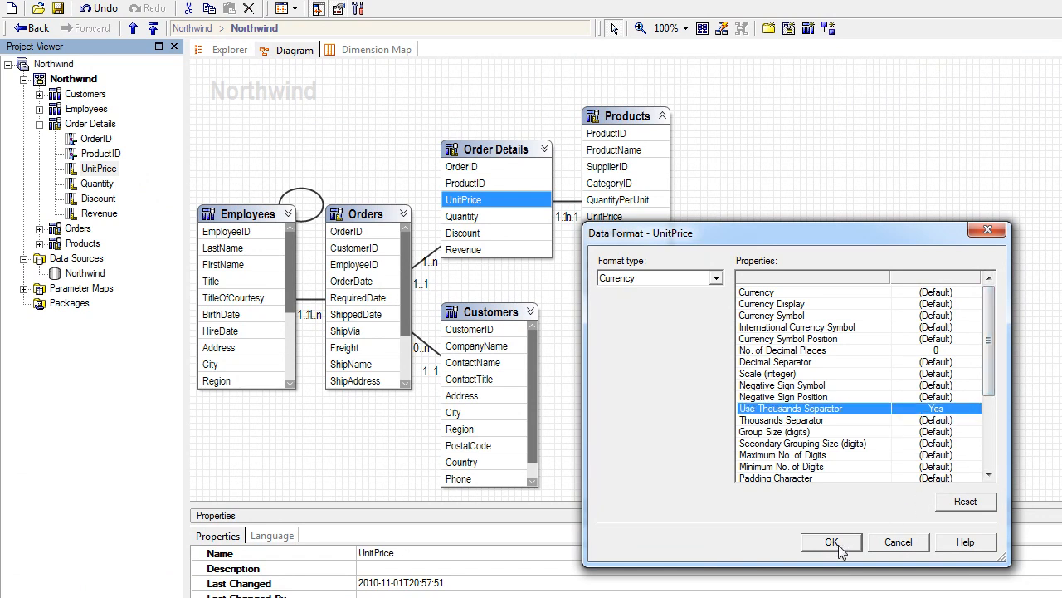
{"action": "left_click", "coordinate": [831, 542]}
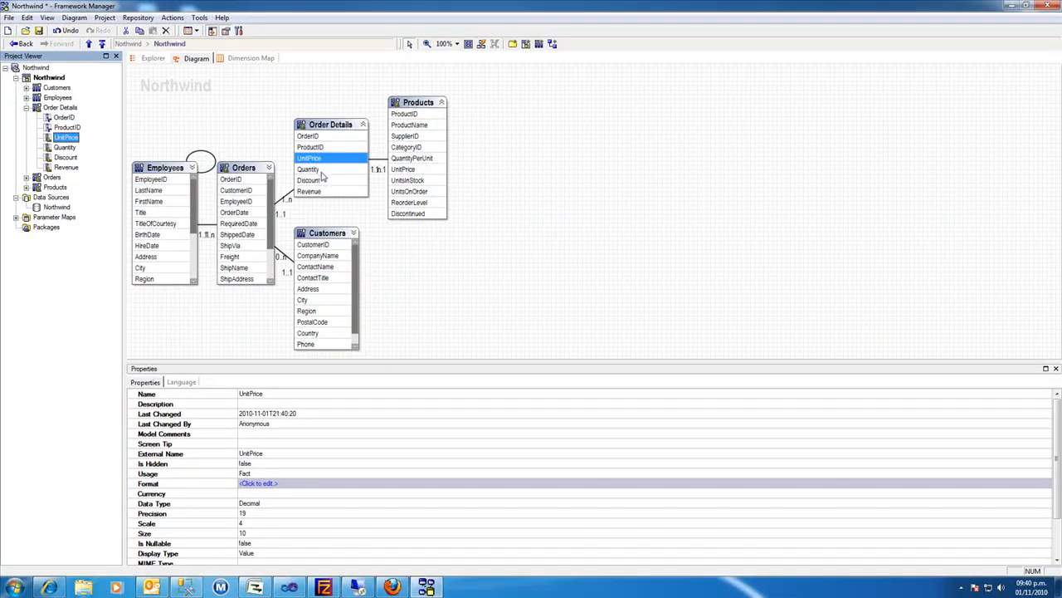
- Format Discount as Percentage with 0 decimal places, then edit its missing value characters
{"action": "left_click", "coordinate": [308, 181]}
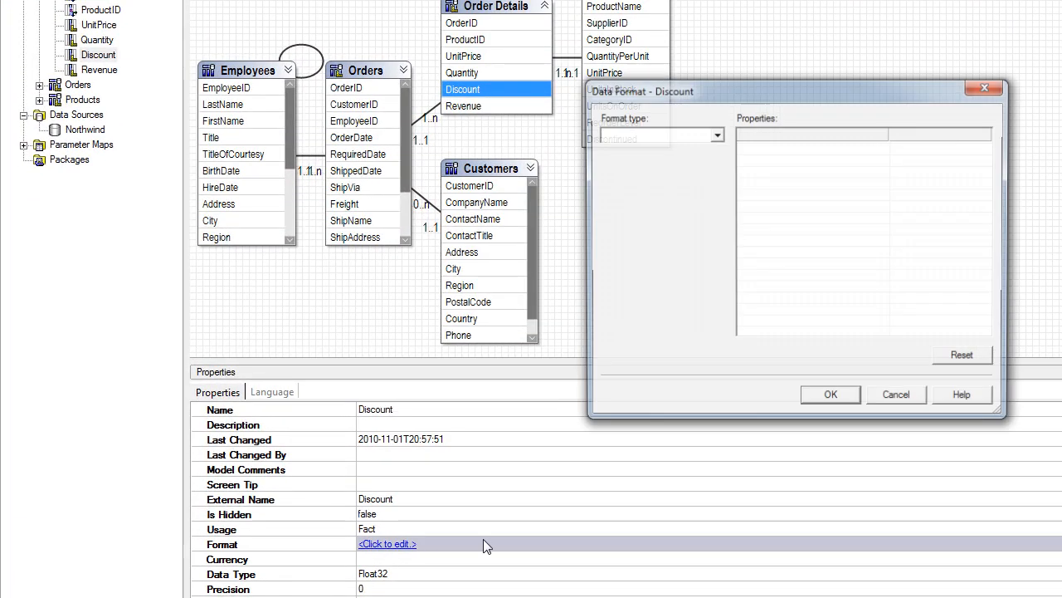
{"action": "left_click", "coordinate": [716, 134]}
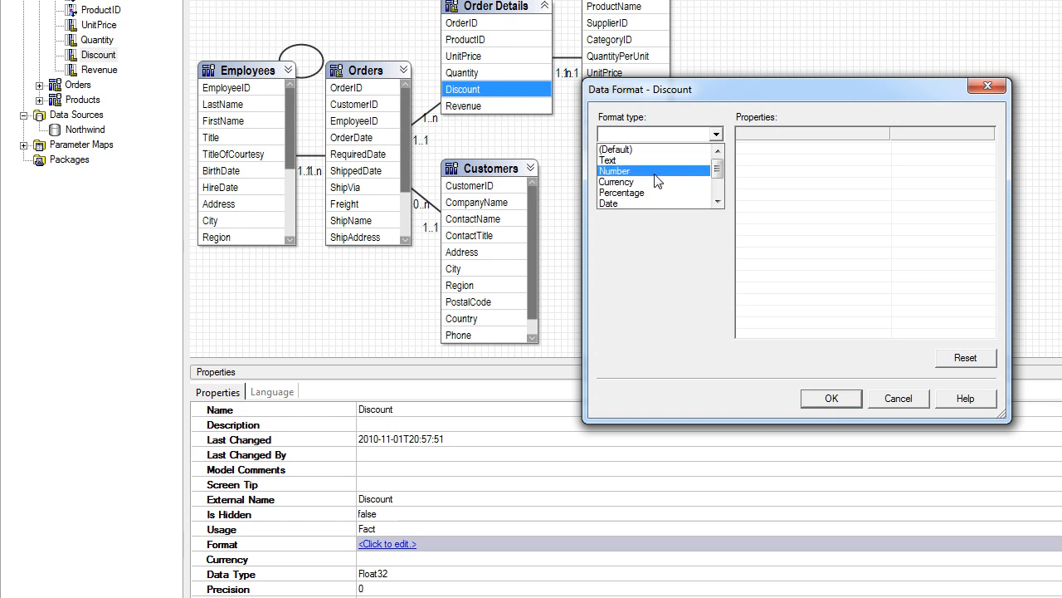
{"action": "left_click", "coordinate": [622, 192]}
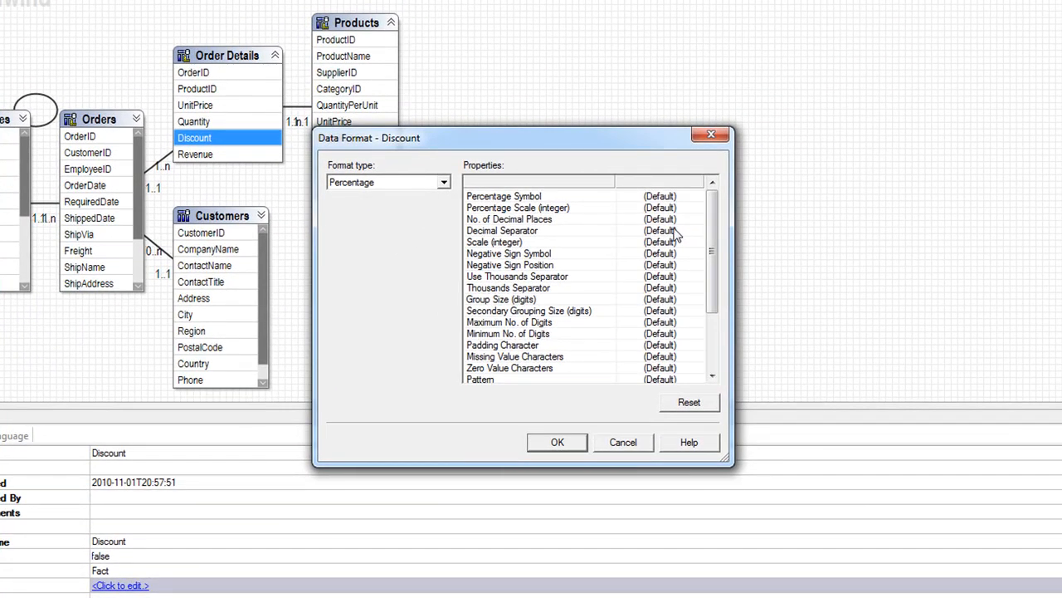
{"action": "mouse_move", "coordinate": [676, 229]}
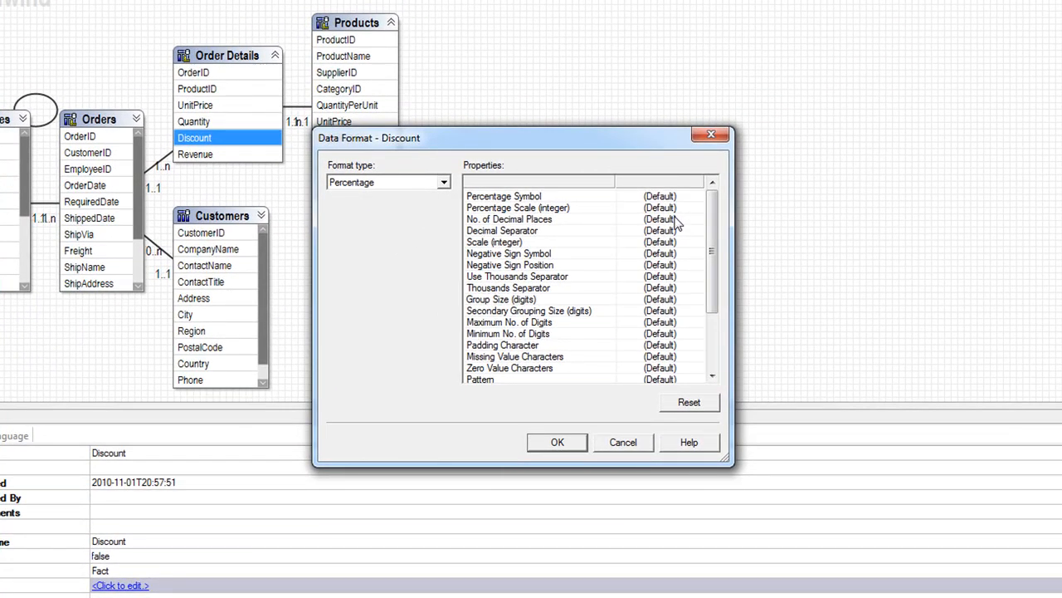
{"action": "left_click", "coordinate": [659, 219]}
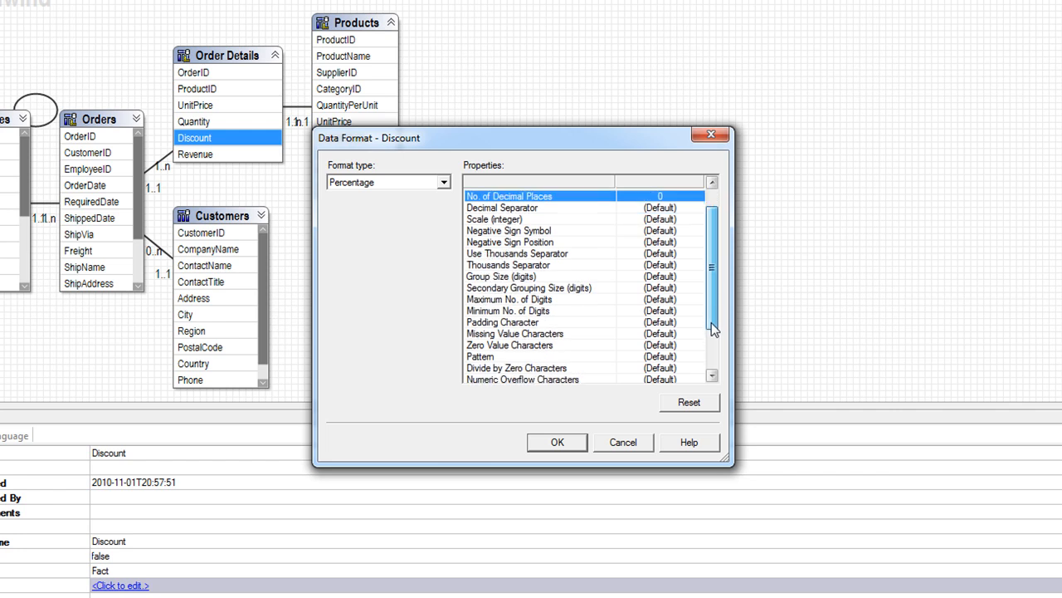
{"action": "scroll", "scroll_direction": "down", "scroll_amount": 3}
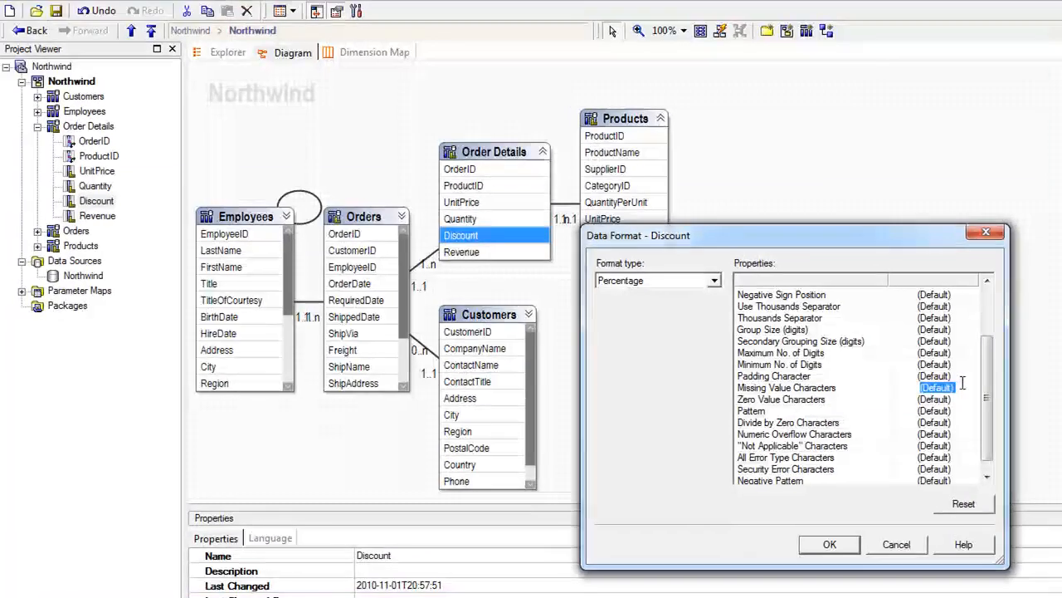
{"action": "left_click", "coordinate": [937, 399]}
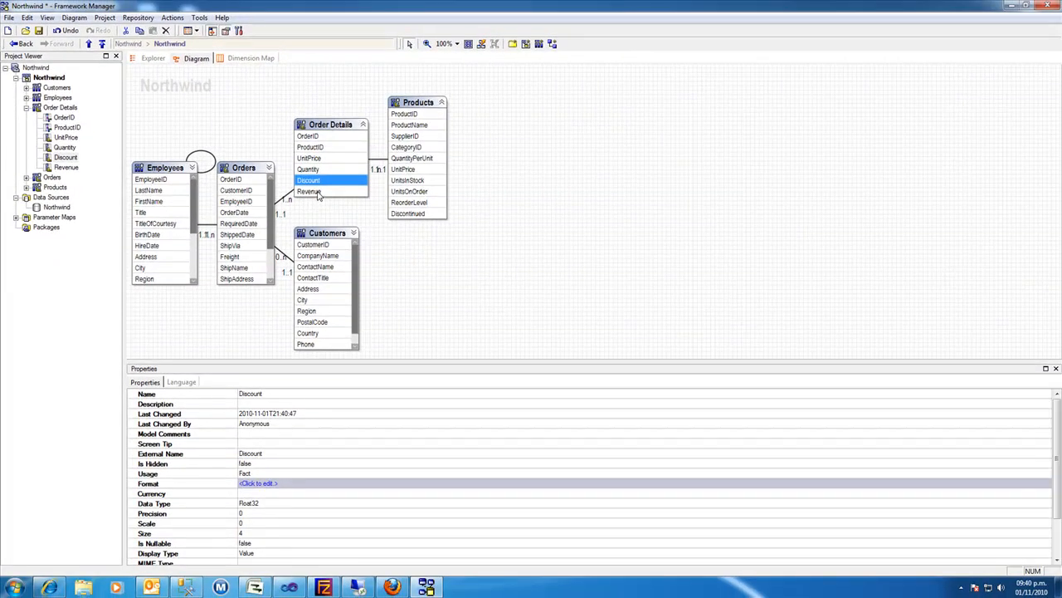
- Set Revenue's format to Currency with 0 decimal places and a thousands separator
{"action": "left_click", "coordinate": [308, 191]}
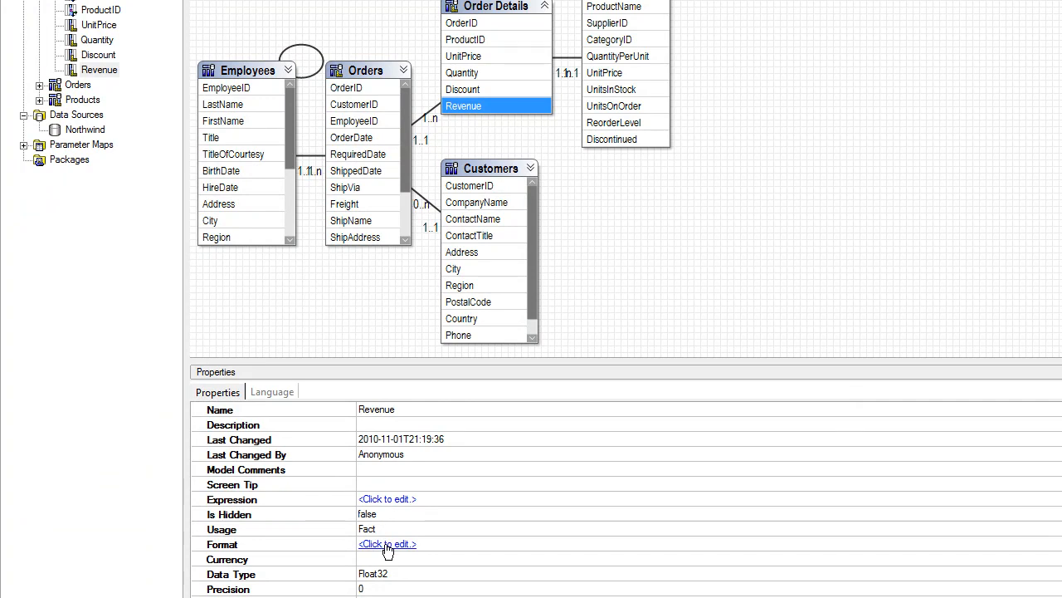
{"action": "left_click", "coordinate": [386, 544]}
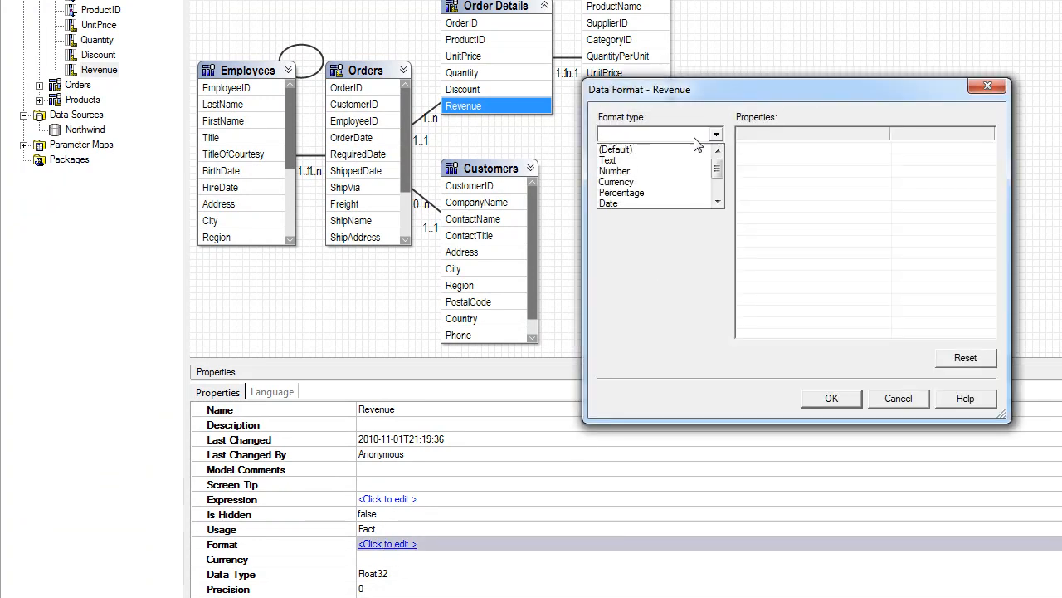
{"action": "left_click", "coordinate": [616, 181]}
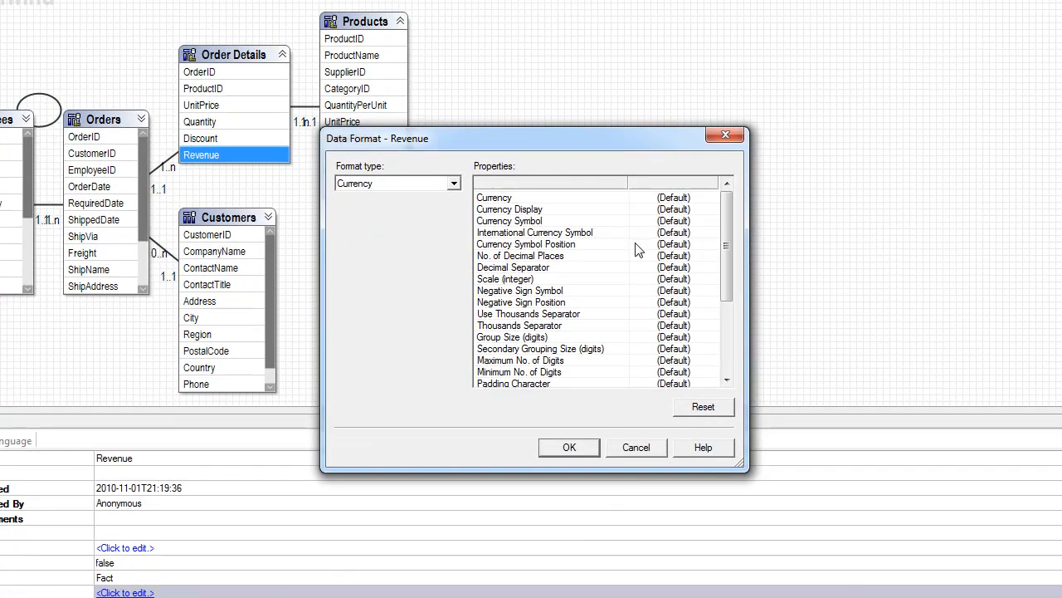
{"action": "left_click", "coordinate": [712, 264]}
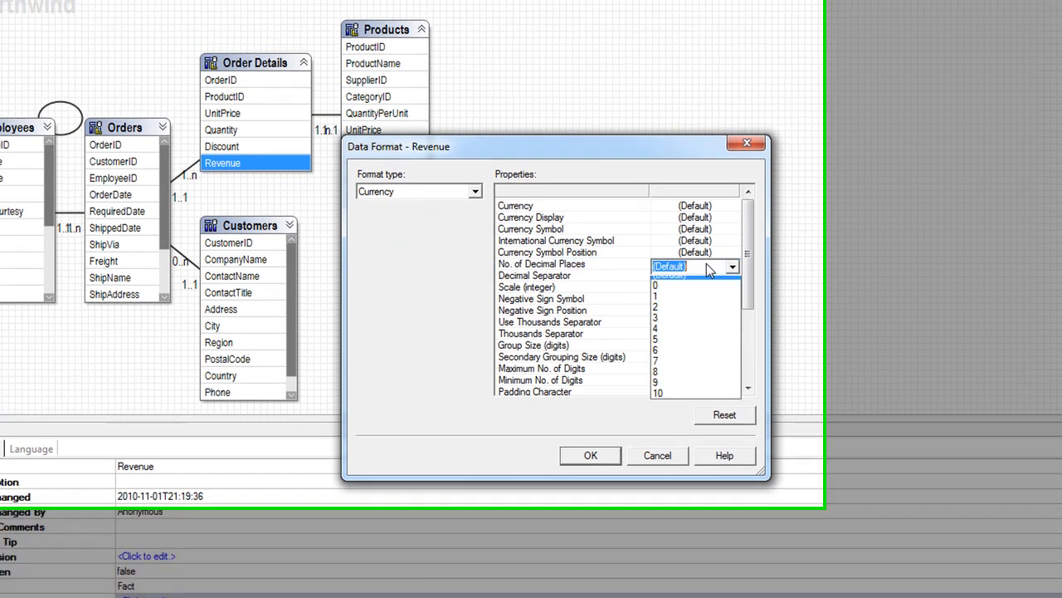
{"action": "left_click", "coordinate": [655, 284]}
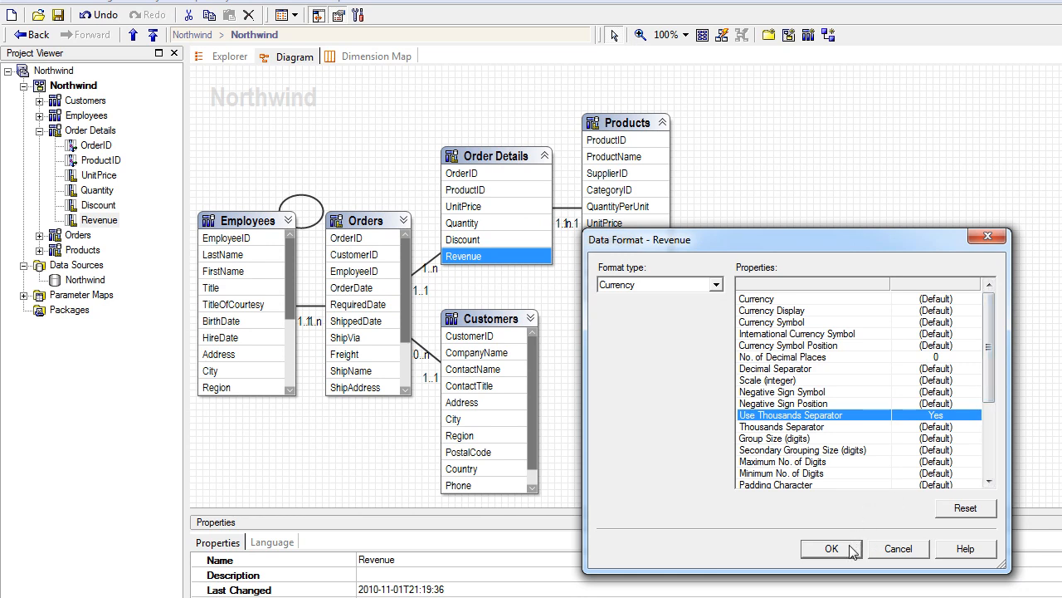
{"action": "left_click", "coordinate": [833, 548]}
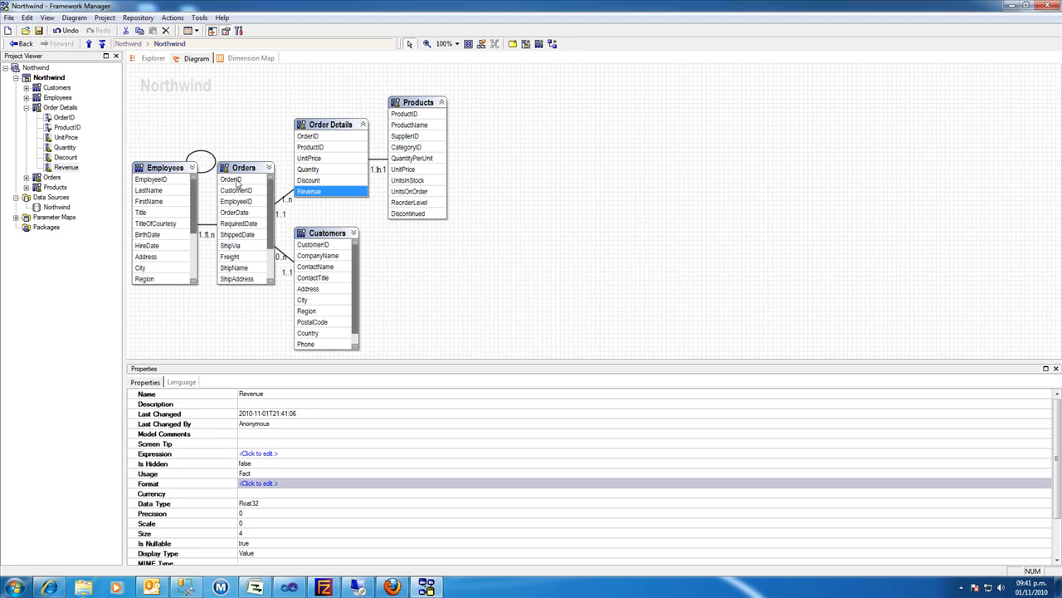
{"action": "mouse_move", "coordinate": [242, 217]}
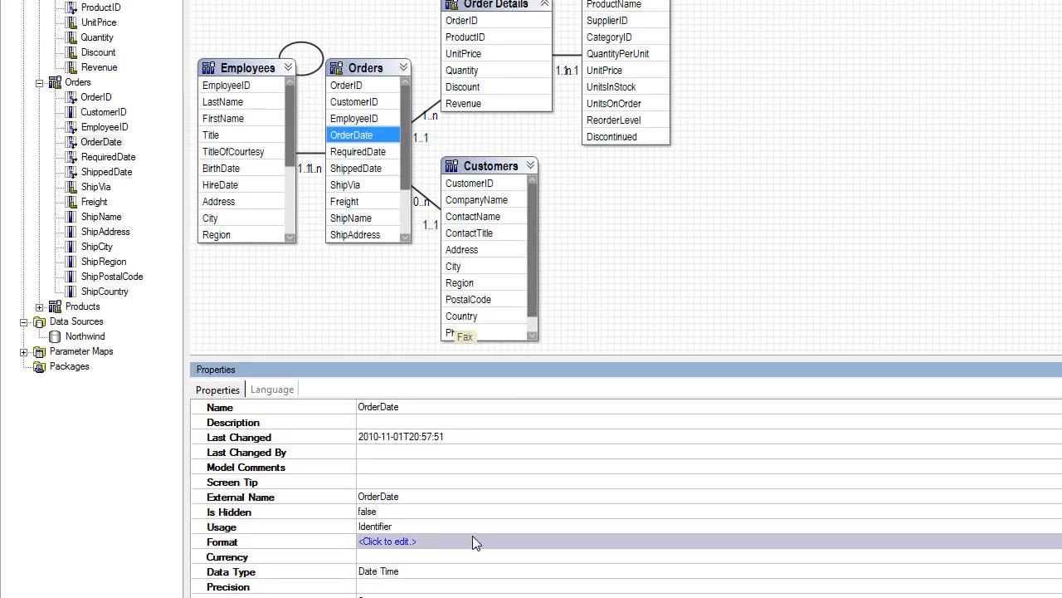
- Set OrderDate to a Date format with Show century years and Two Digit months and days
{"action": "left_click", "coordinate": [388, 541]}
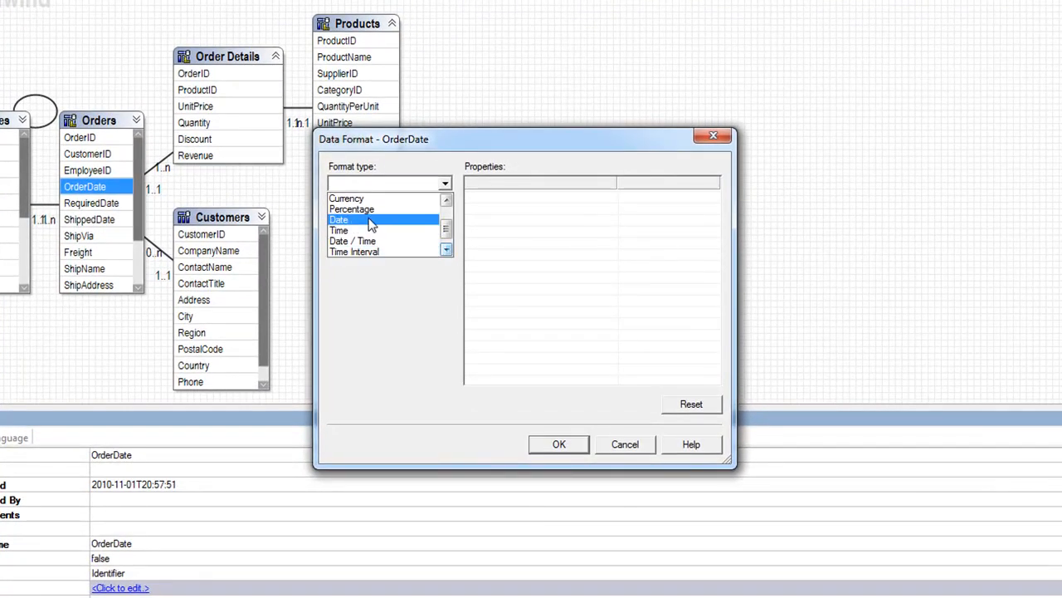
{"action": "left_click", "coordinate": [339, 220]}
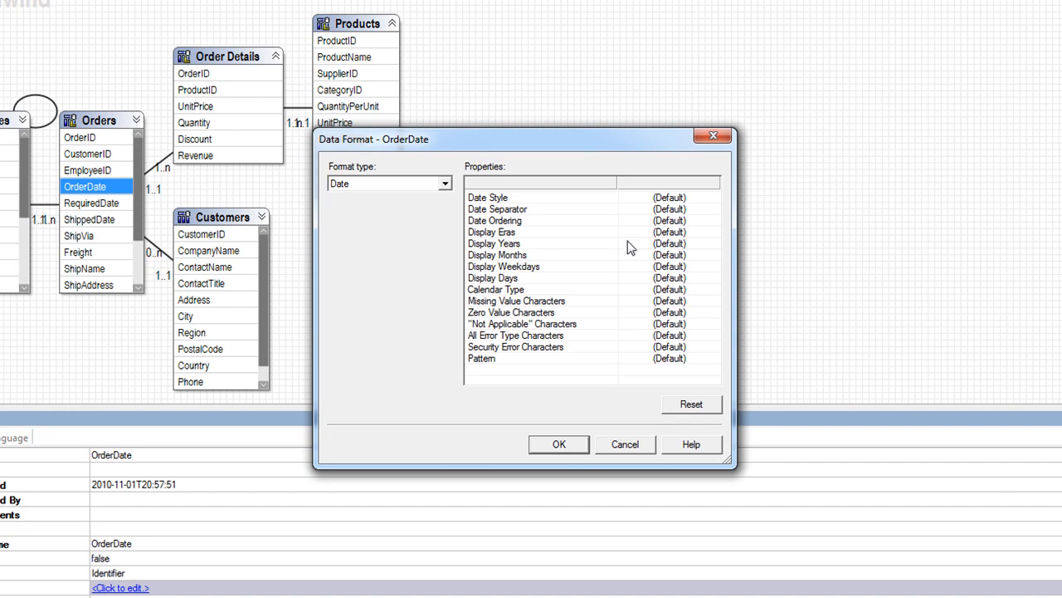
{"action": "mouse_move", "coordinate": [643, 253]}
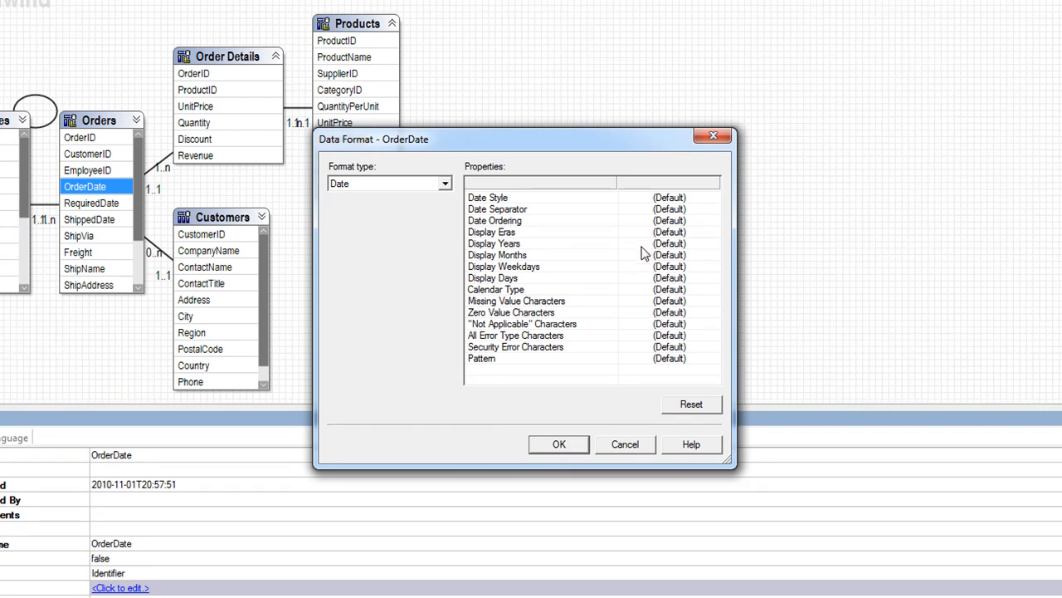
{"action": "left_click", "coordinate": [711, 246]}
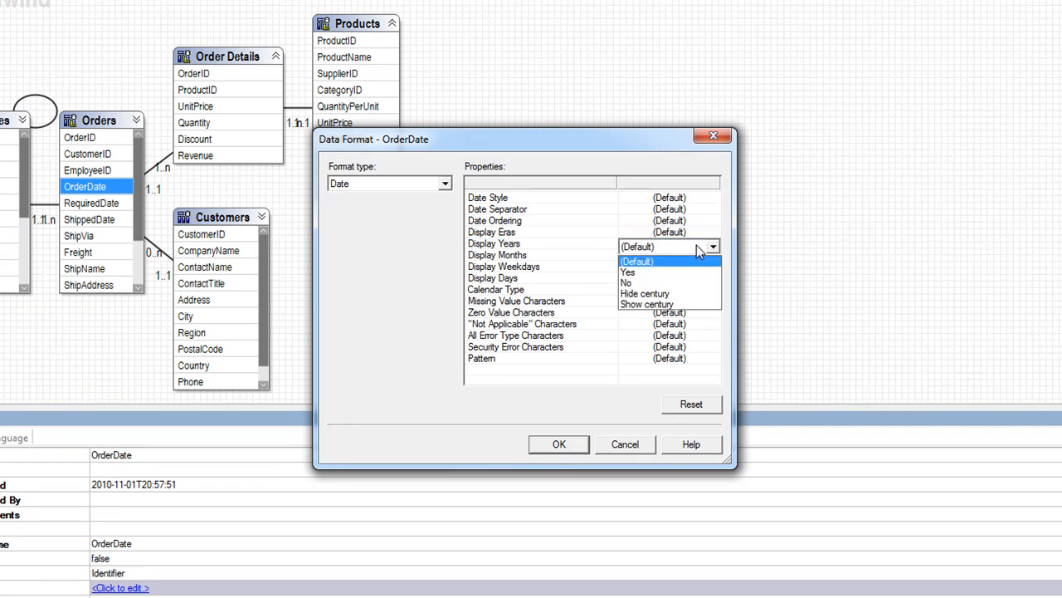
{"action": "mouse_move", "coordinate": [633, 272]}
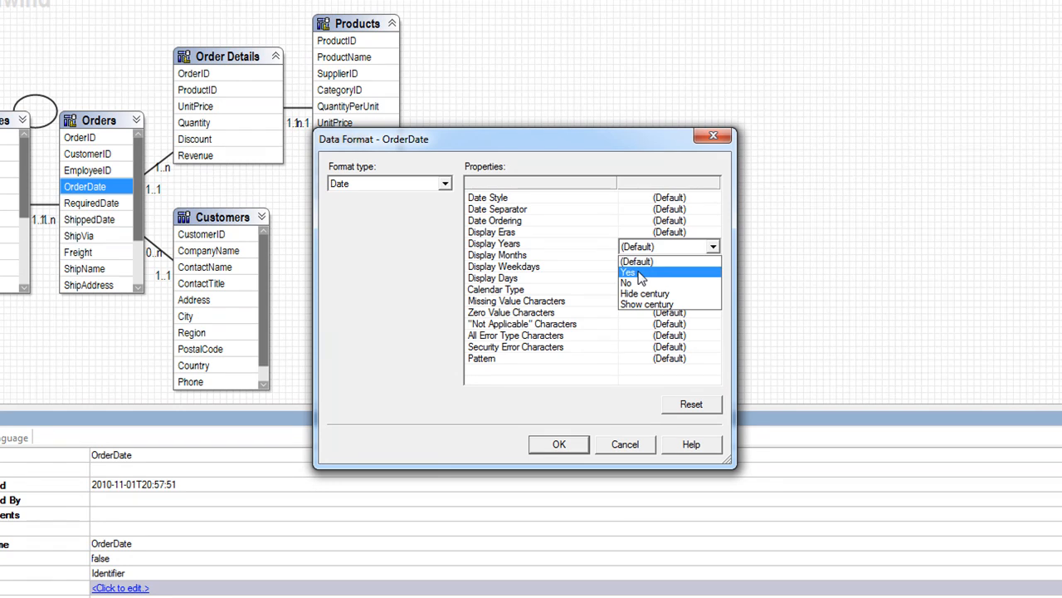
{"action": "mouse_move", "coordinate": [645, 303]}
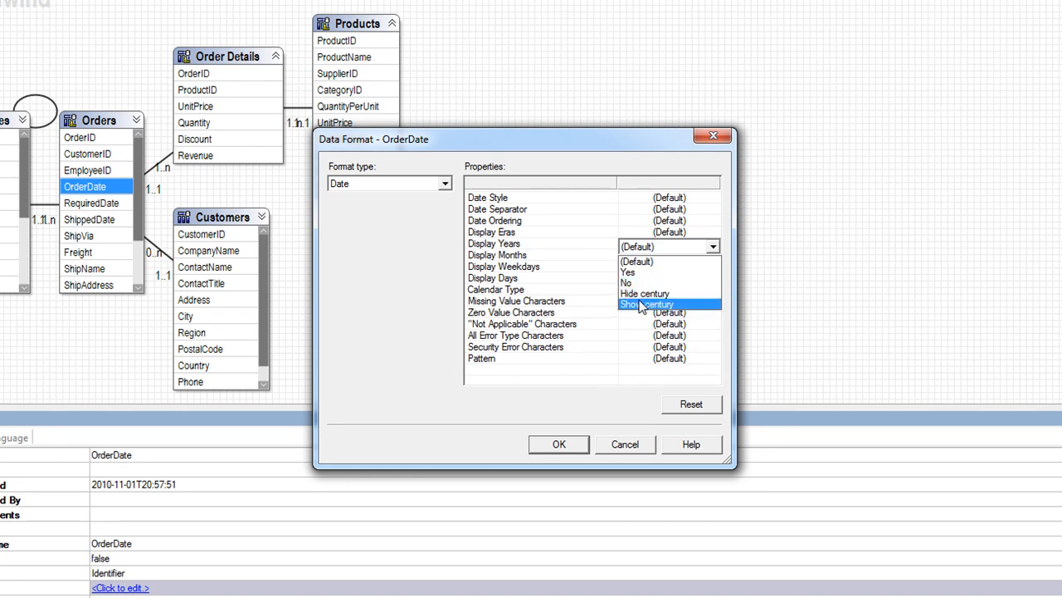
{"action": "left_click", "coordinate": [644, 304]}
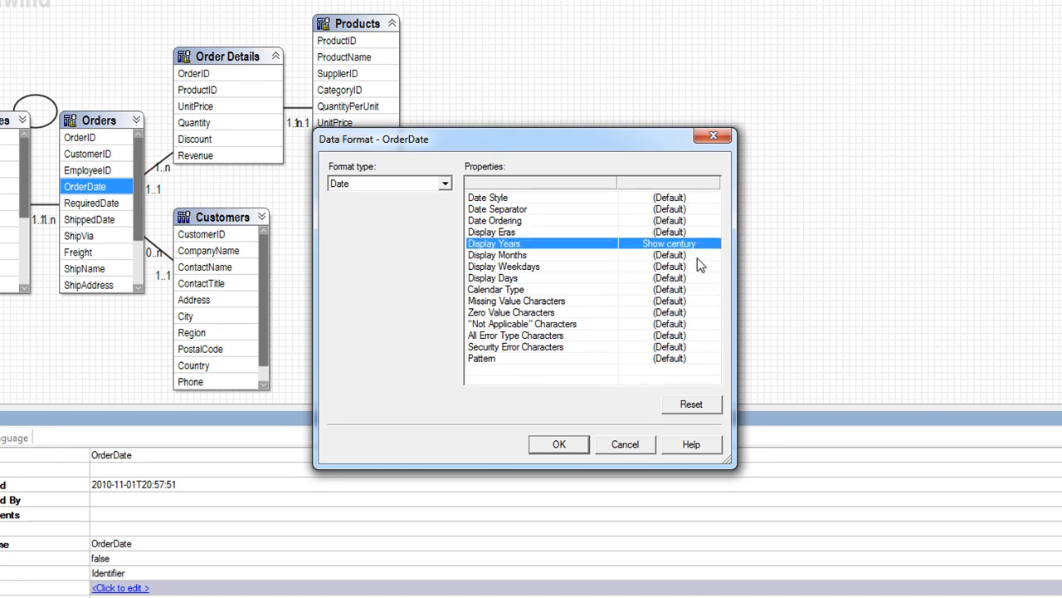
{"action": "left_click", "coordinate": [712, 258]}
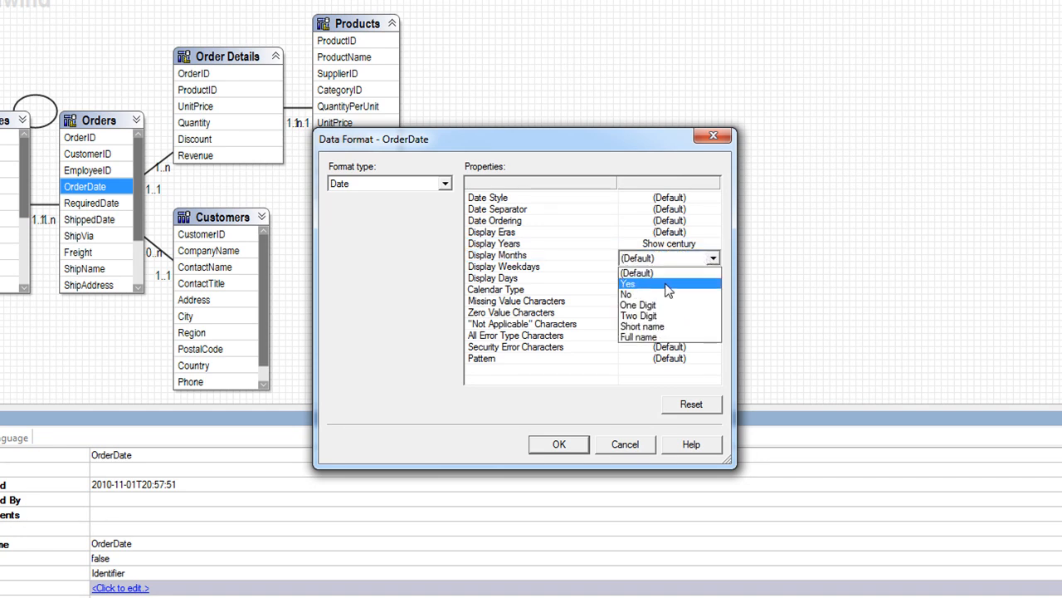
{"action": "mouse_move", "coordinate": [661, 320]}
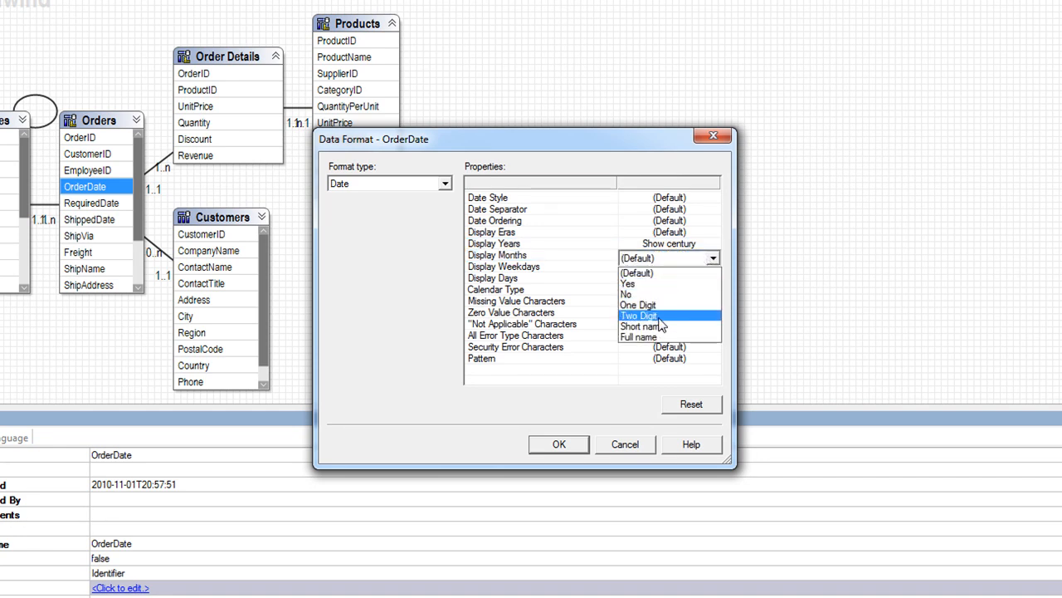
{"action": "left_click", "coordinate": [638, 314]}
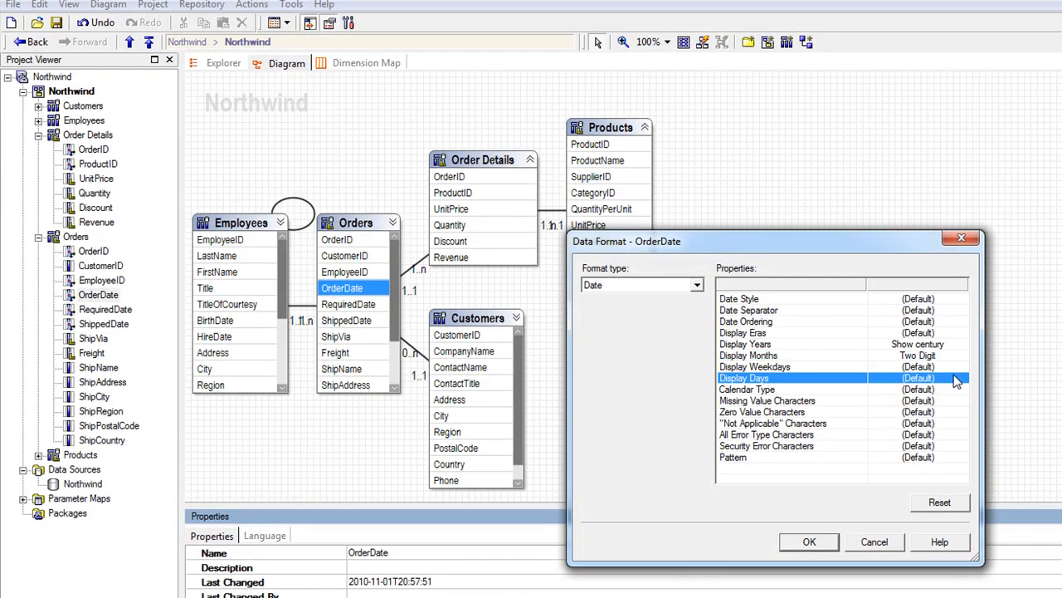
{"action": "left_click", "coordinate": [962, 381]}
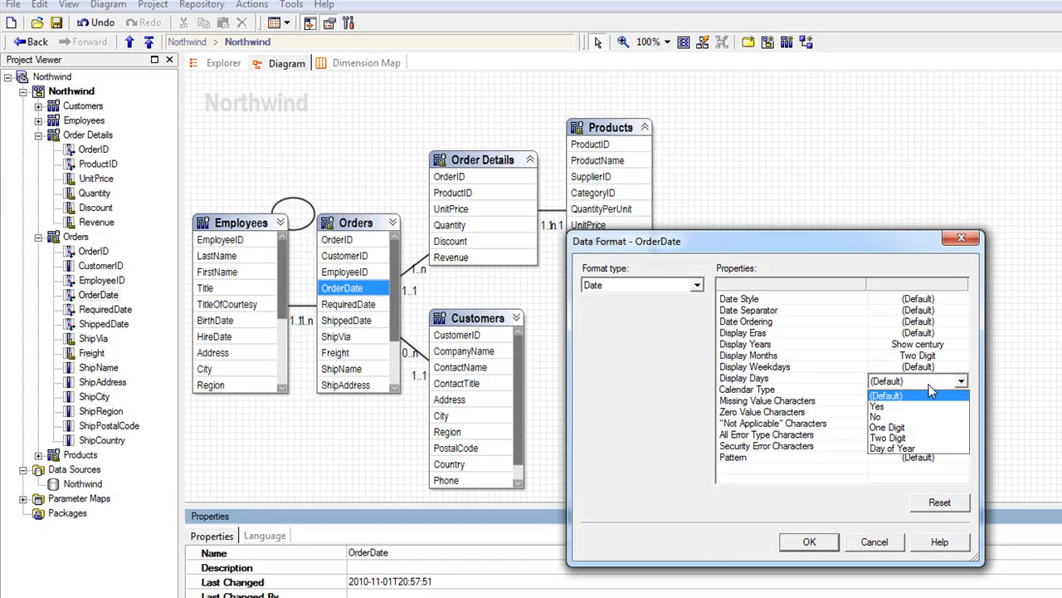
{"action": "left_click", "coordinate": [888, 437]}
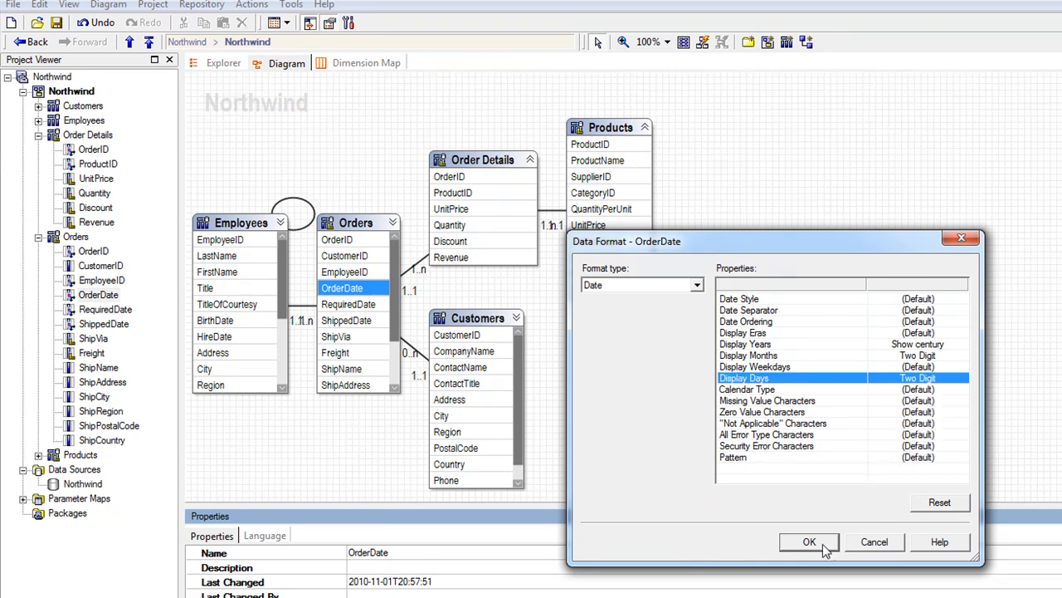
{"action": "left_click", "coordinate": [808, 541]}
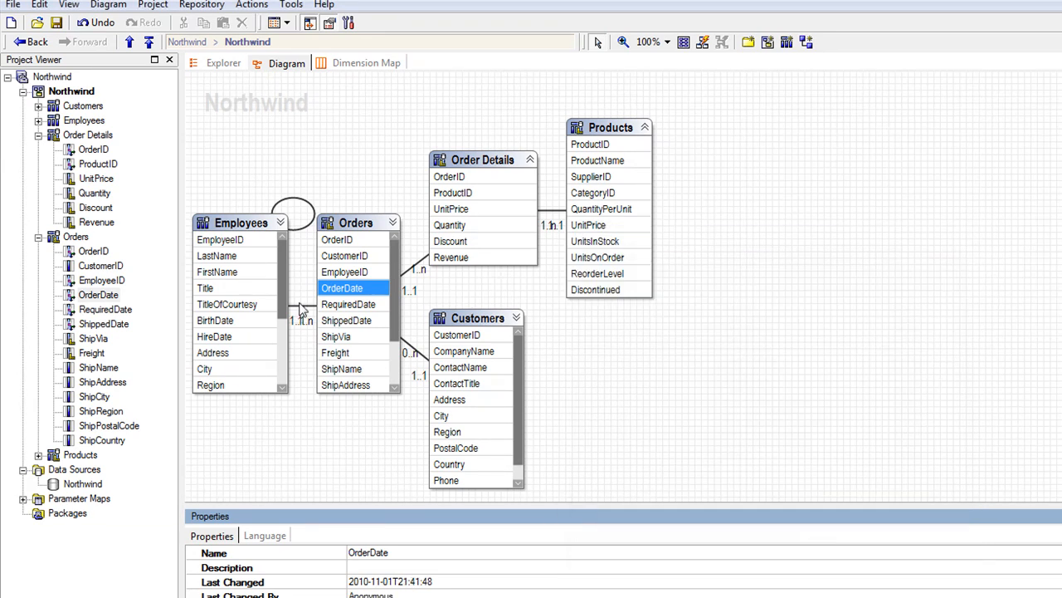
- Collapse the expanded query subjects in the model tree and switch to Cognos Connection
{"action": "left_click", "coordinate": [56, 22]}
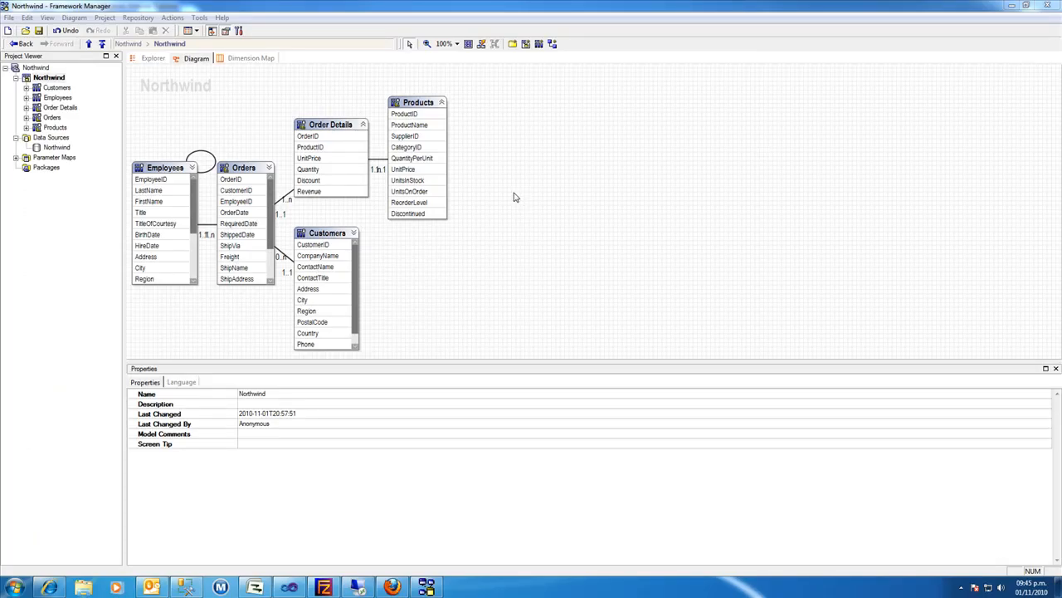
{"action": "mouse_move", "coordinate": [432, 403]}
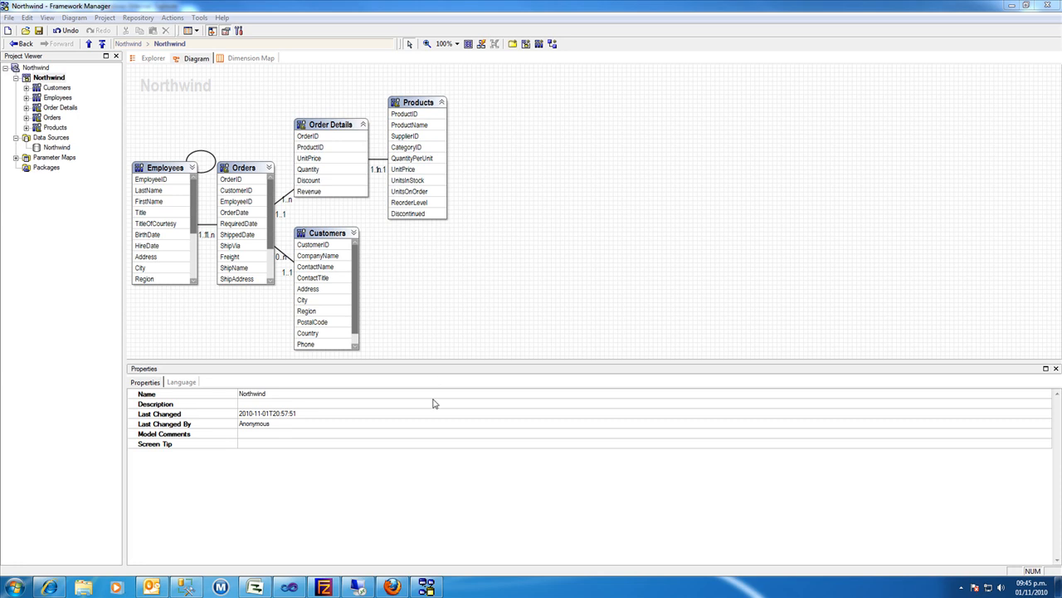
{"action": "left_click", "coordinate": [48, 588]}
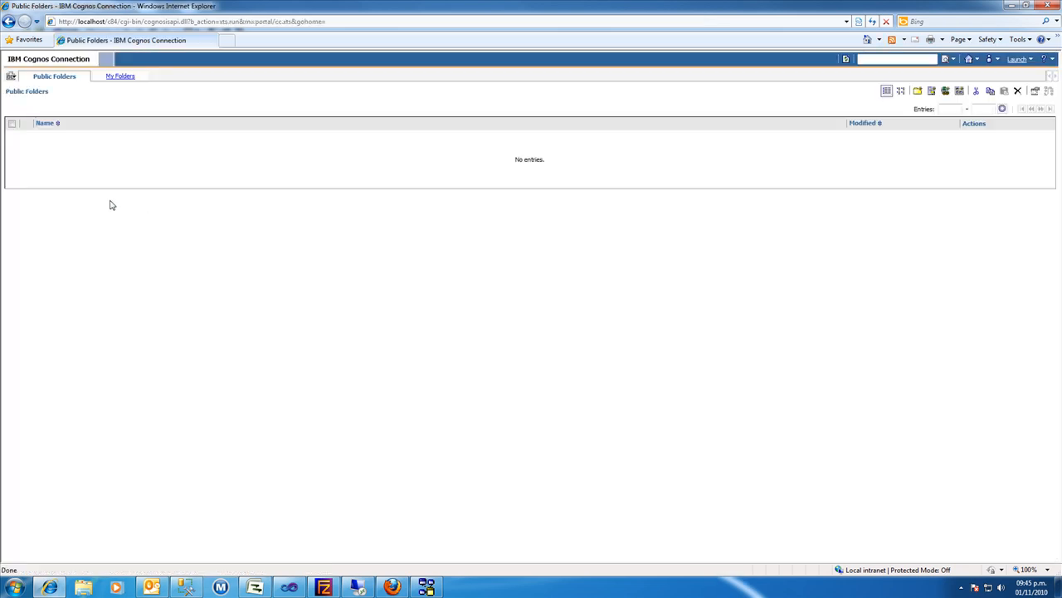
{"action": "mouse_move", "coordinate": [400, 255]}
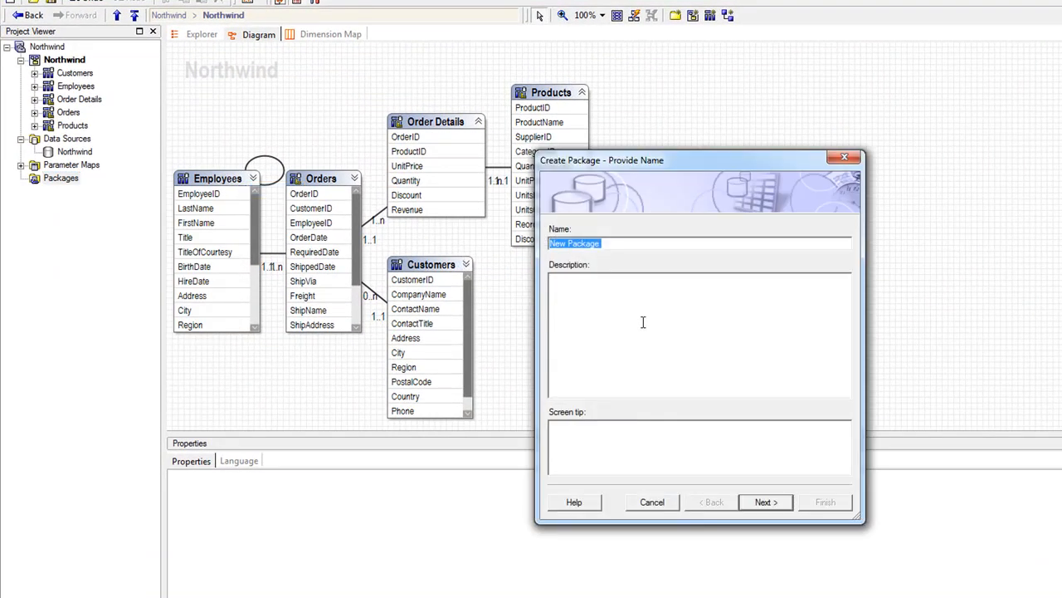
- Create the 'Northwind Orders' package with all project objects, keeping only the SQLServer function set
{"action": "type", "text": "No"}
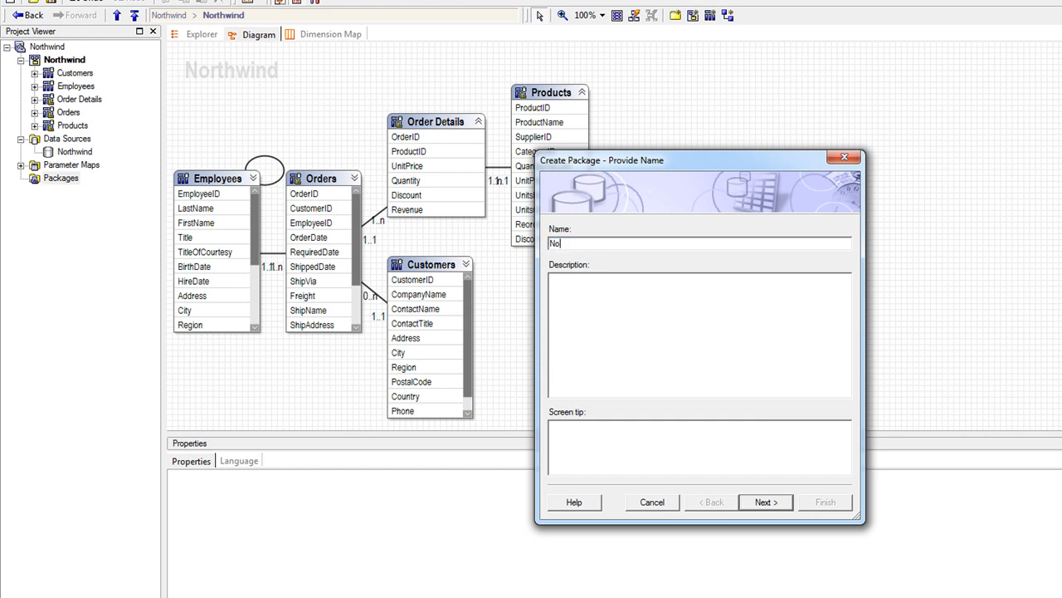
{"action": "type", "text": "Northwind Orders"}
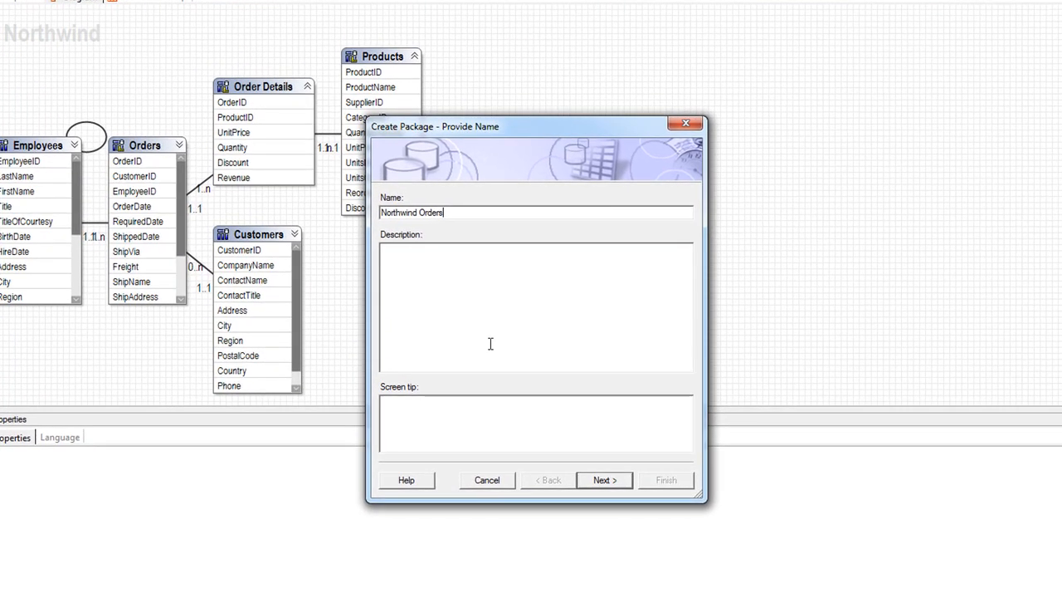
{"action": "left_click", "coordinate": [604, 480]}
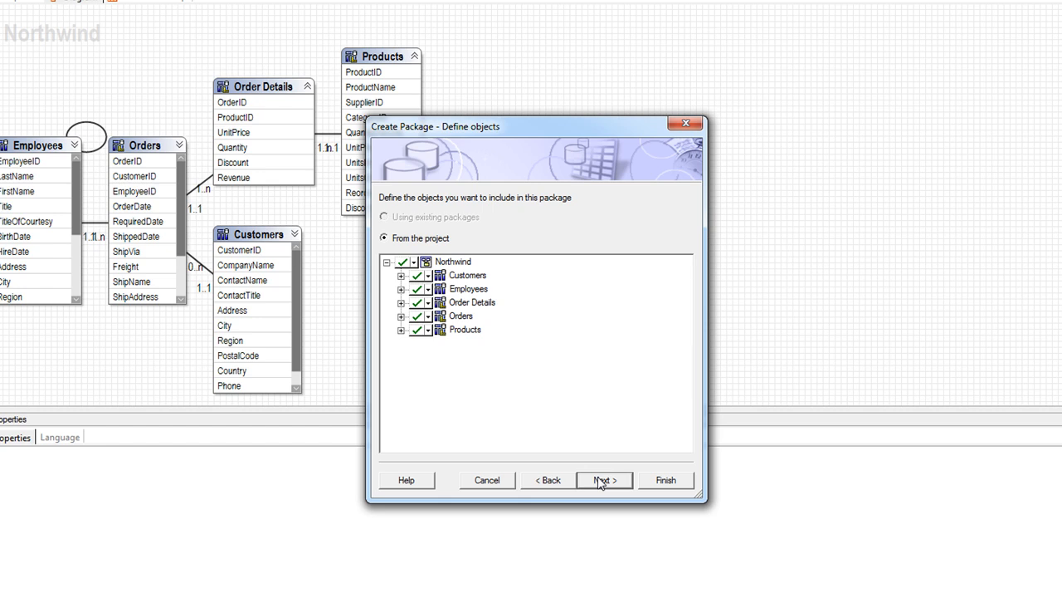
{"action": "left_click", "coordinate": [604, 480]}
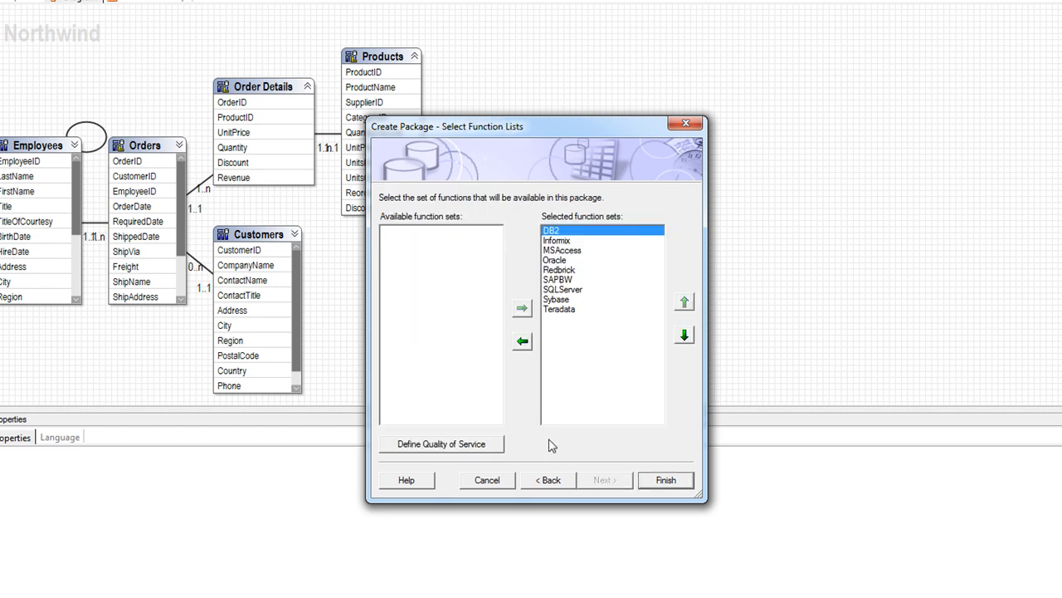
{"action": "mouse_move", "coordinate": [573, 308]}
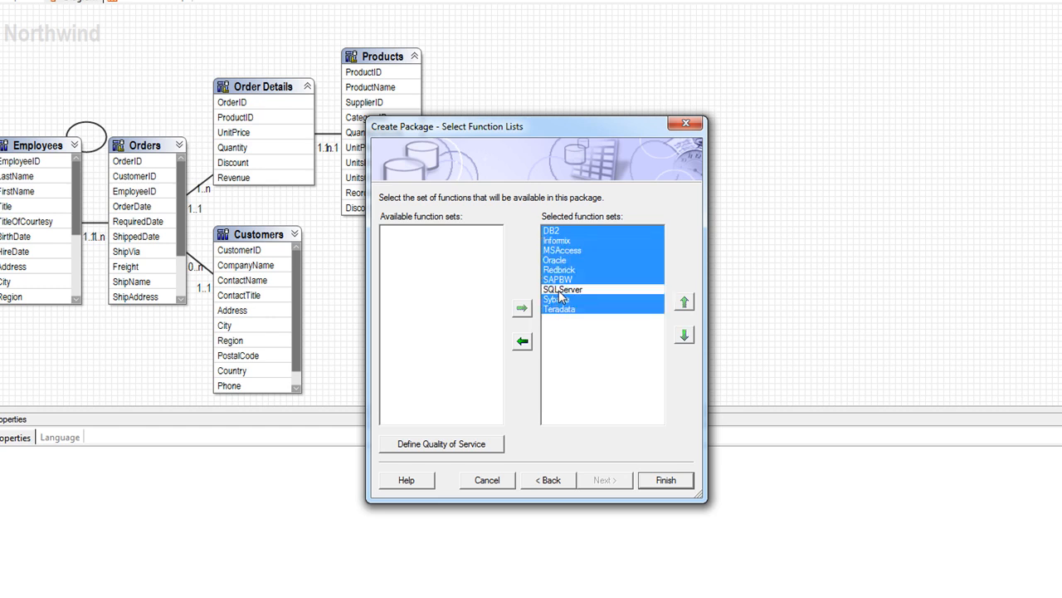
{"action": "left_click", "coordinate": [521, 341]}
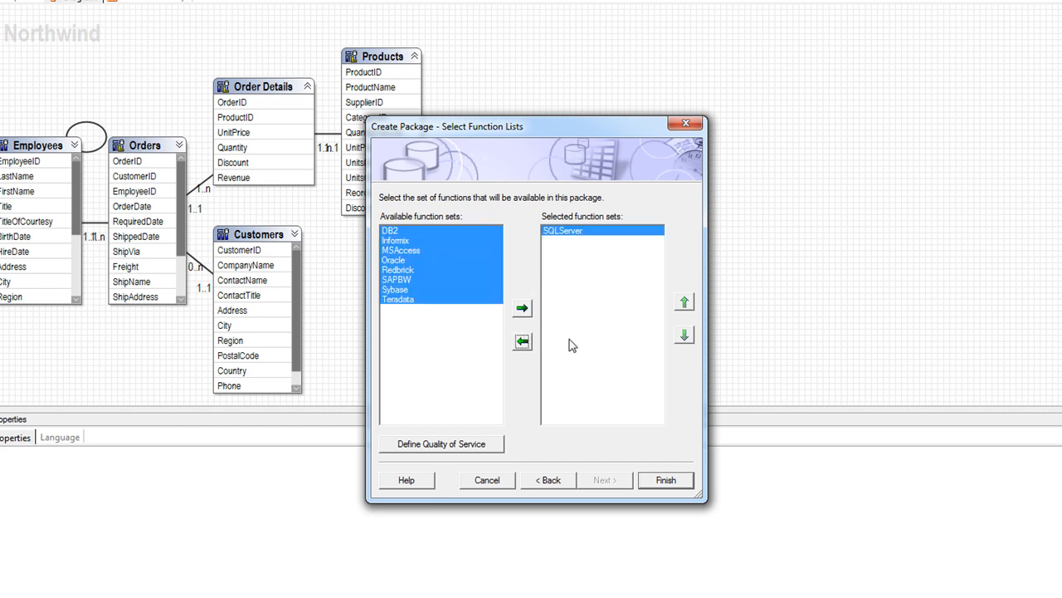
{"action": "mouse_move", "coordinate": [665, 480]}
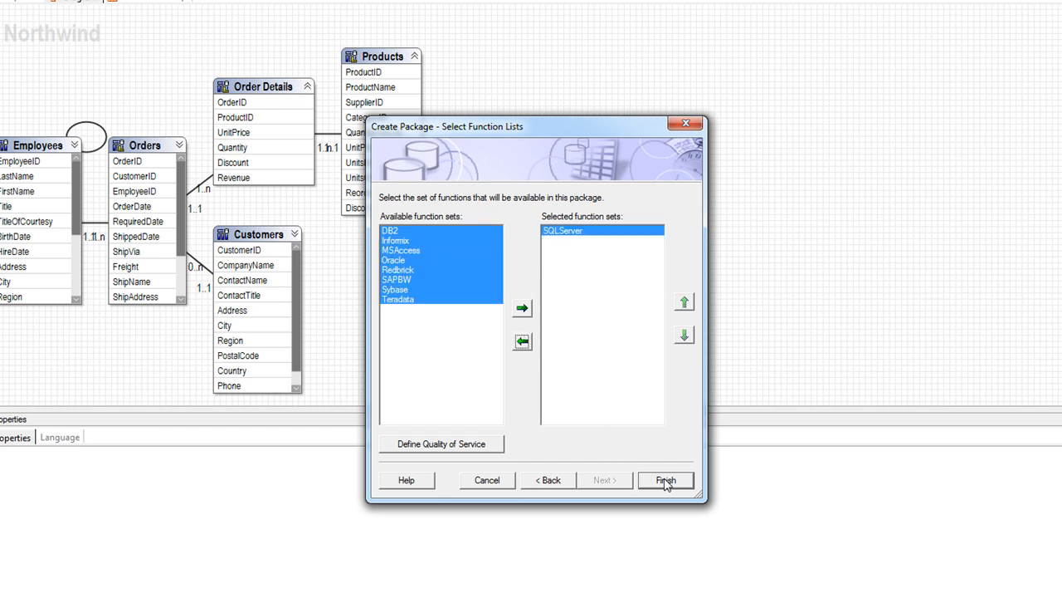
{"action": "left_click", "coordinate": [665, 480]}
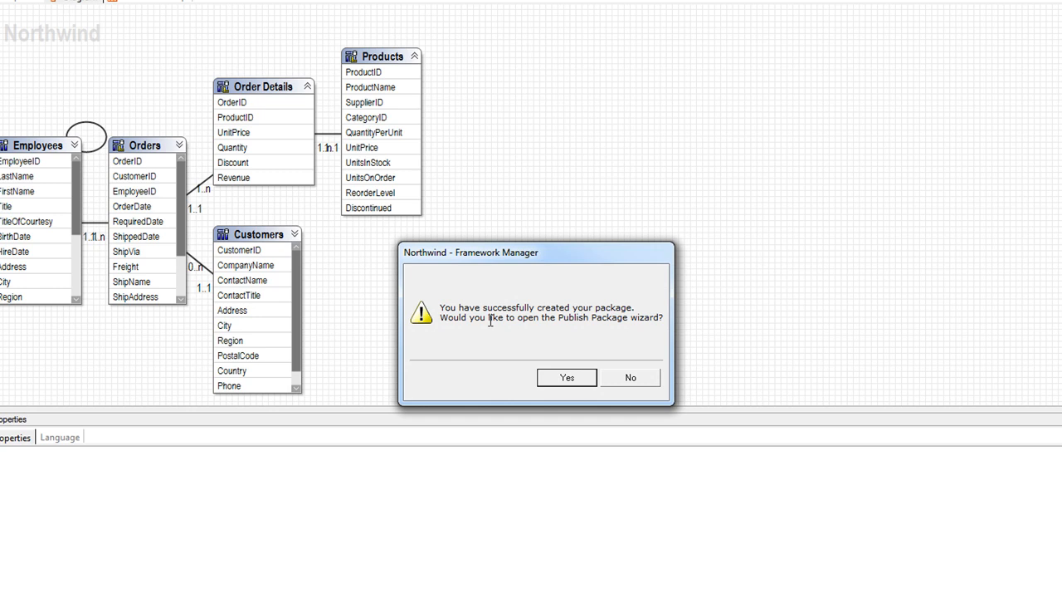
{"action": "mouse_move", "coordinate": [562, 383]}
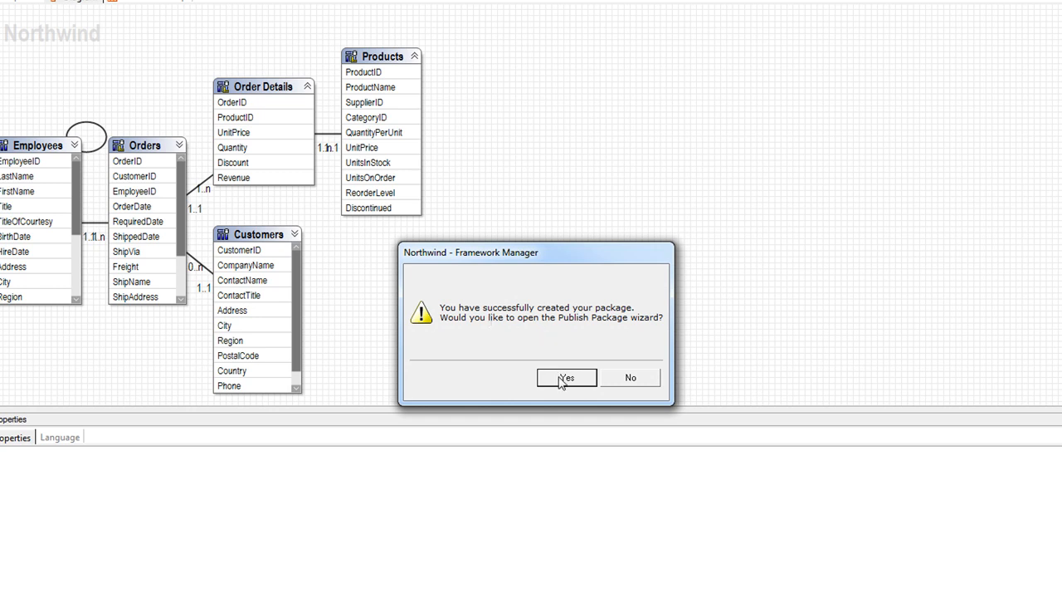
- Publish Northwind Orders to Public Folders with model versioning off and no added access permissions
{"action": "left_click", "coordinate": [566, 377]}
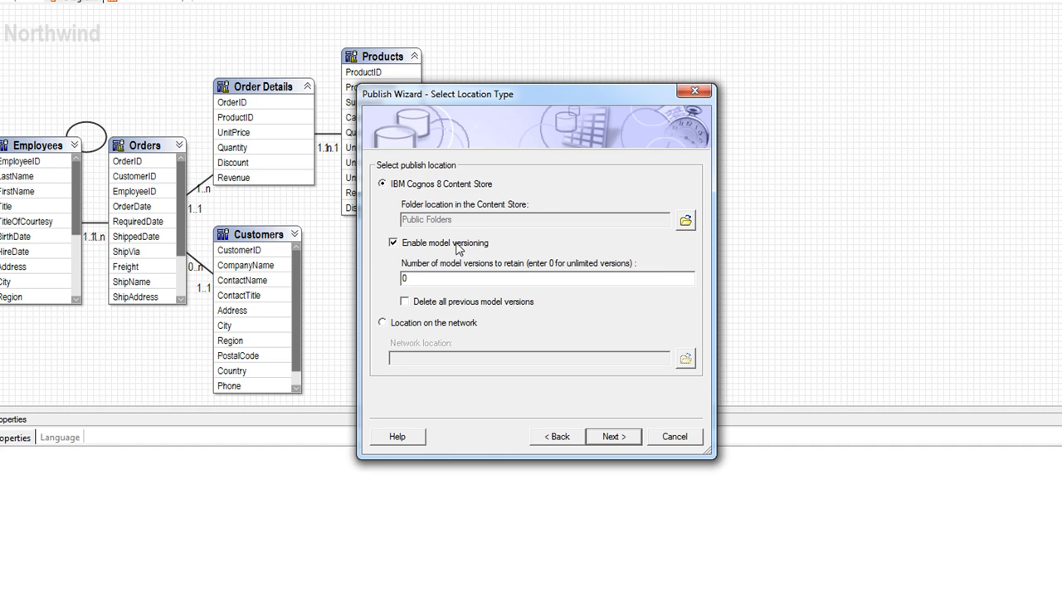
{"action": "left_click", "coordinate": [394, 242]}
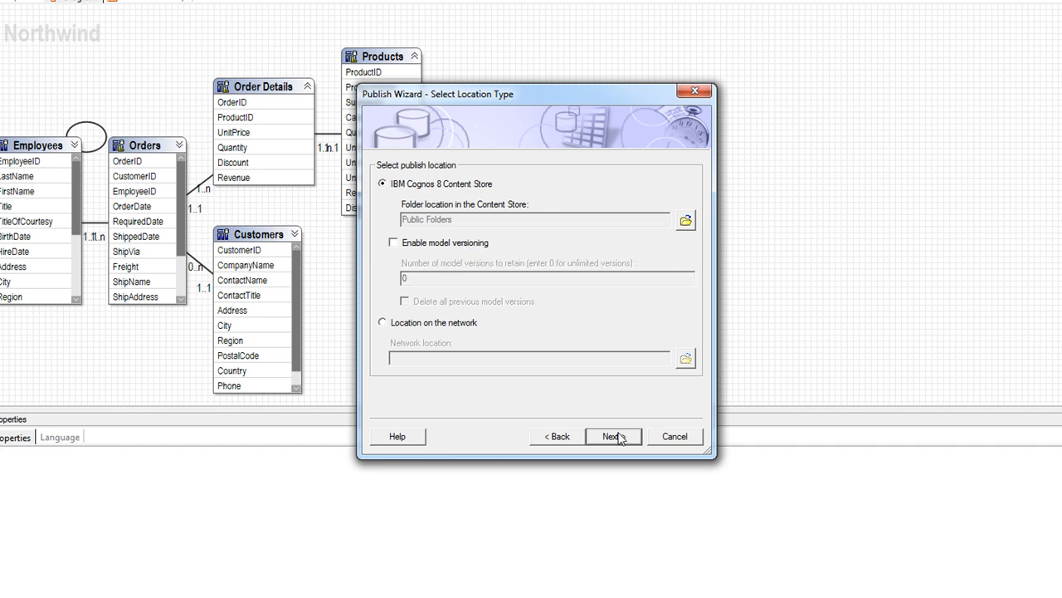
{"action": "left_click", "coordinate": [613, 436]}
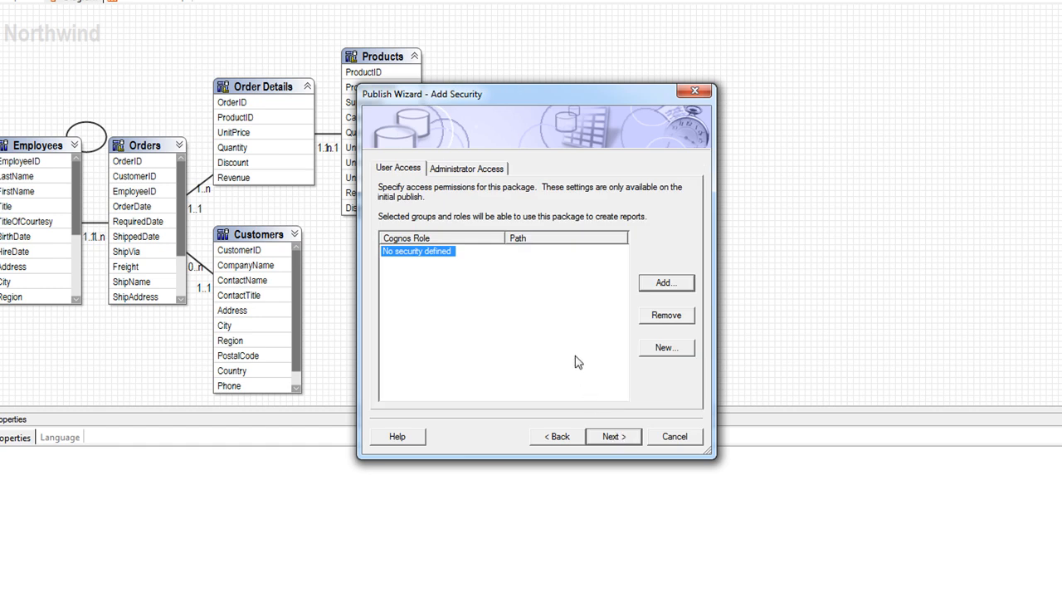
{"action": "mouse_move", "coordinate": [610, 430]}
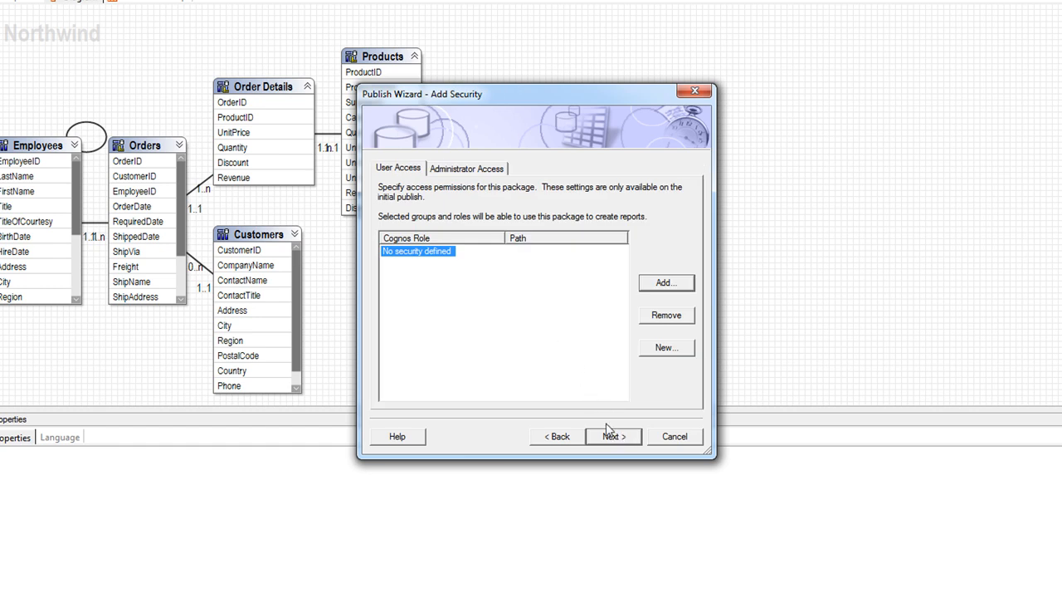
{"action": "left_click", "coordinate": [612, 436]}
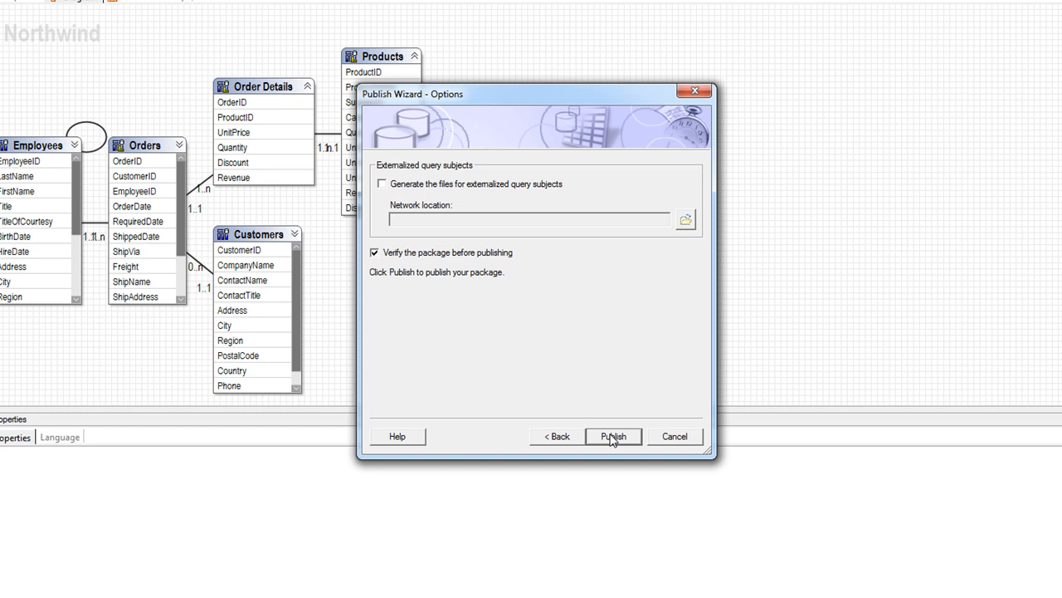
{"action": "mouse_move", "coordinate": [624, 436]}
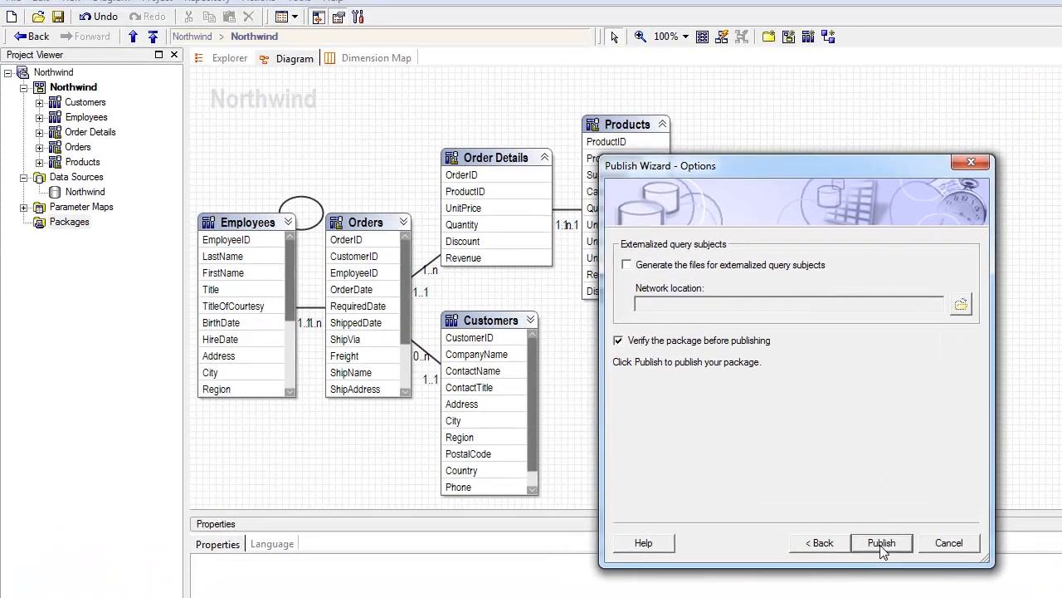
{"action": "left_click", "coordinate": [881, 542]}
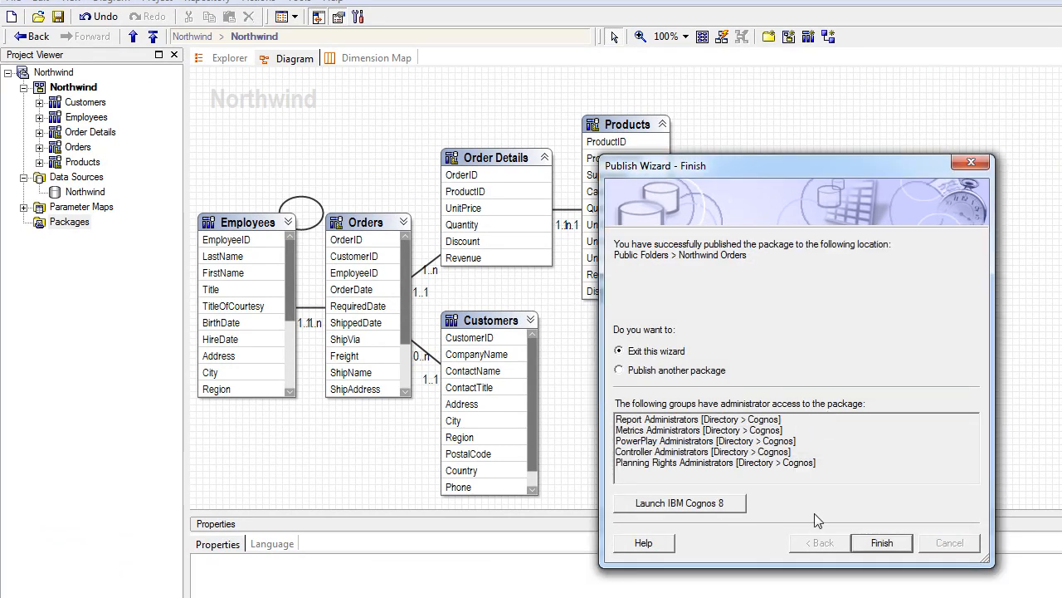
{"action": "left_click", "coordinate": [881, 542]}
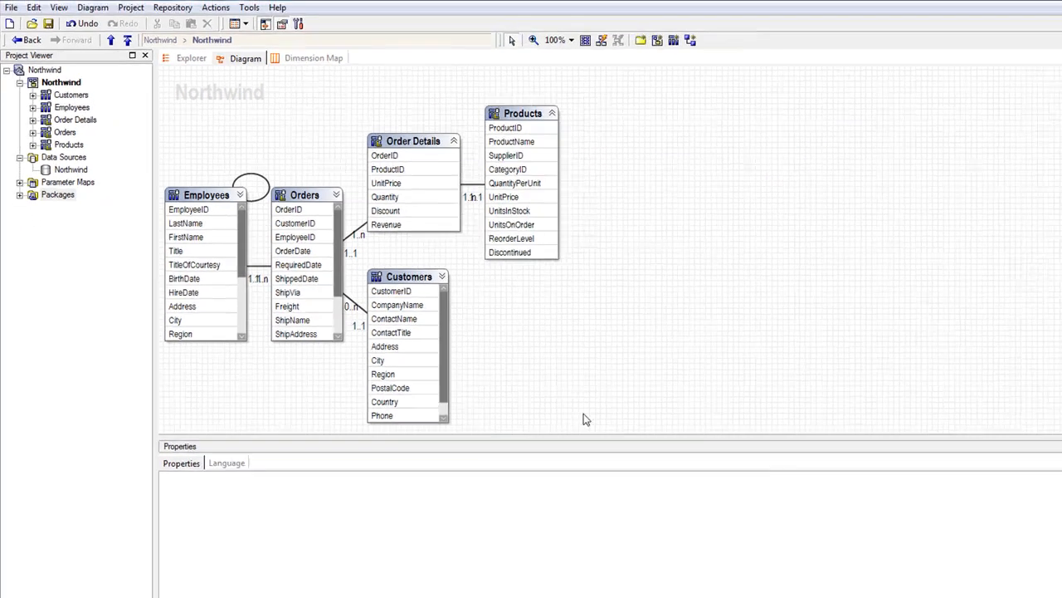